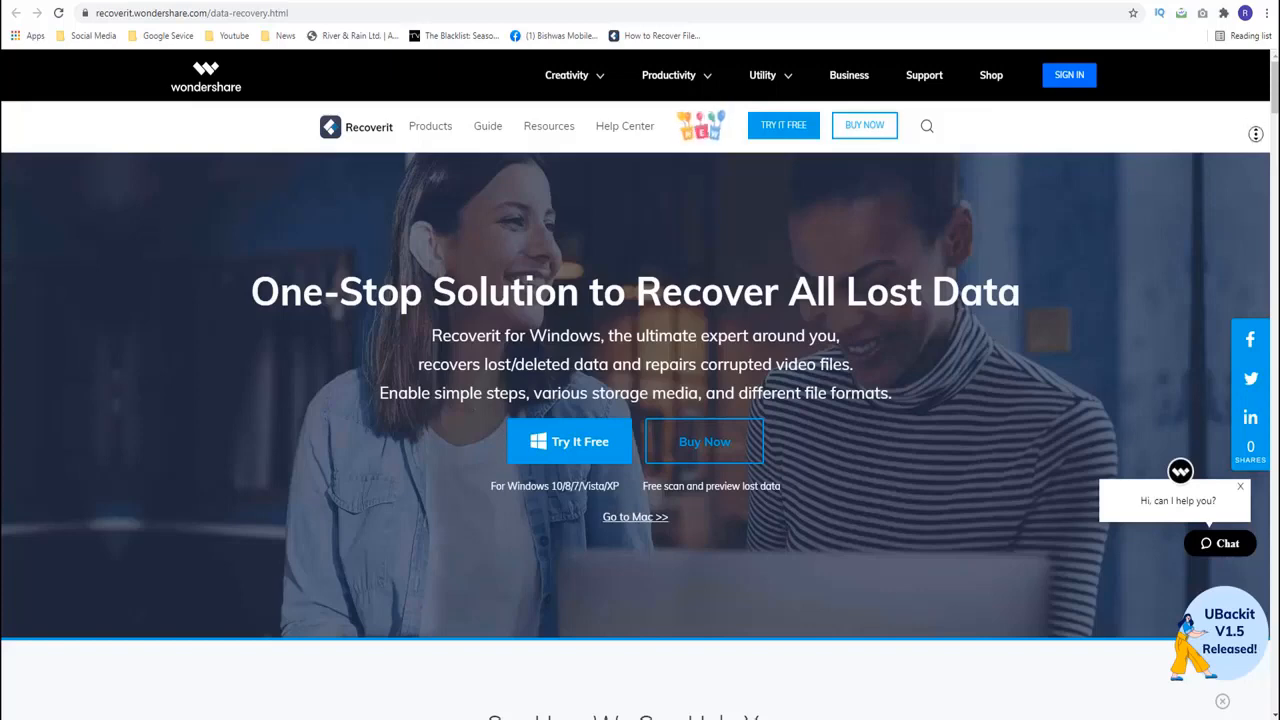
Scroll past the data recovery banner to the feature cards for video repair and advanced recovery.
scroll(down, 3)
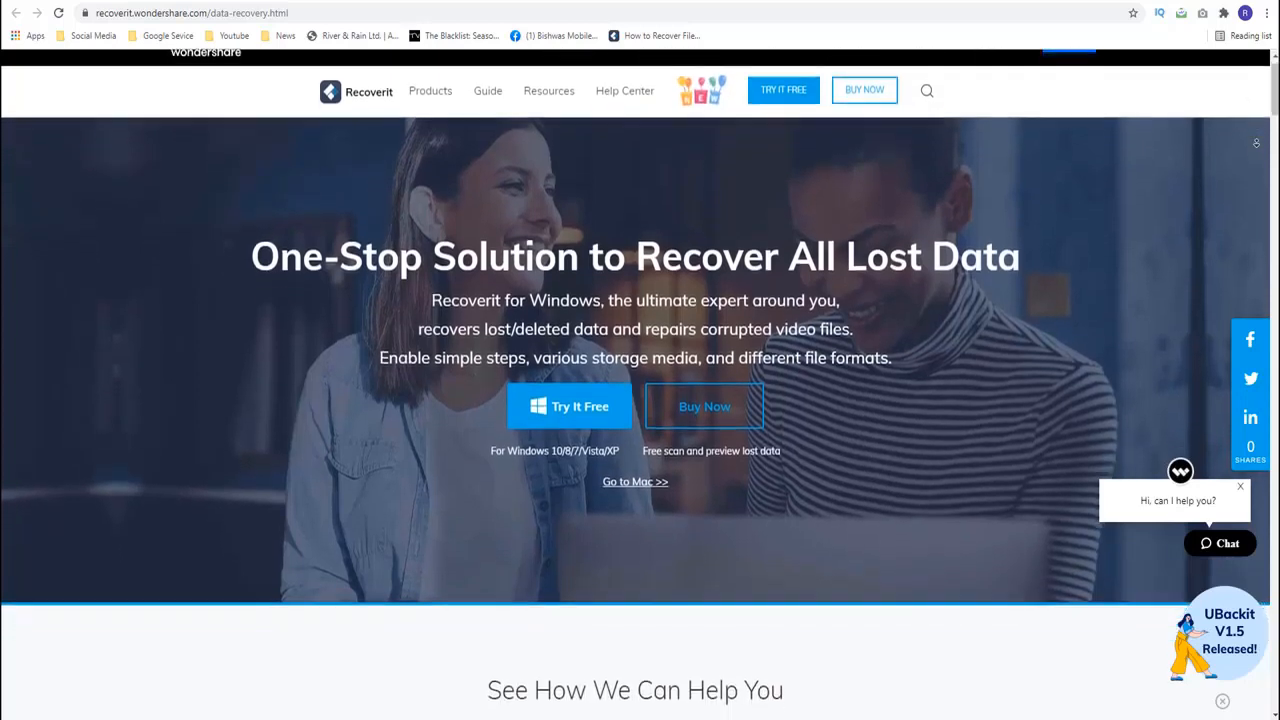
scroll(down, 3)
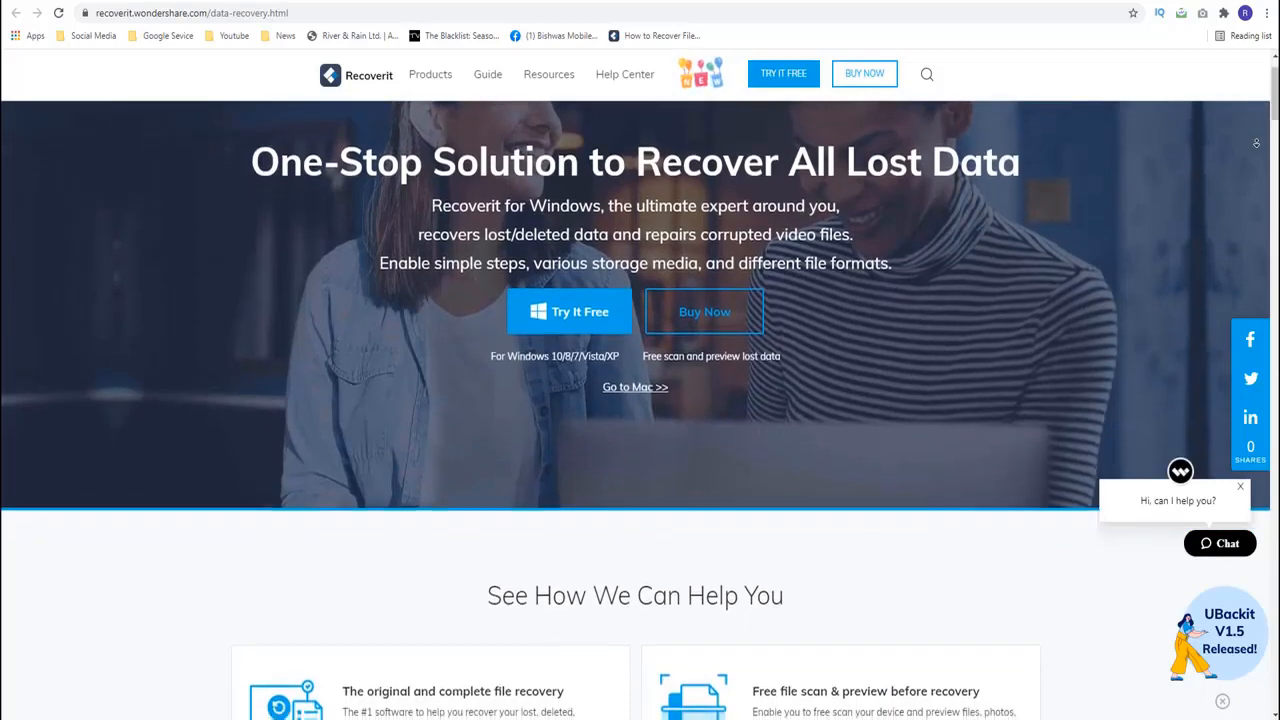
scroll(down, 3)
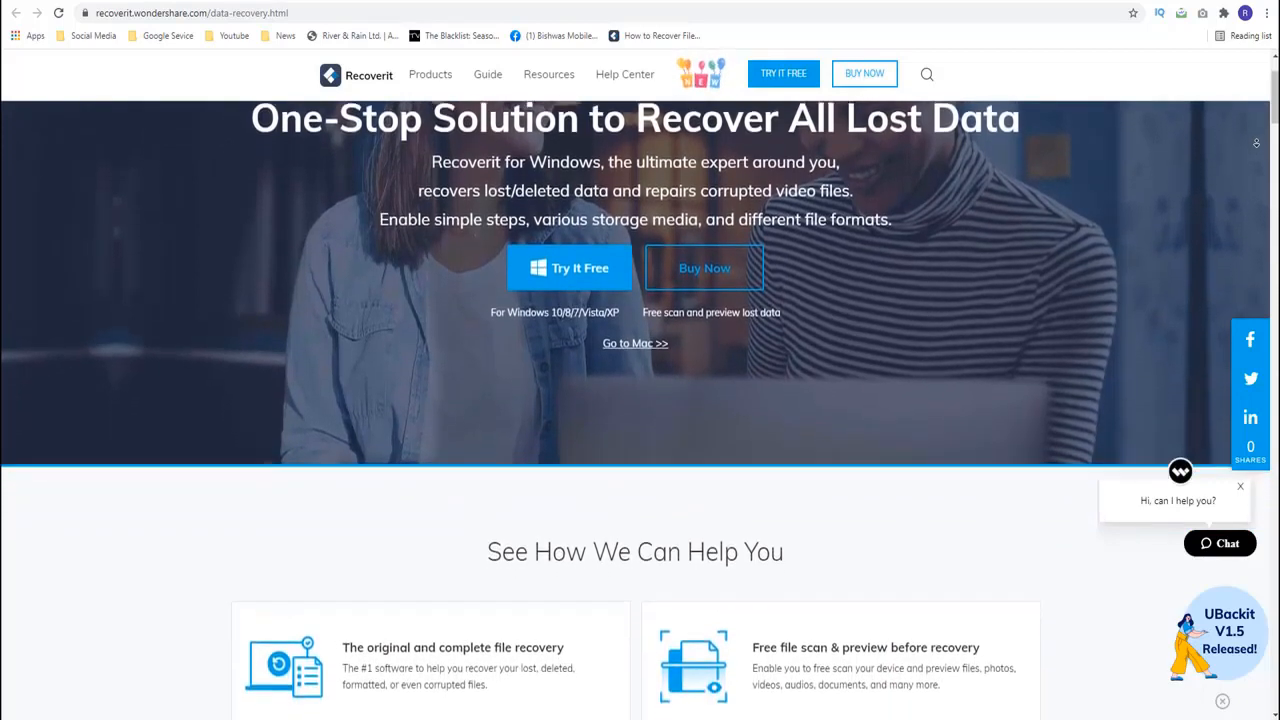
scroll(down, 3)
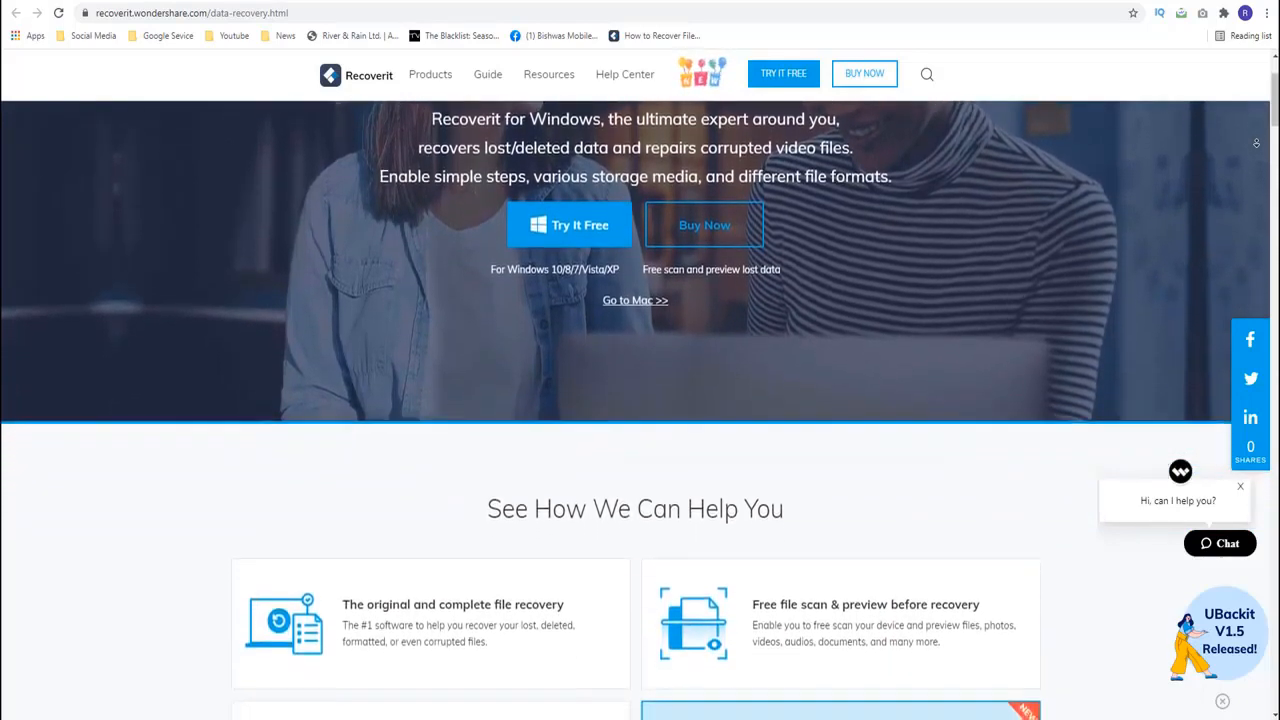
scroll(down, 3)
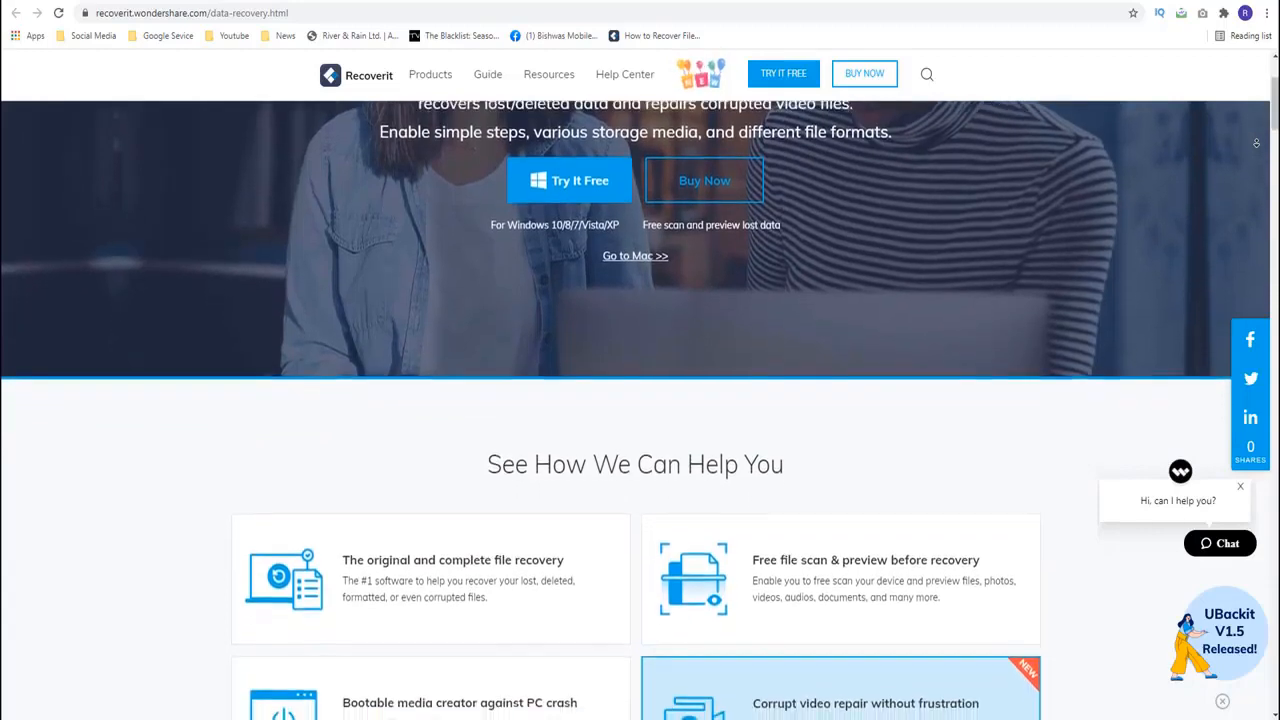
scroll(down, 3)
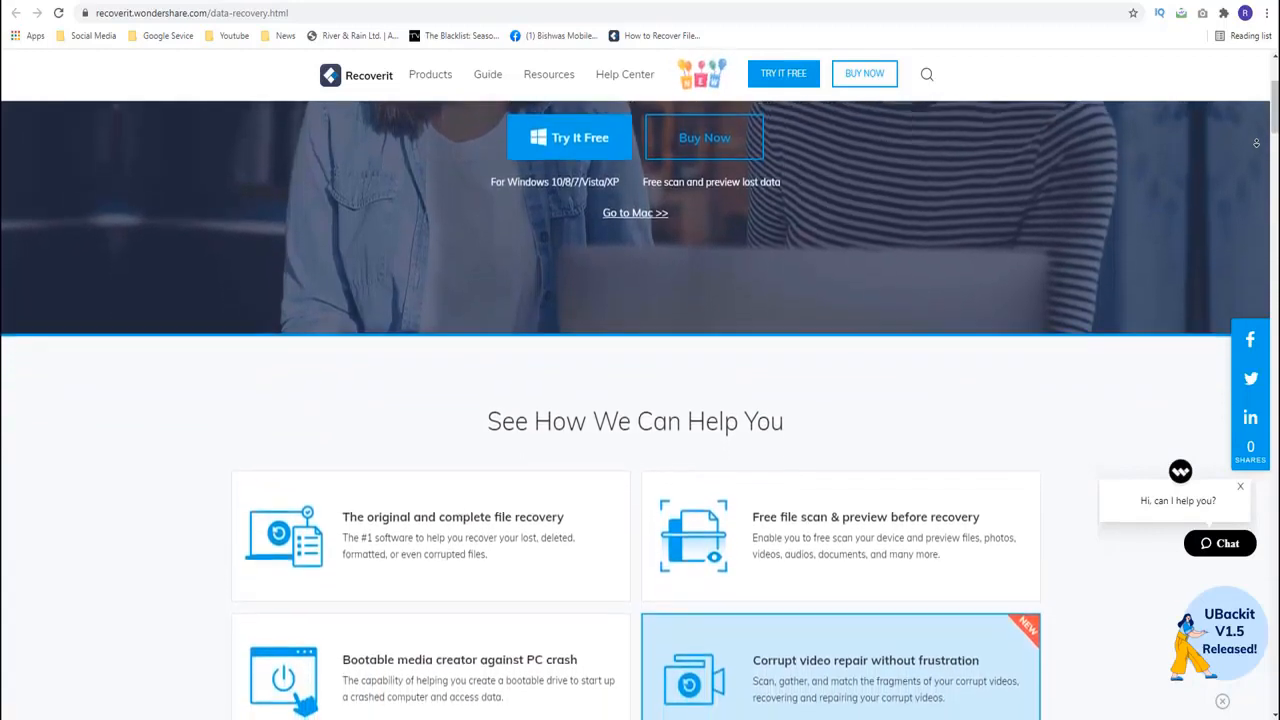
scroll(down, 3)
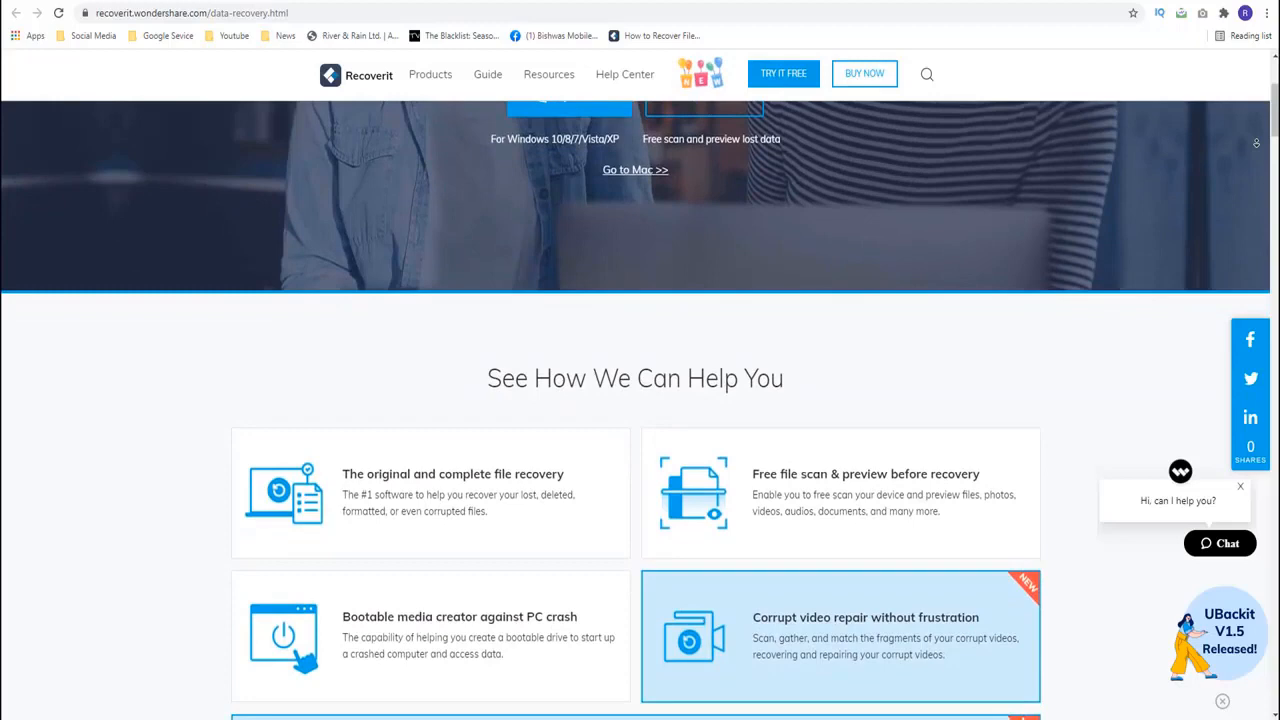
scroll(down, 3)
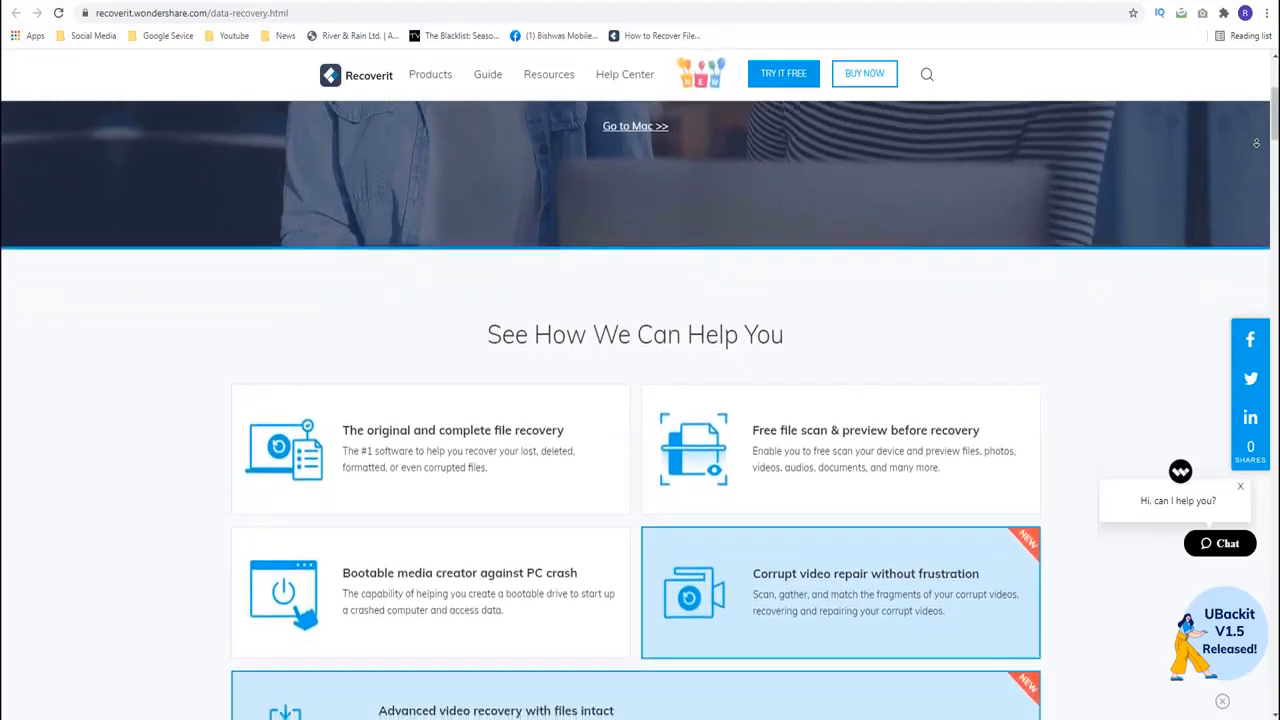
scroll(down, 3)
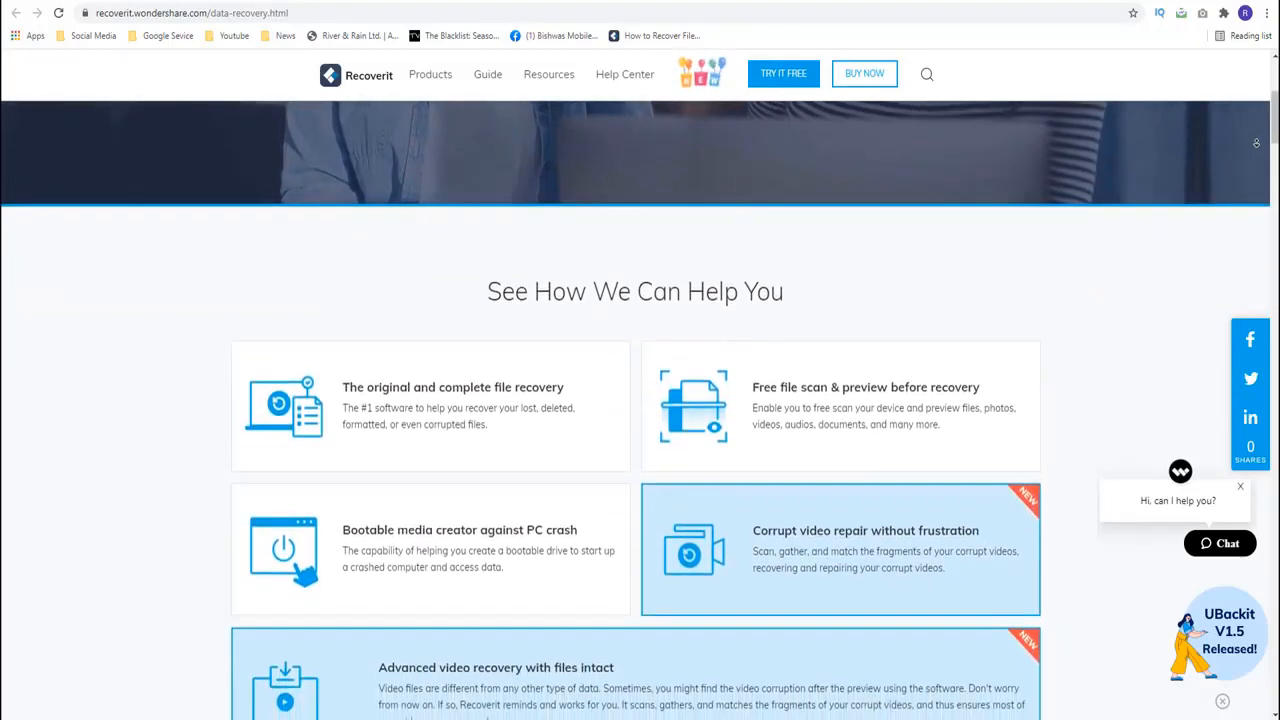
scroll(down, 3)
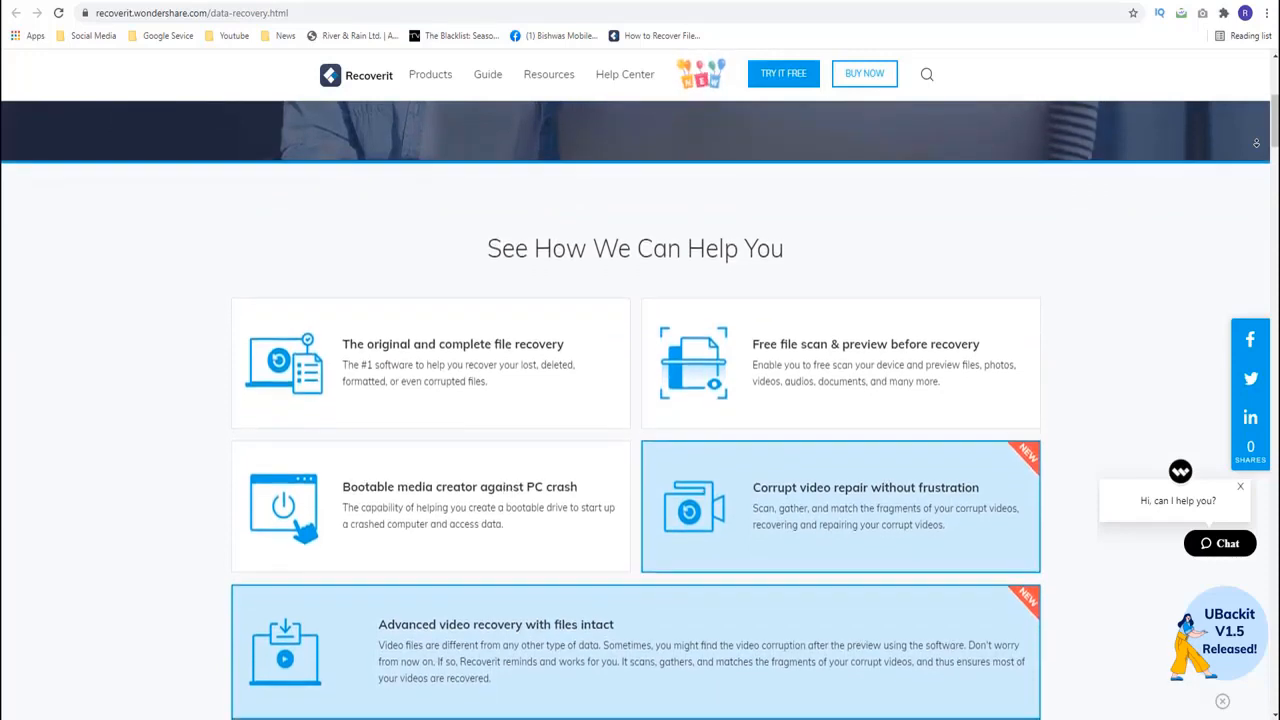
scroll(down, 3)
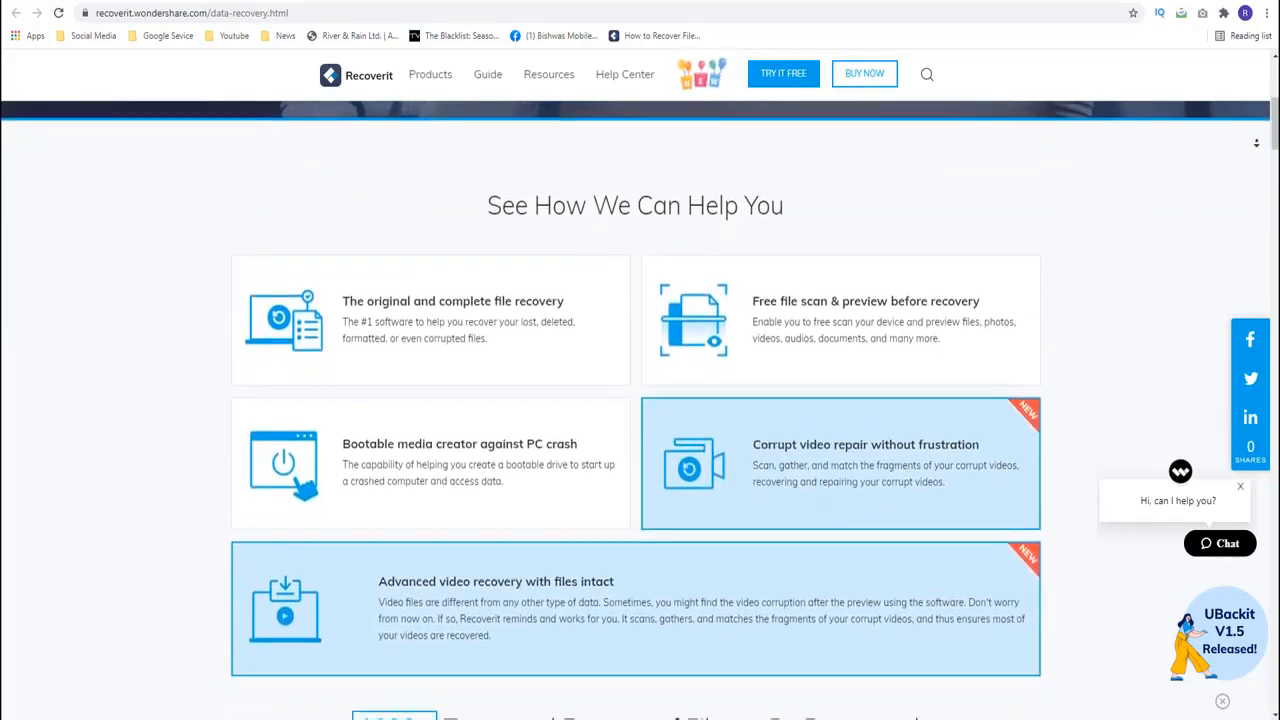
Scroll down to the 1000+ recoverable file types section with office, photo, video, audio and email categories.
scroll(down, 3)
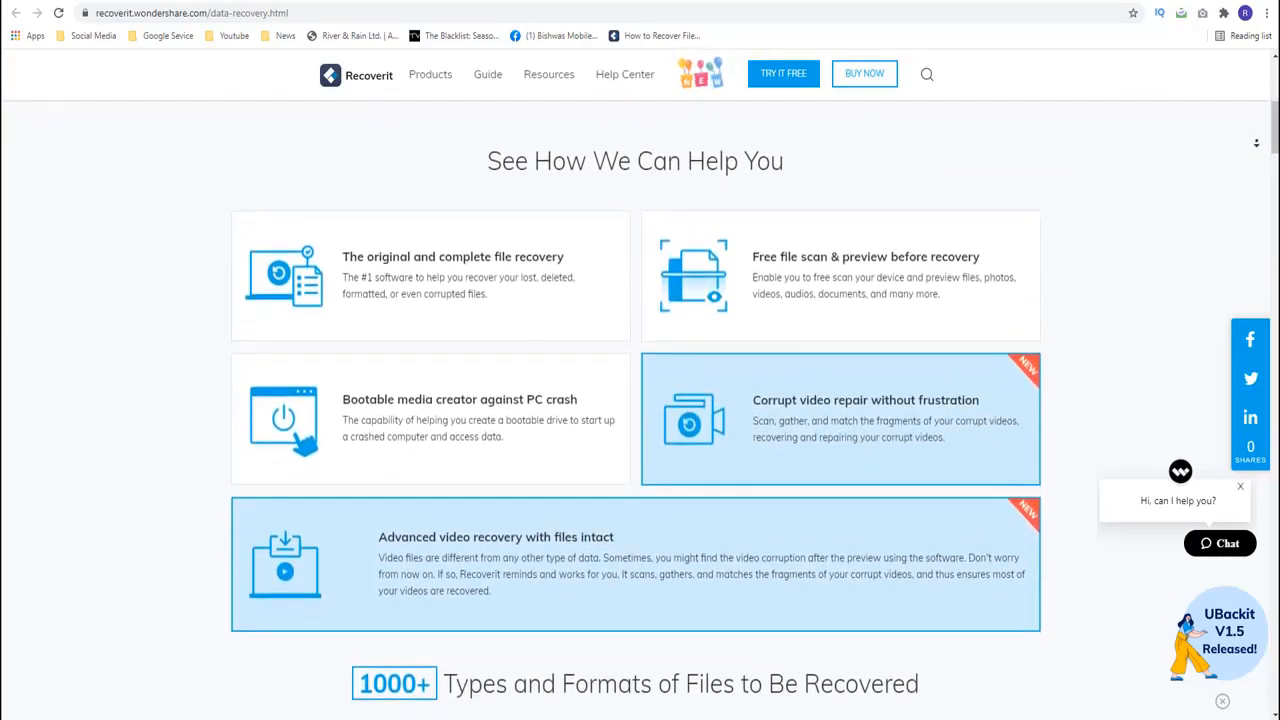
scroll(down, 3)
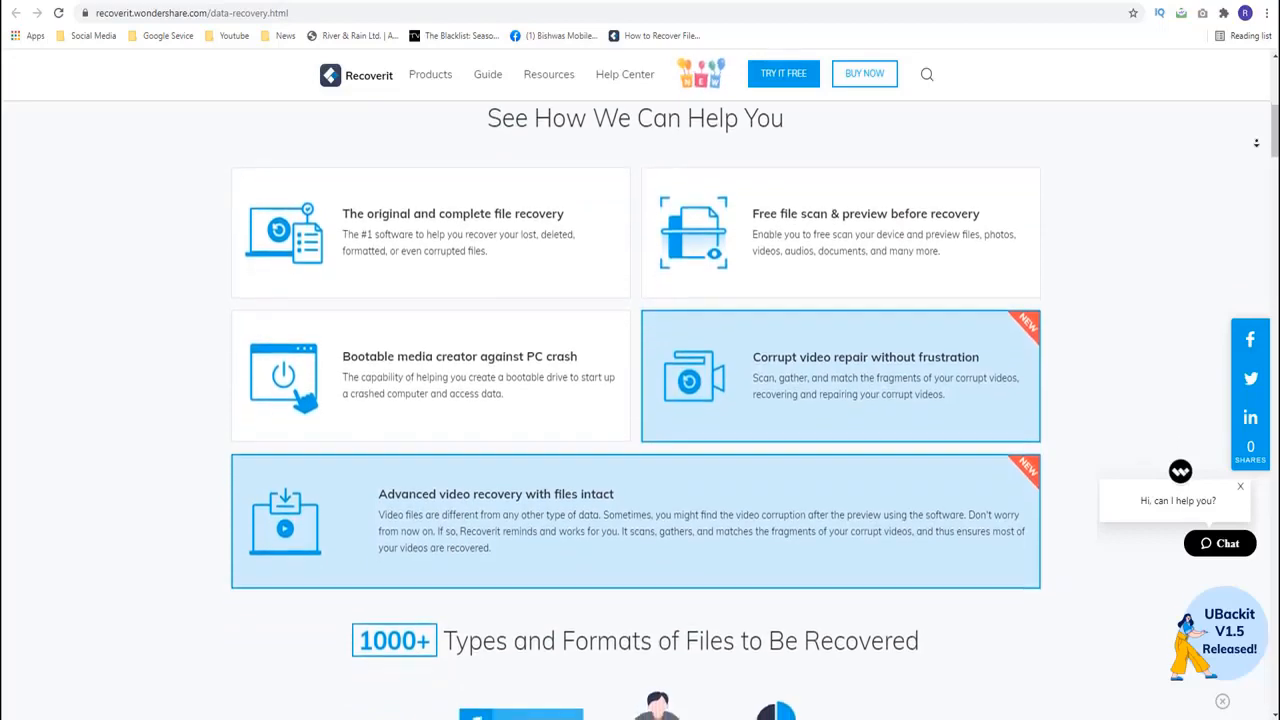
scroll(down, 3)
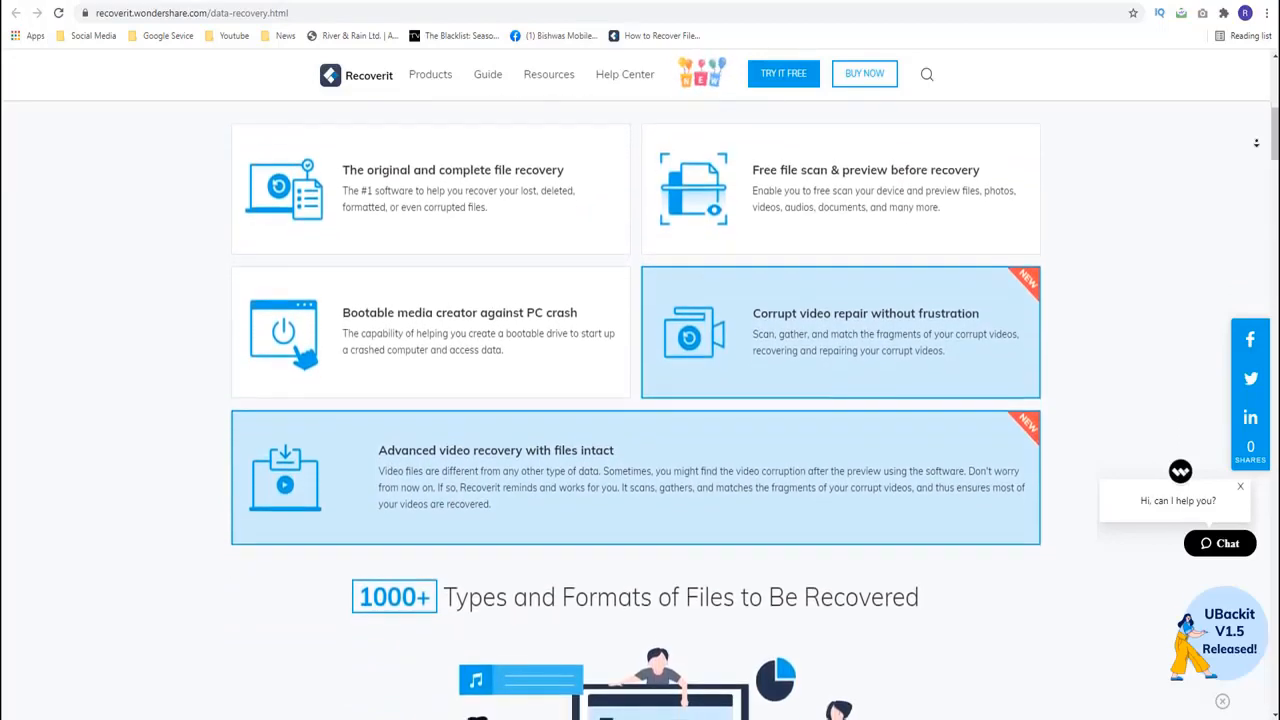
scroll(down, 3)
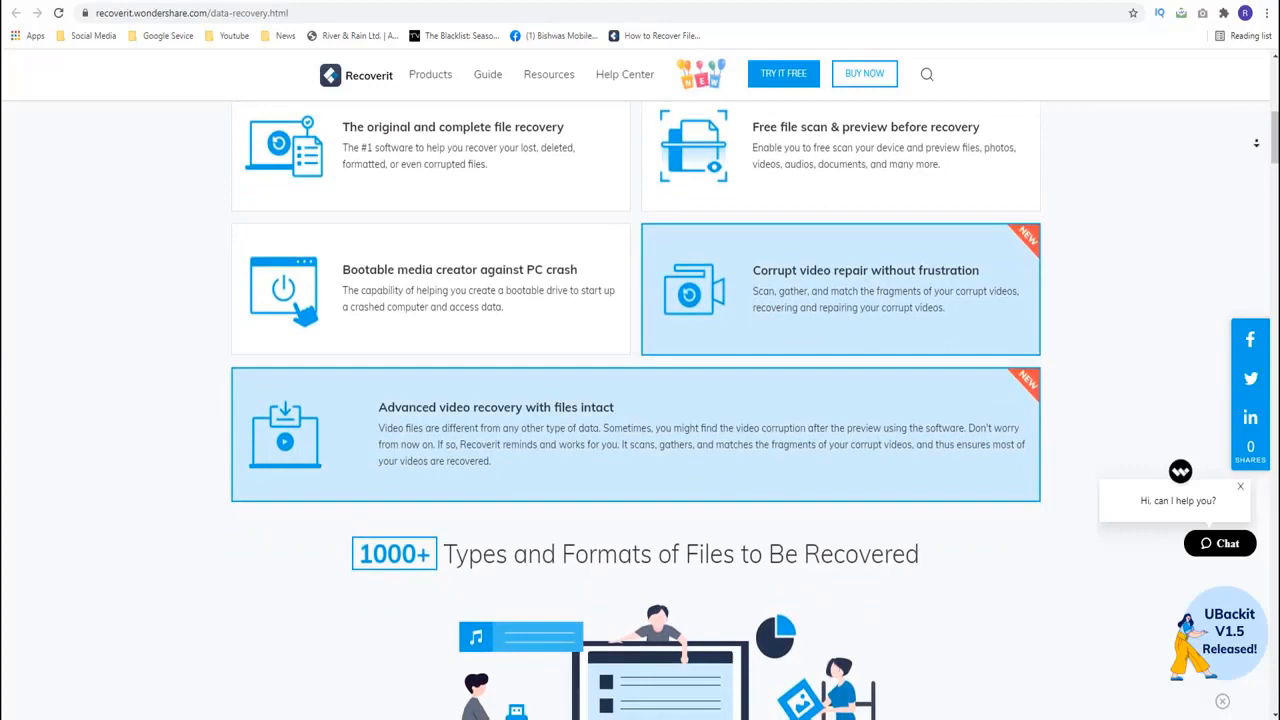
scroll(down, 3)
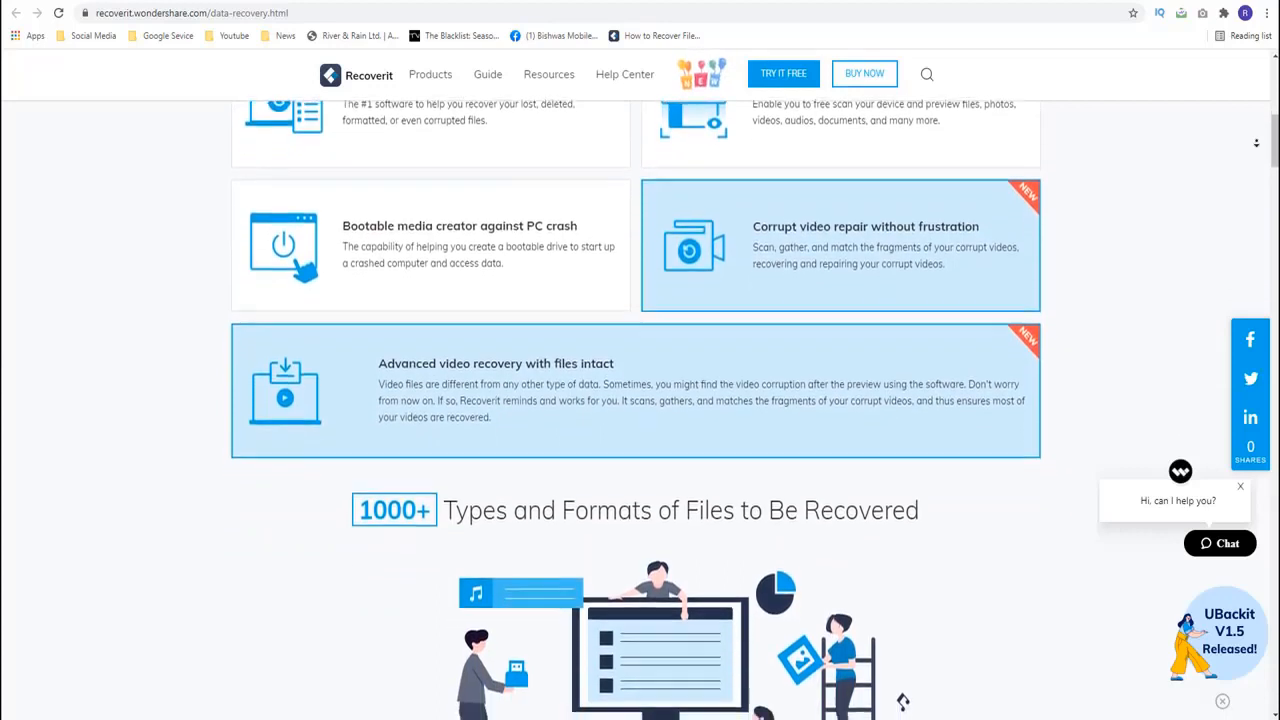
scroll(down, 3)
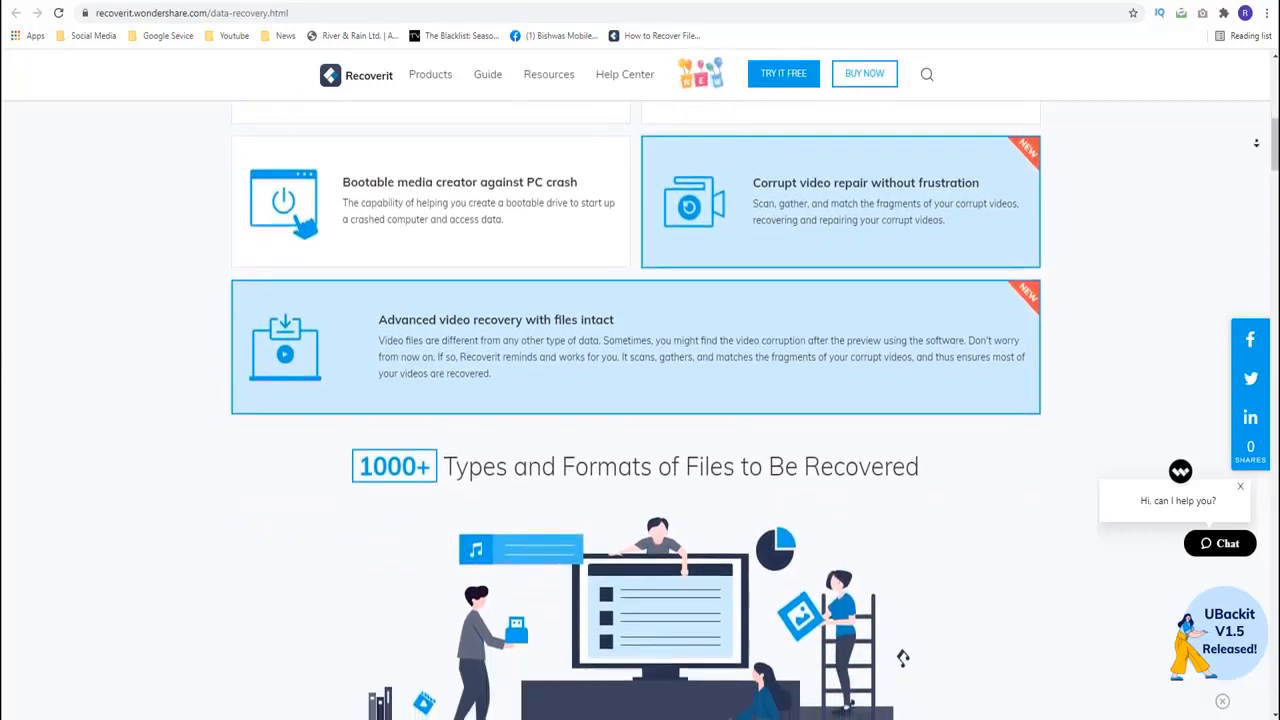
scroll(down, 3)
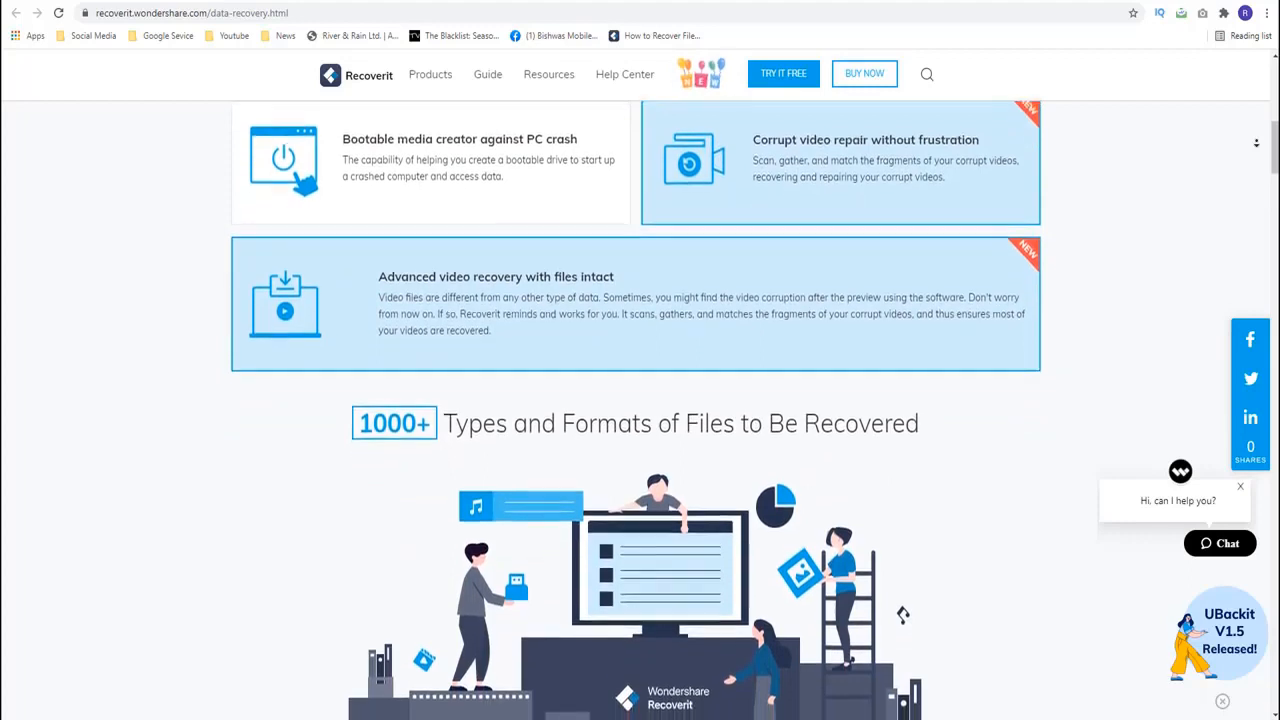
scroll(down, 3)
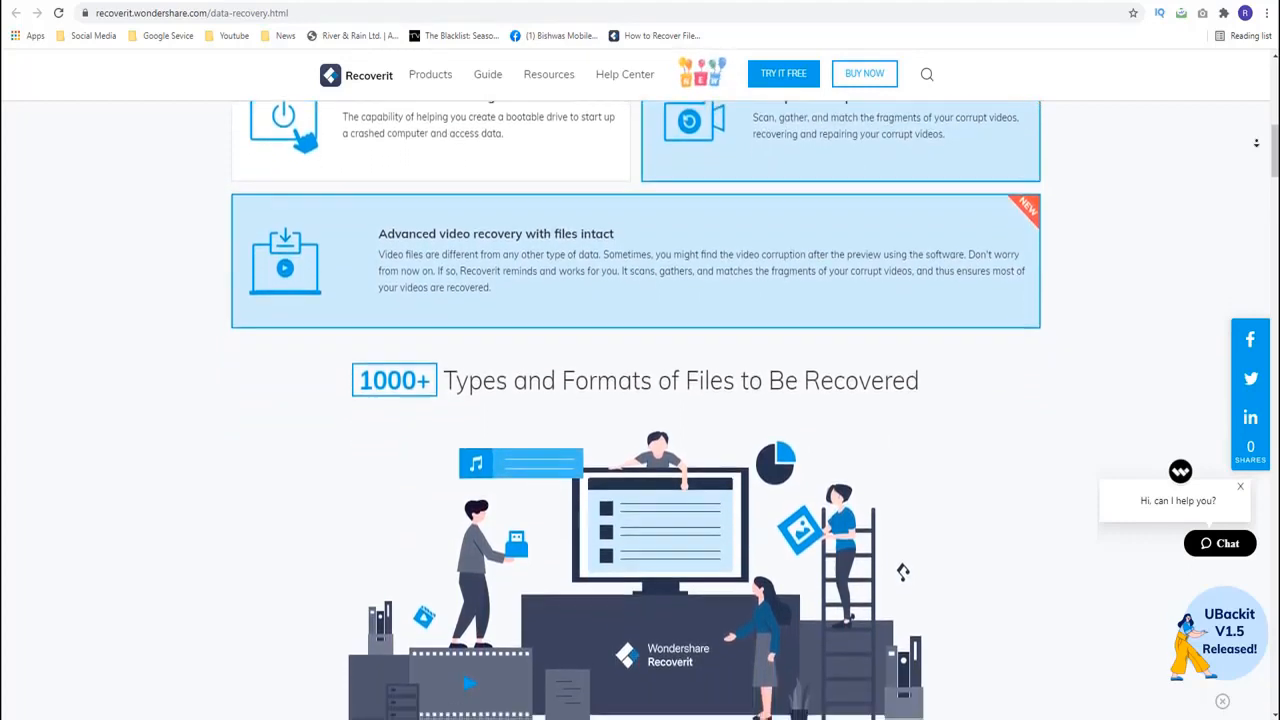
scroll(down, 3)
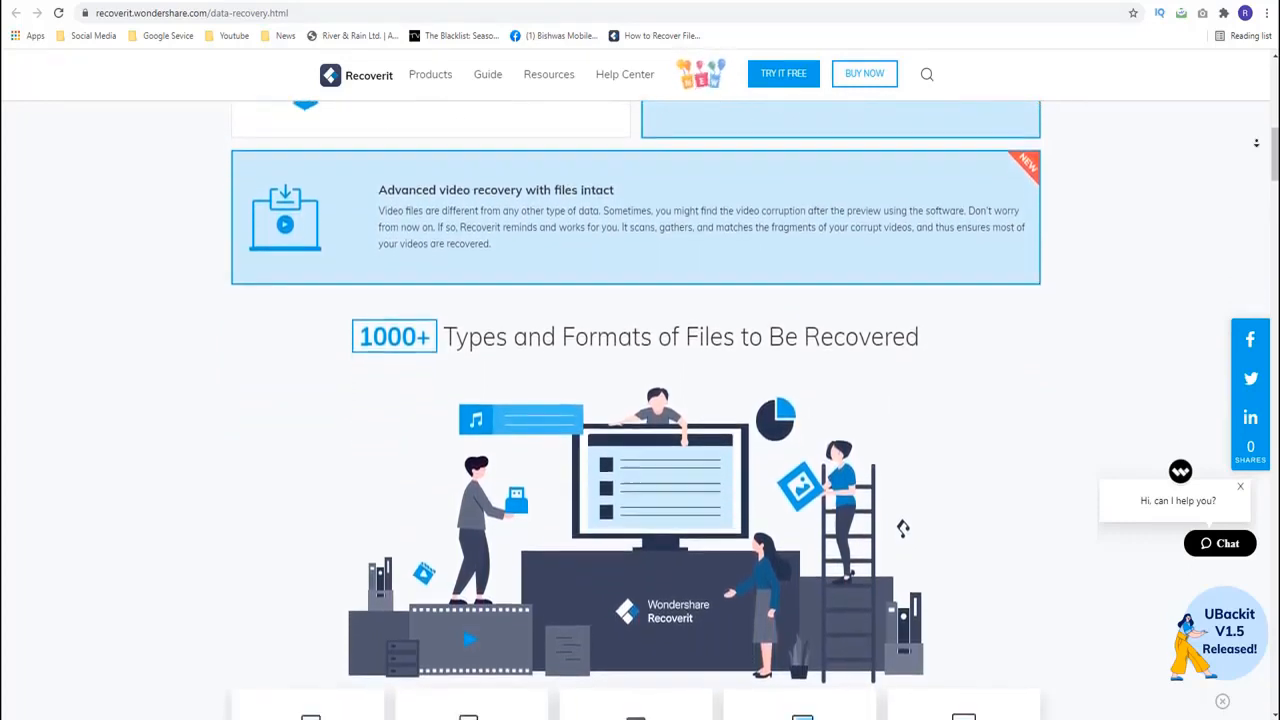
scroll(down, 3)
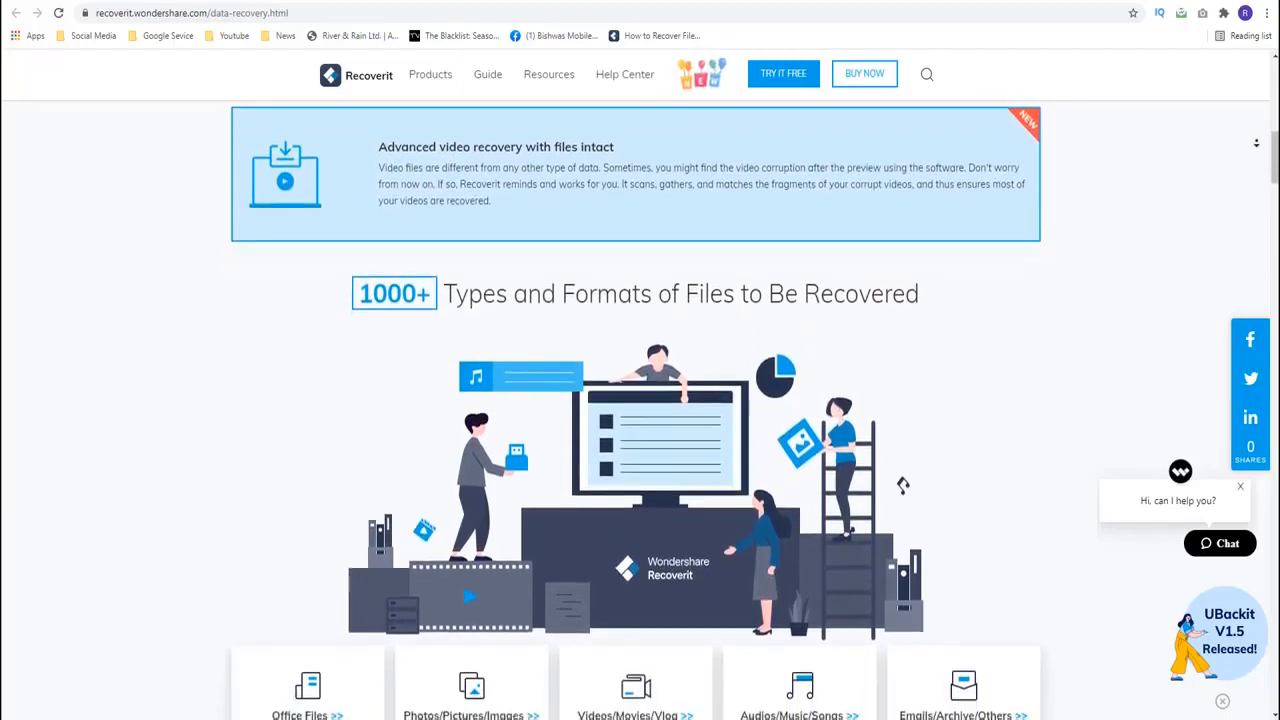
scroll(down, 3)
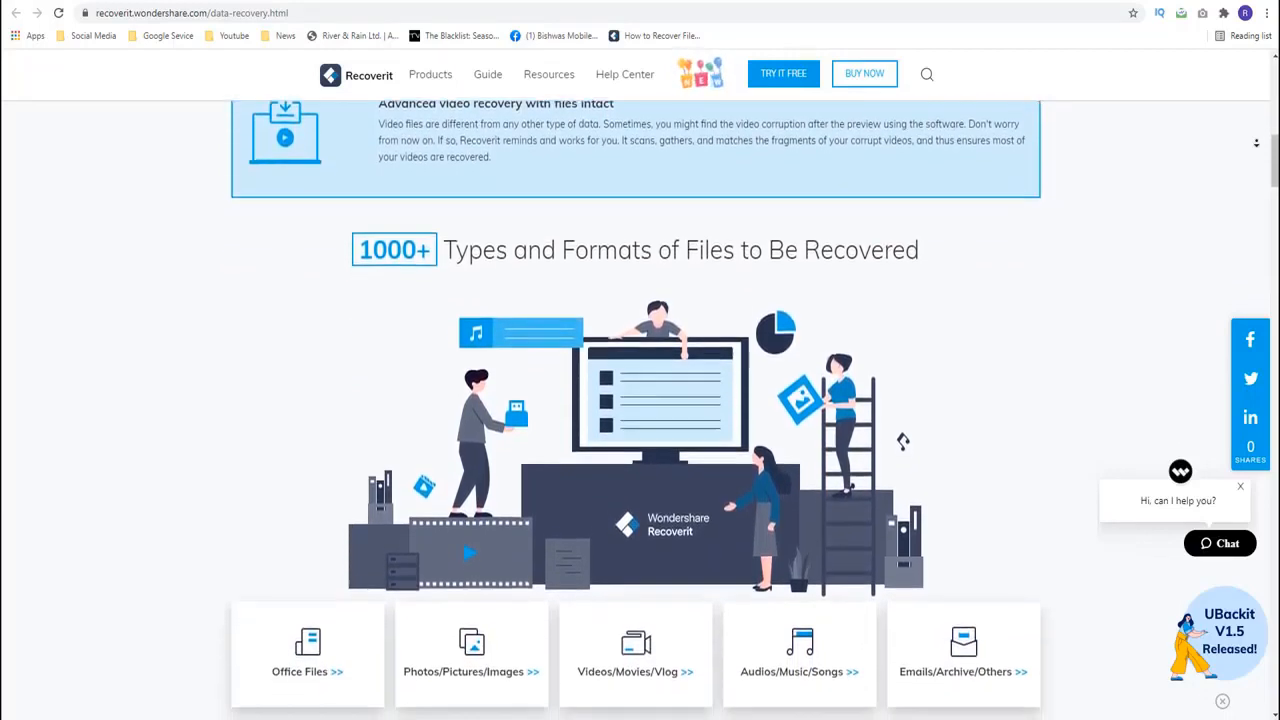
scroll(down, 3)
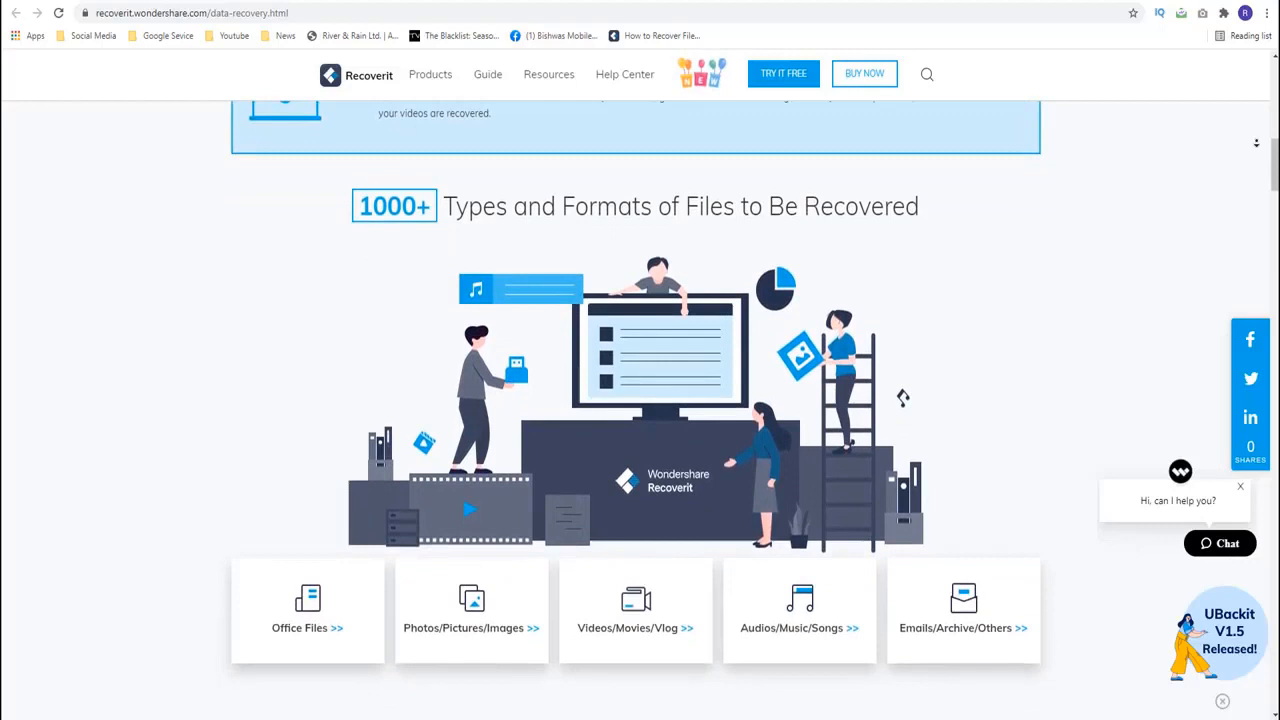
scroll(down, 3)
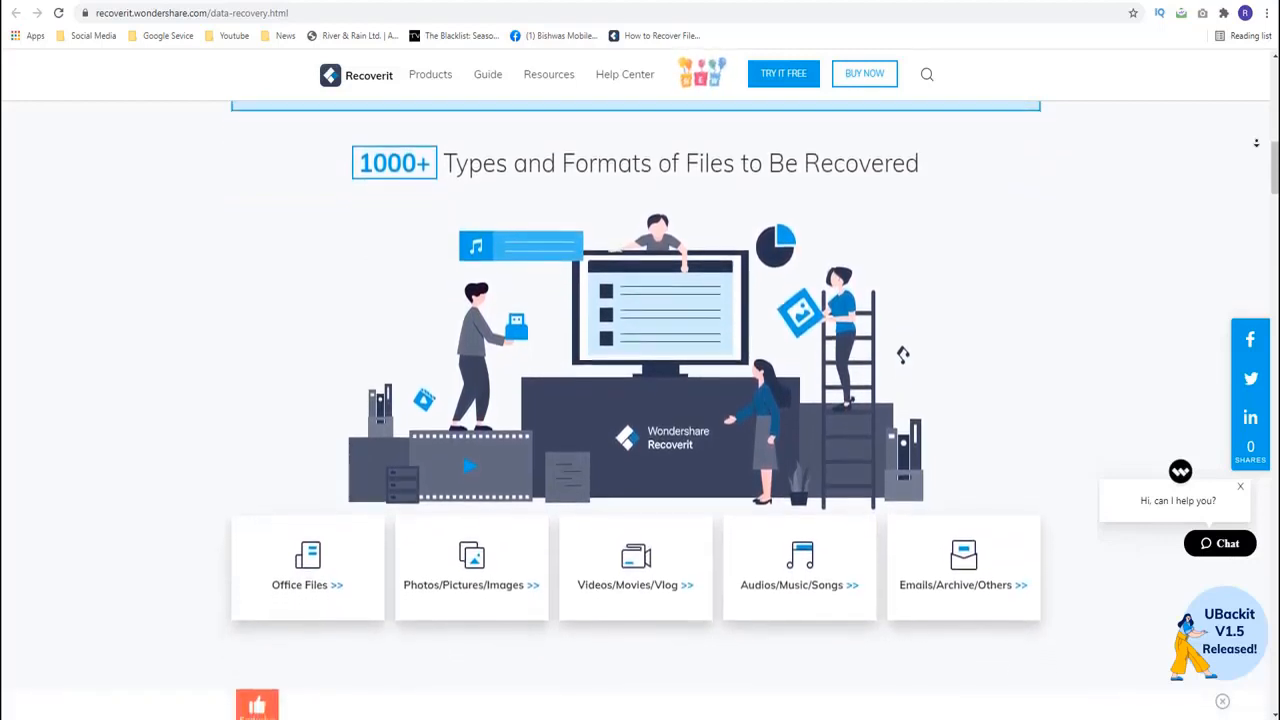
scroll(down, 3)
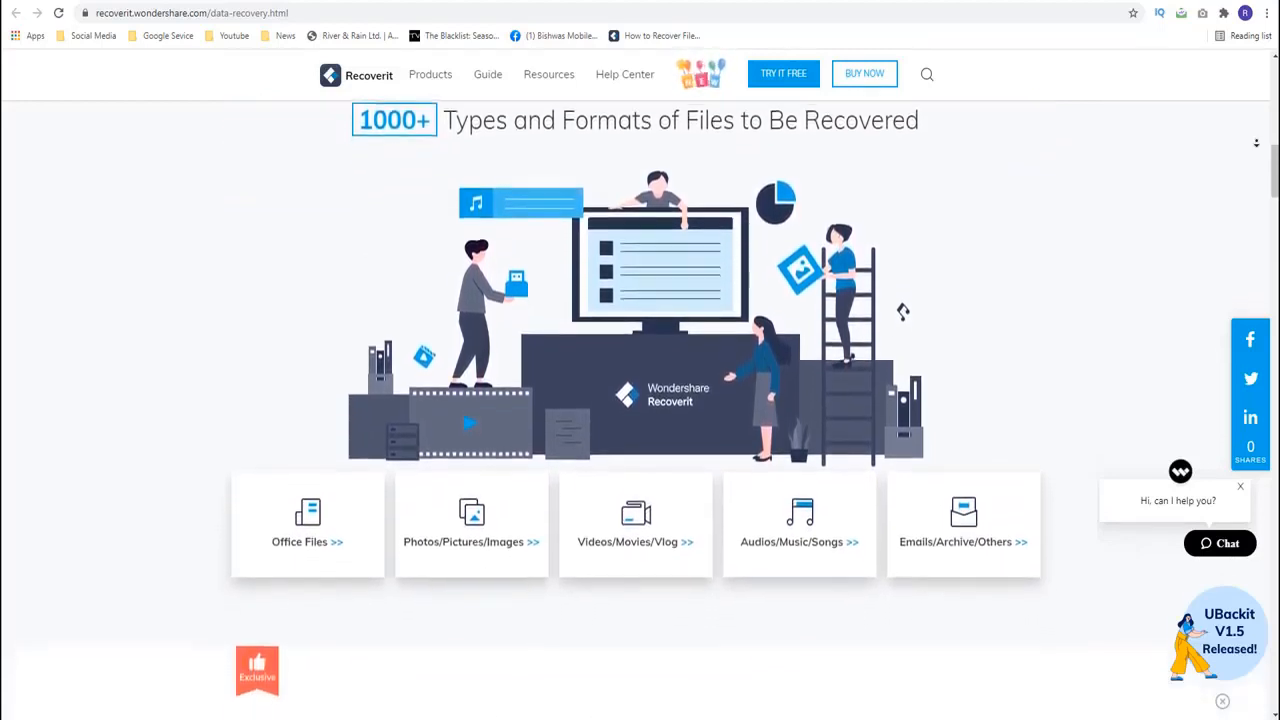
scroll(down, 3)
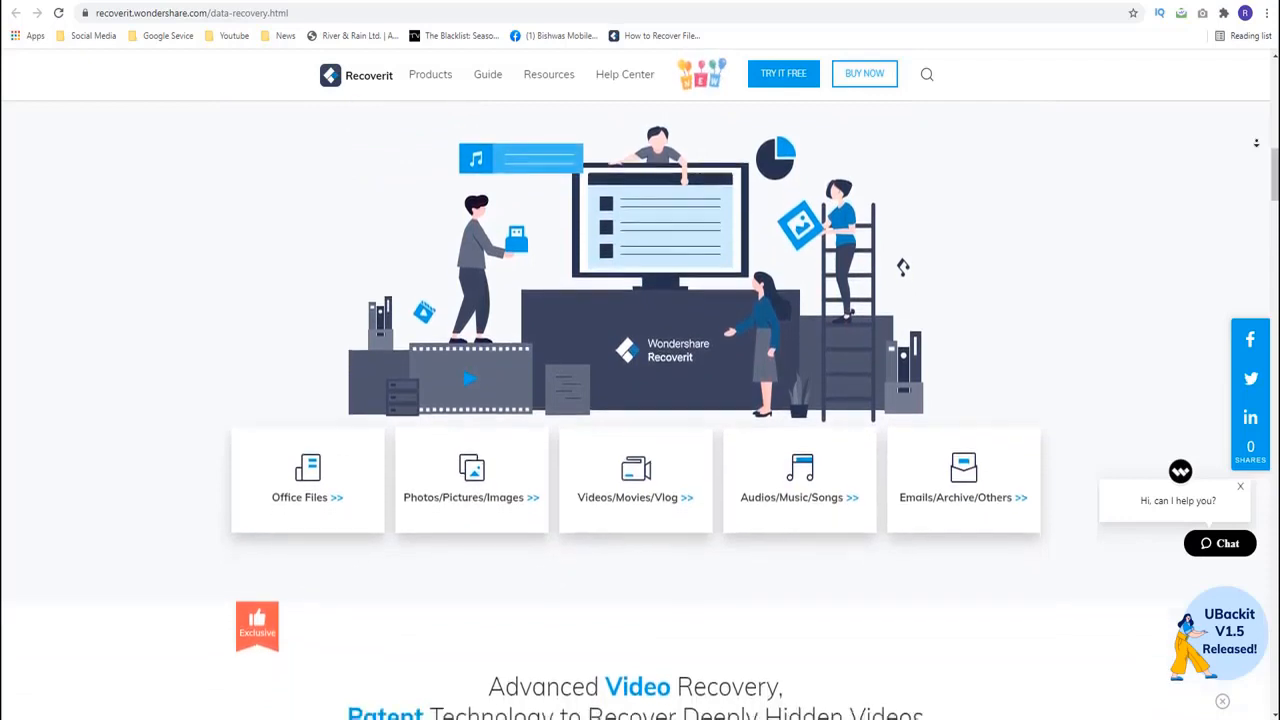
scroll(down, 3)
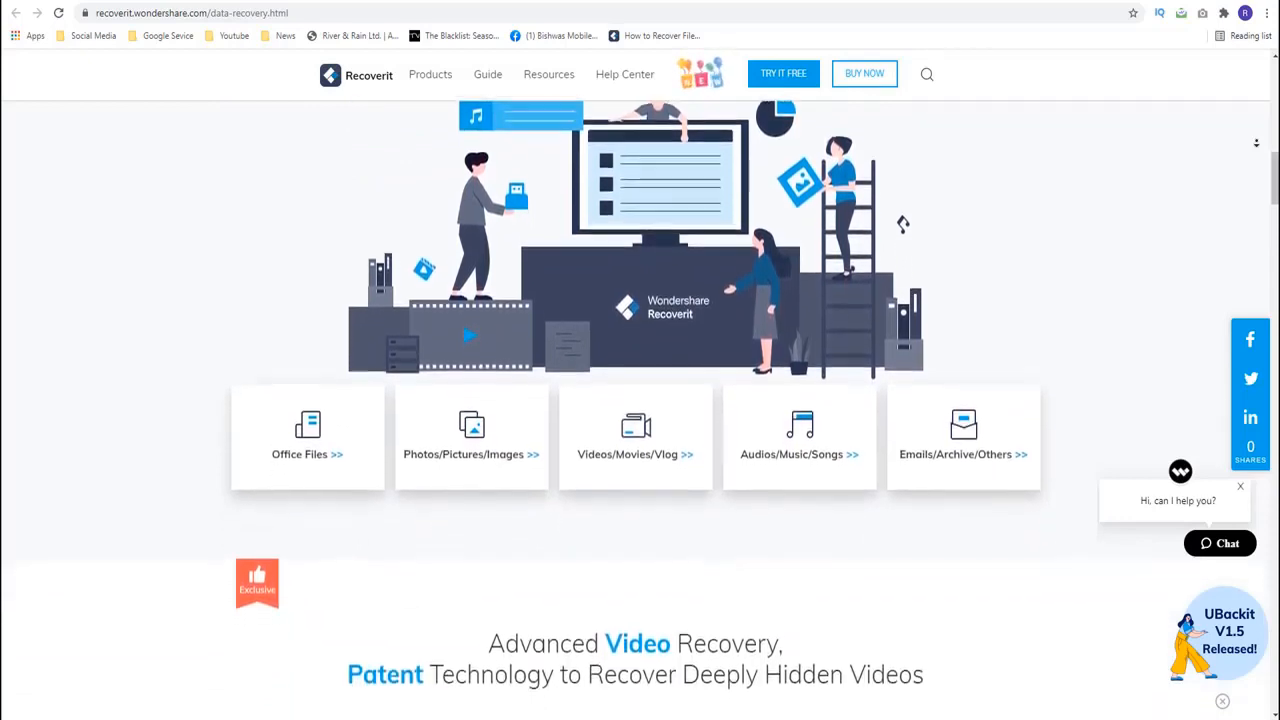
scroll(down, 3)
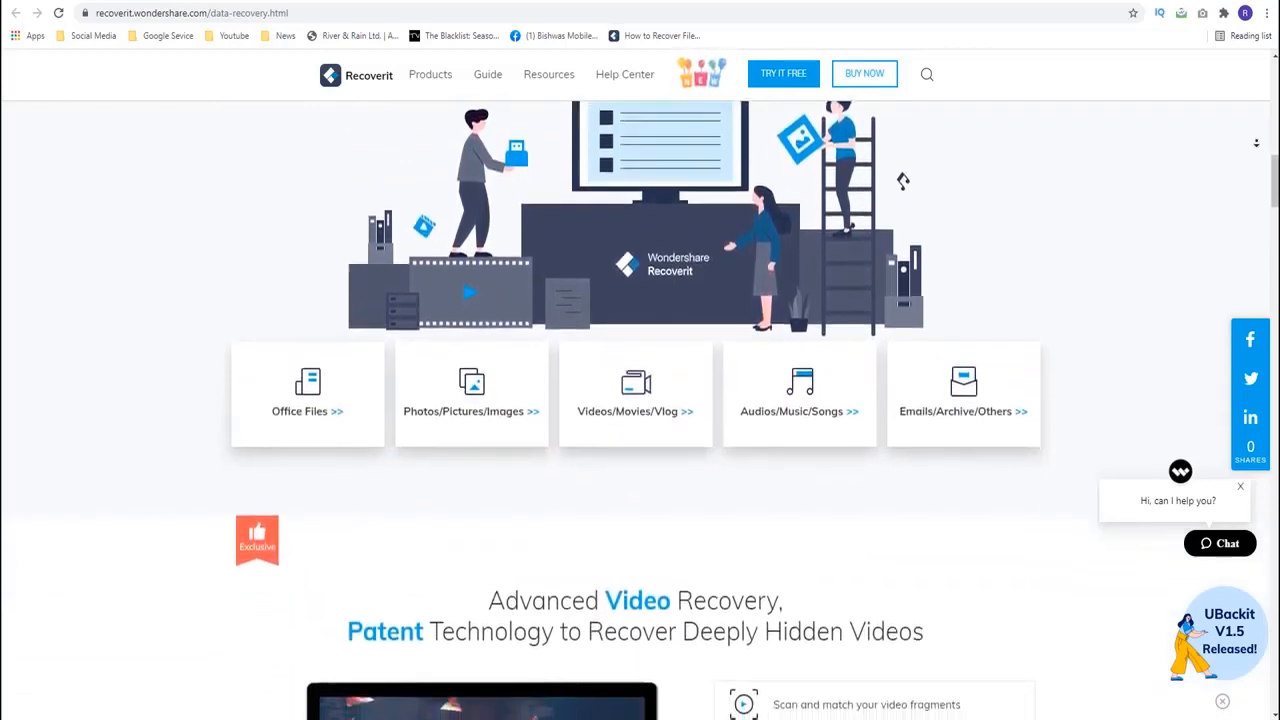
scroll(down, 3)
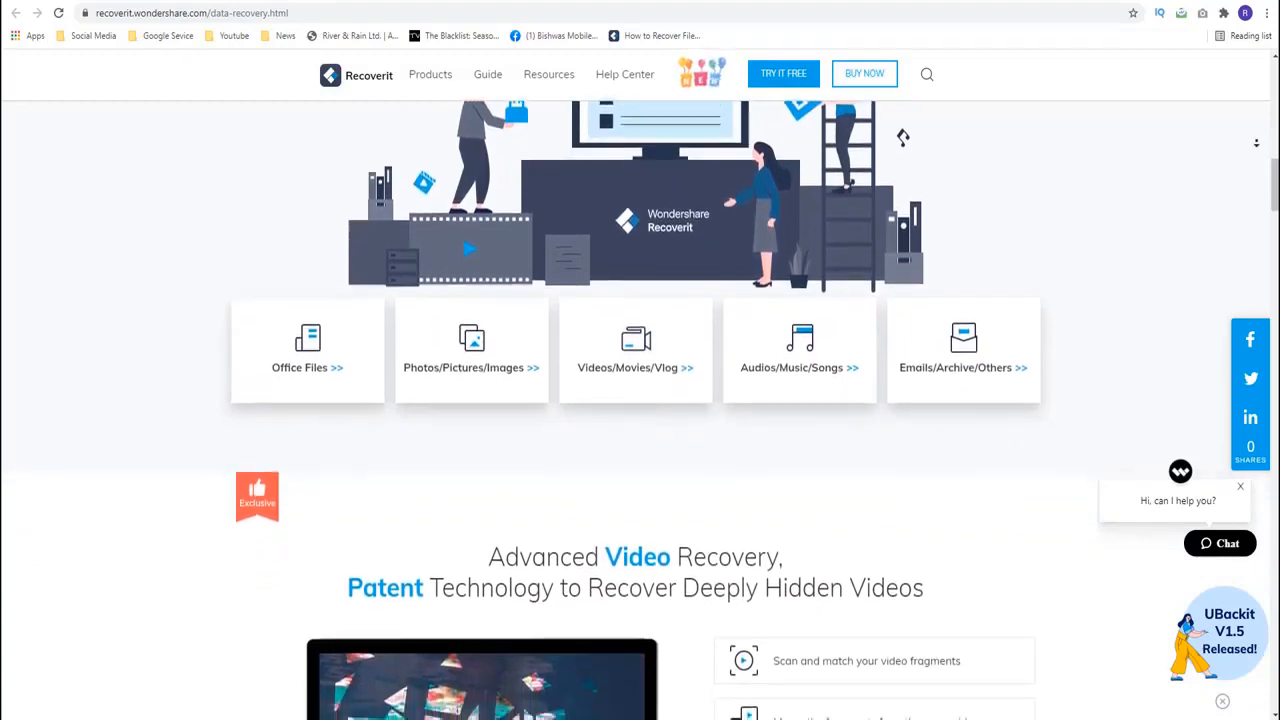
scroll(down, 3)
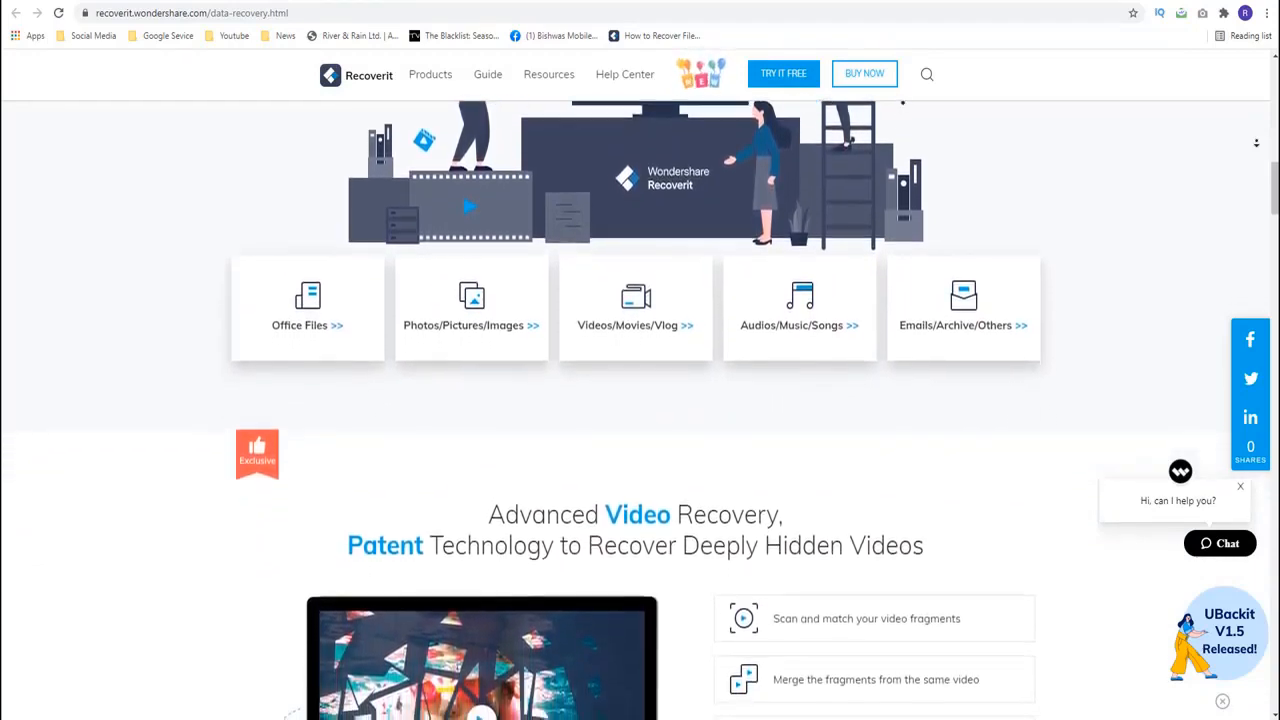
scroll(down, 3)
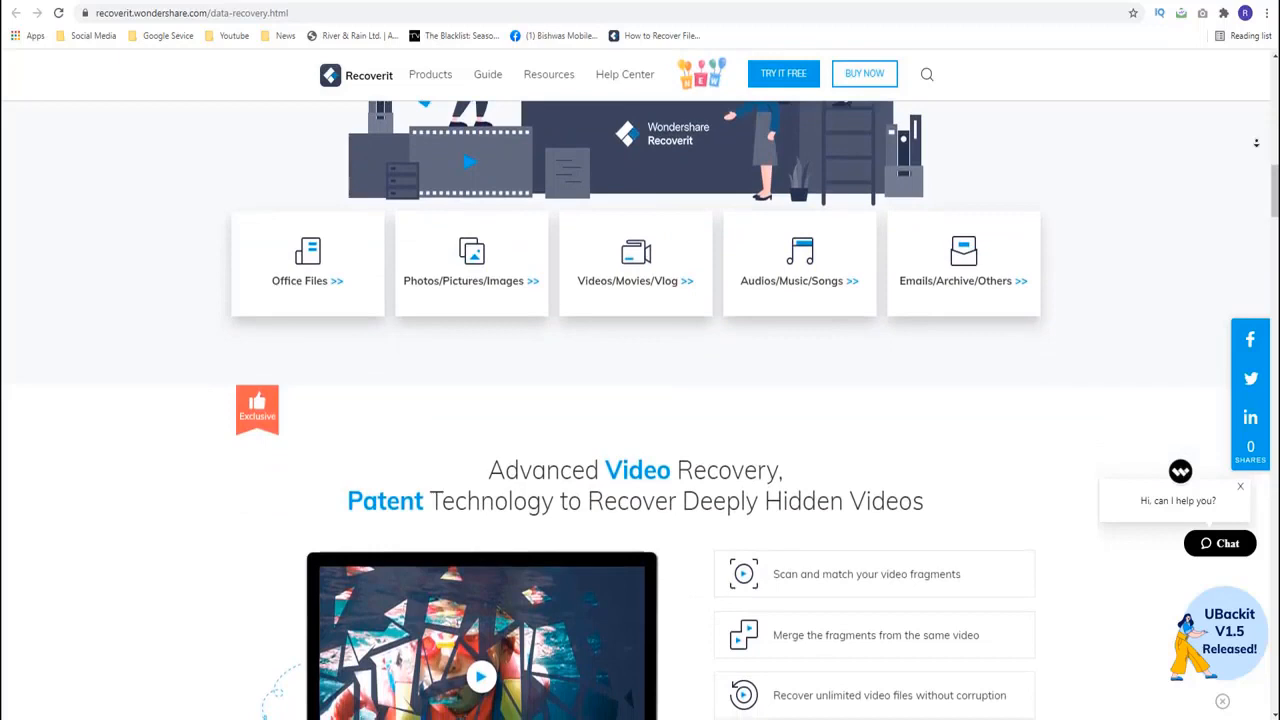
scroll(down, 3)
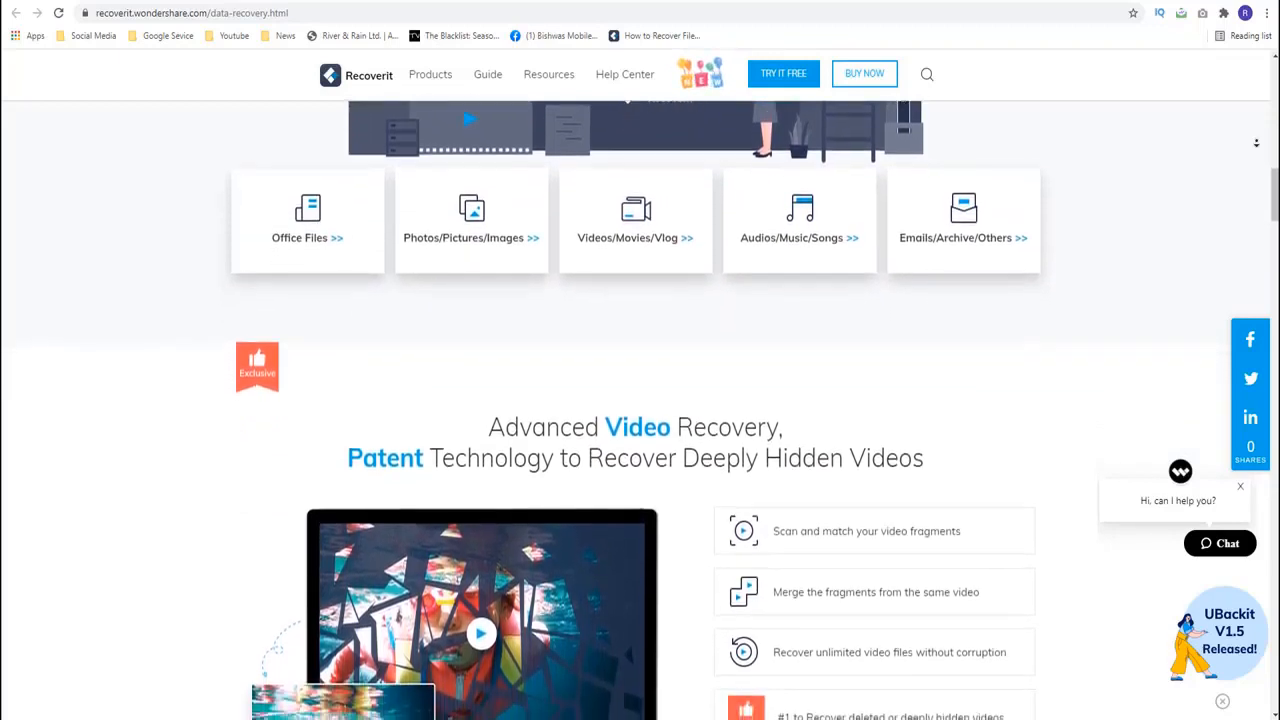
scroll(down, 3)
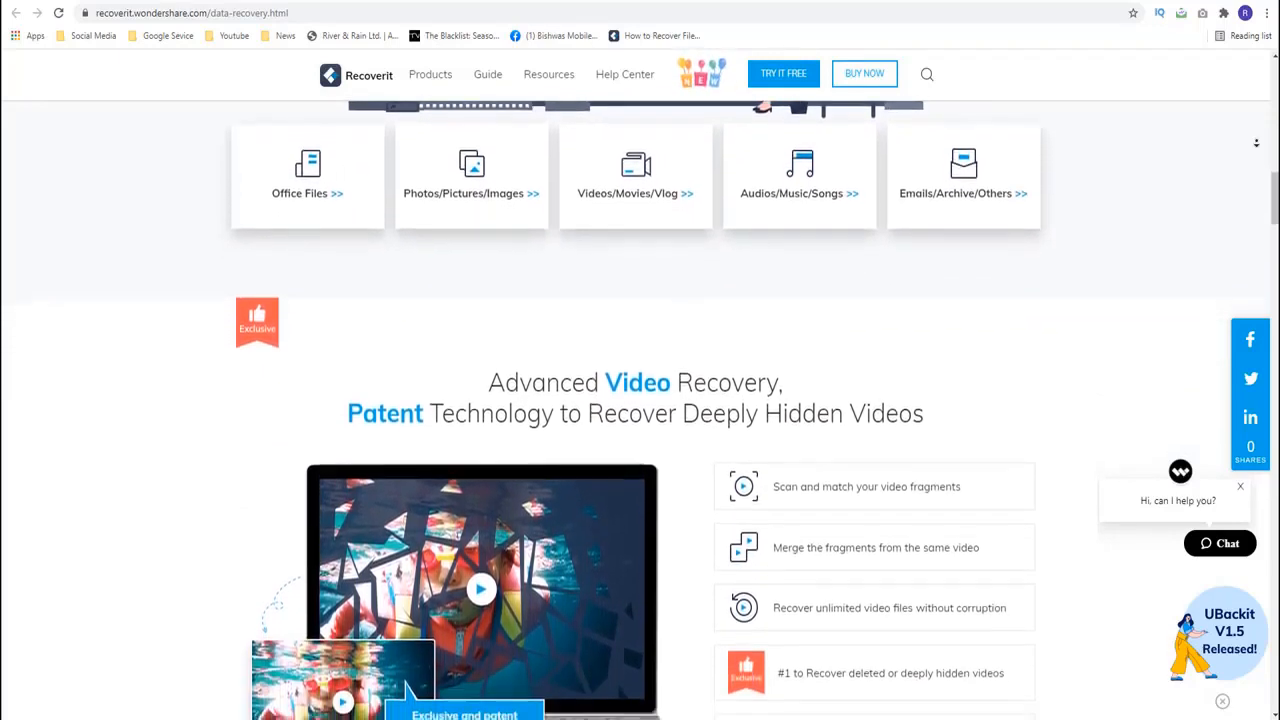
scroll(down, 3)
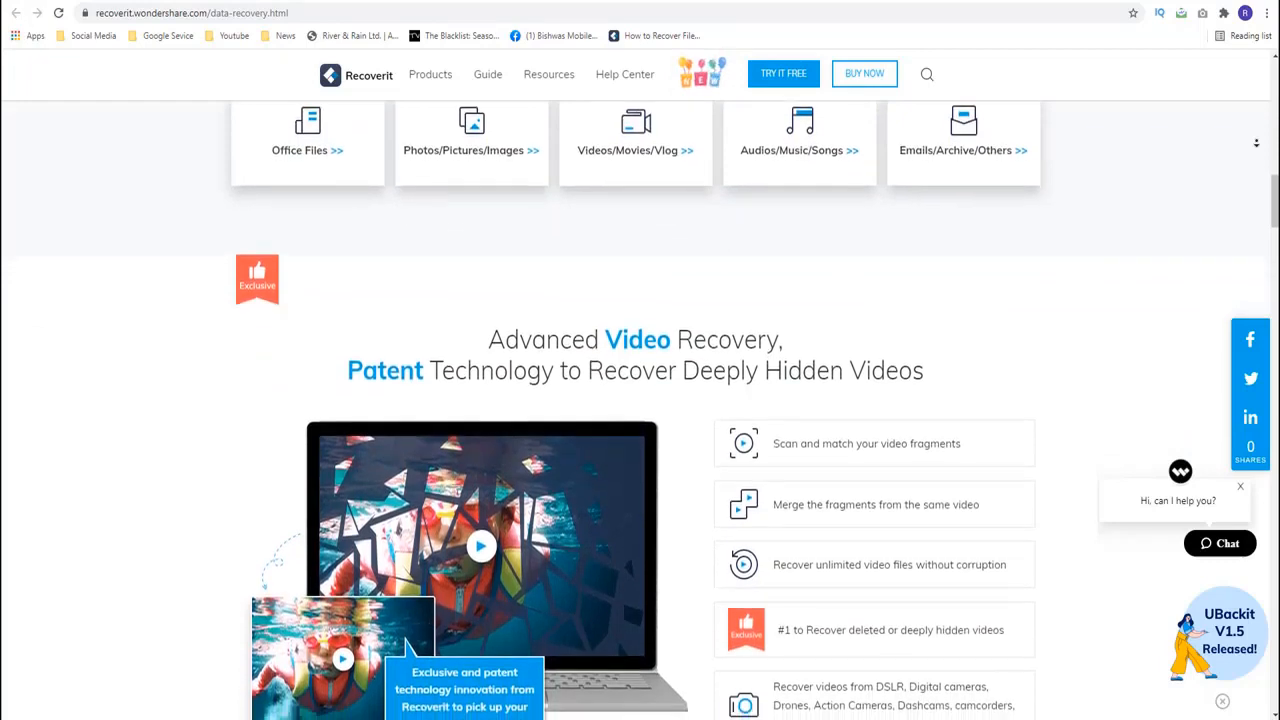
scroll(down, 3)
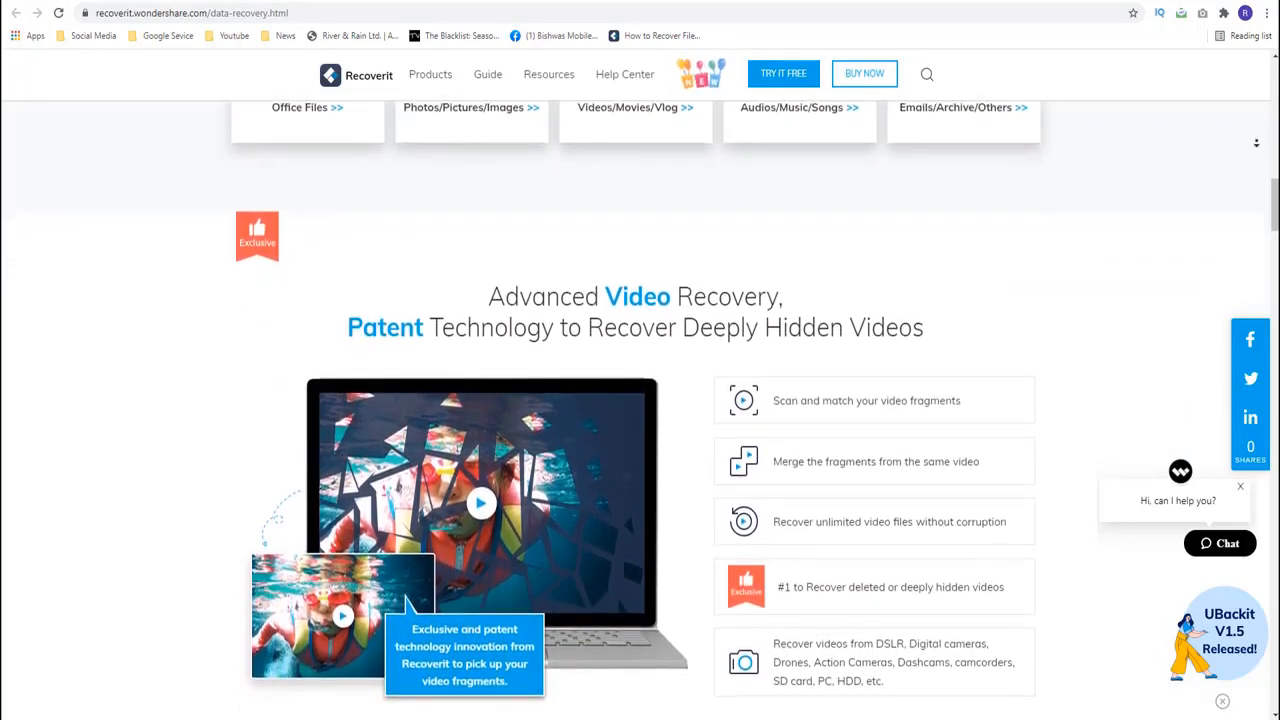
scroll(down, 3)
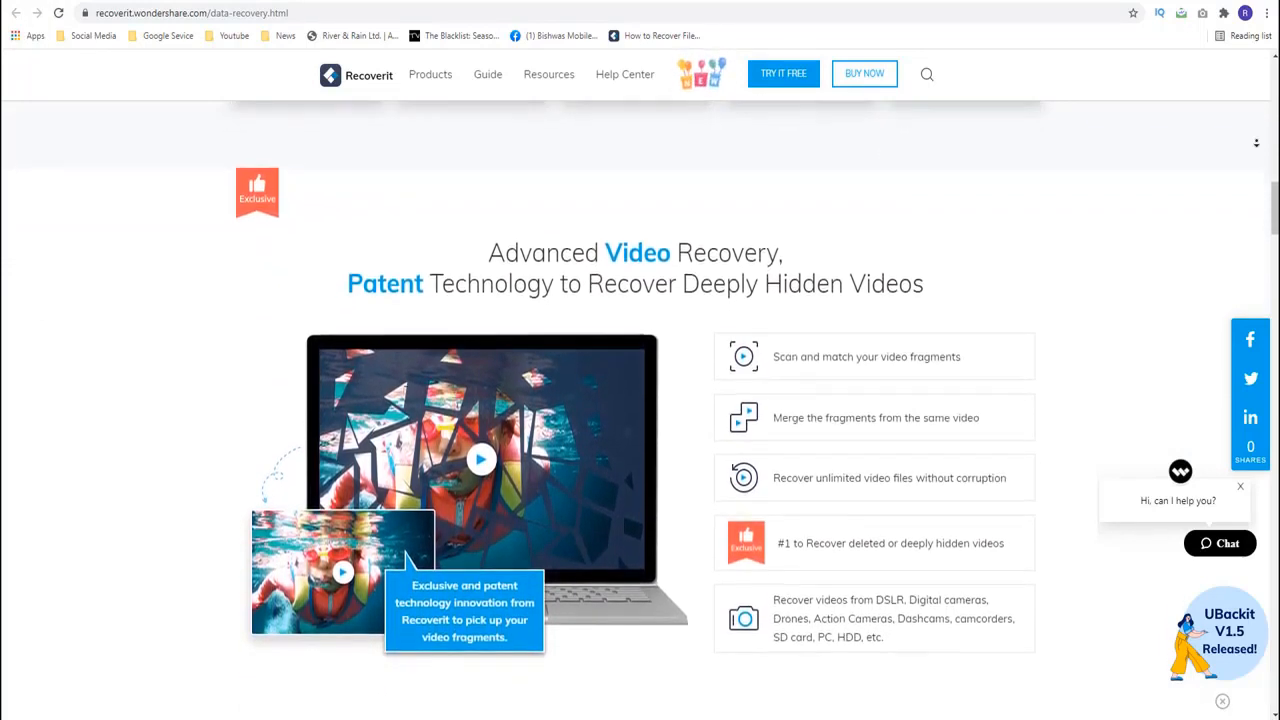
scroll(down, 3)
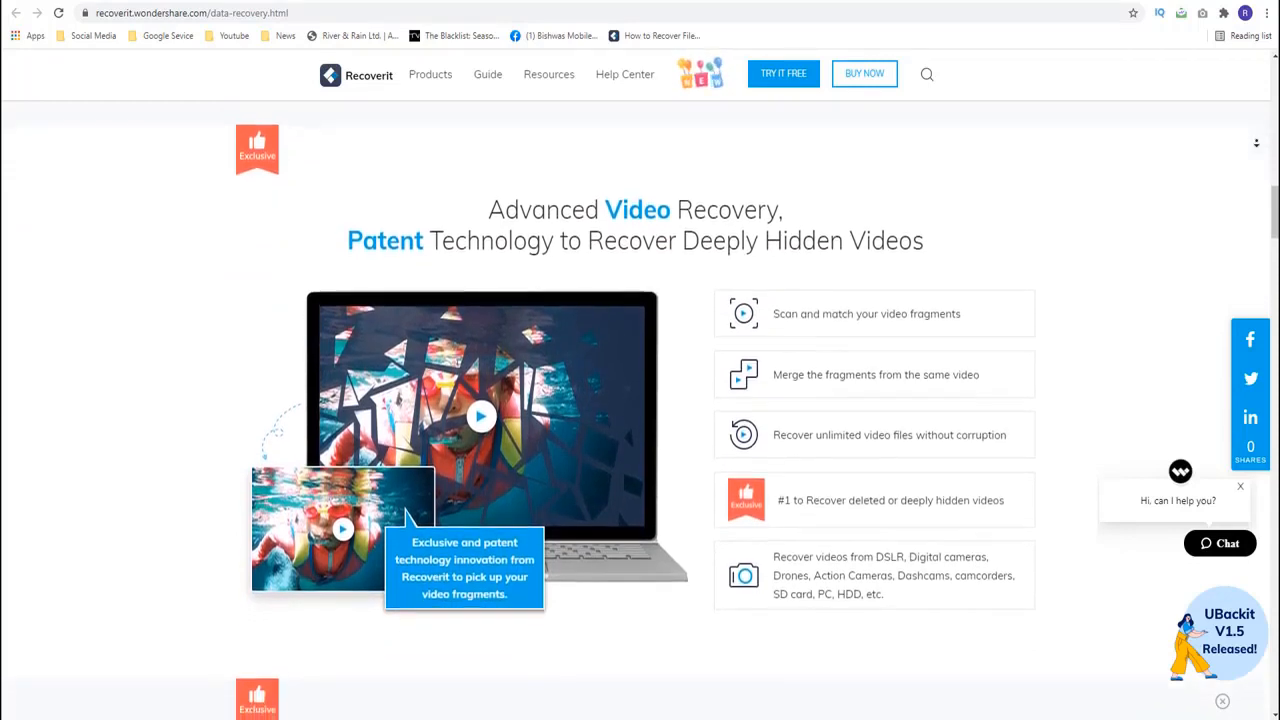
scroll(down, 3)
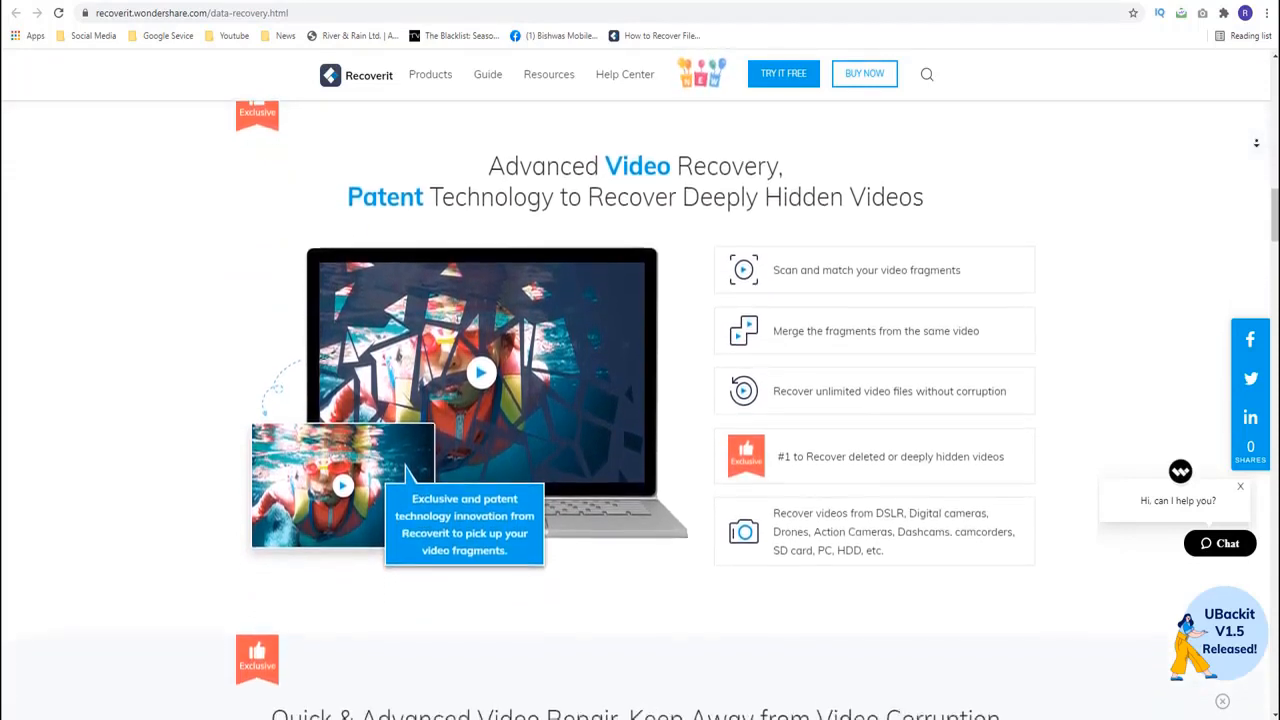
scroll(down, 3)
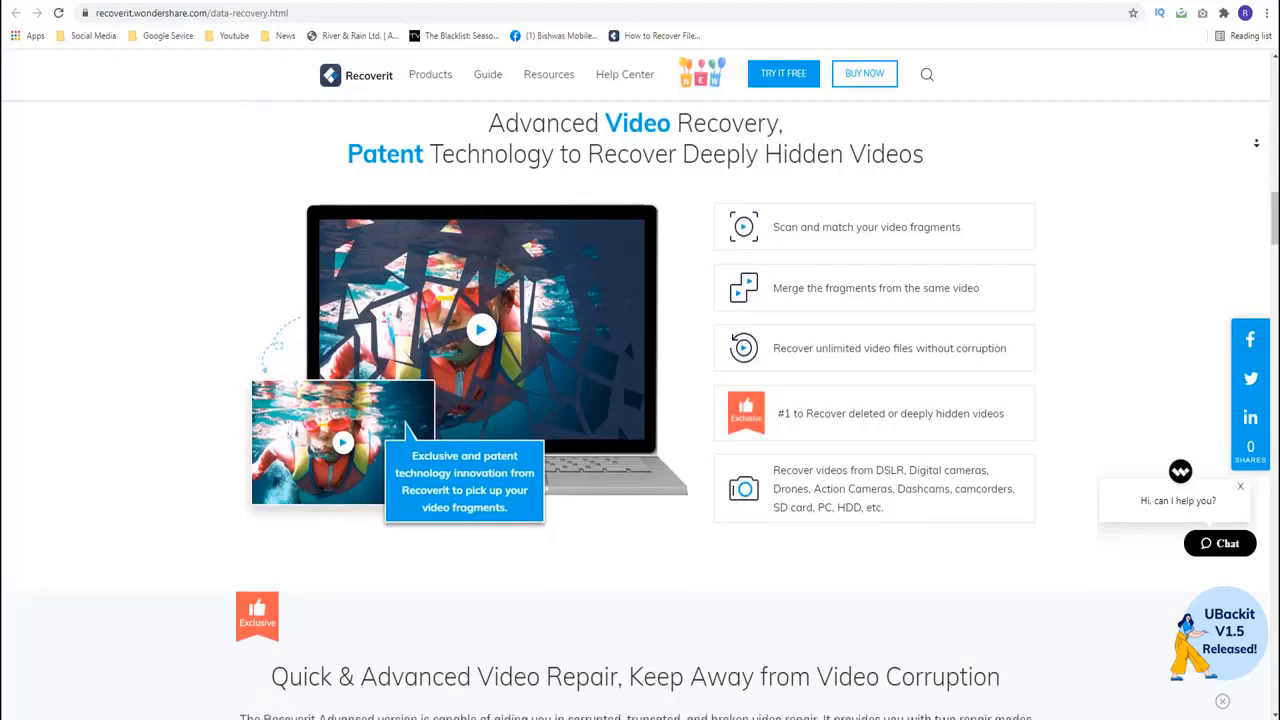
scroll(down, 3)
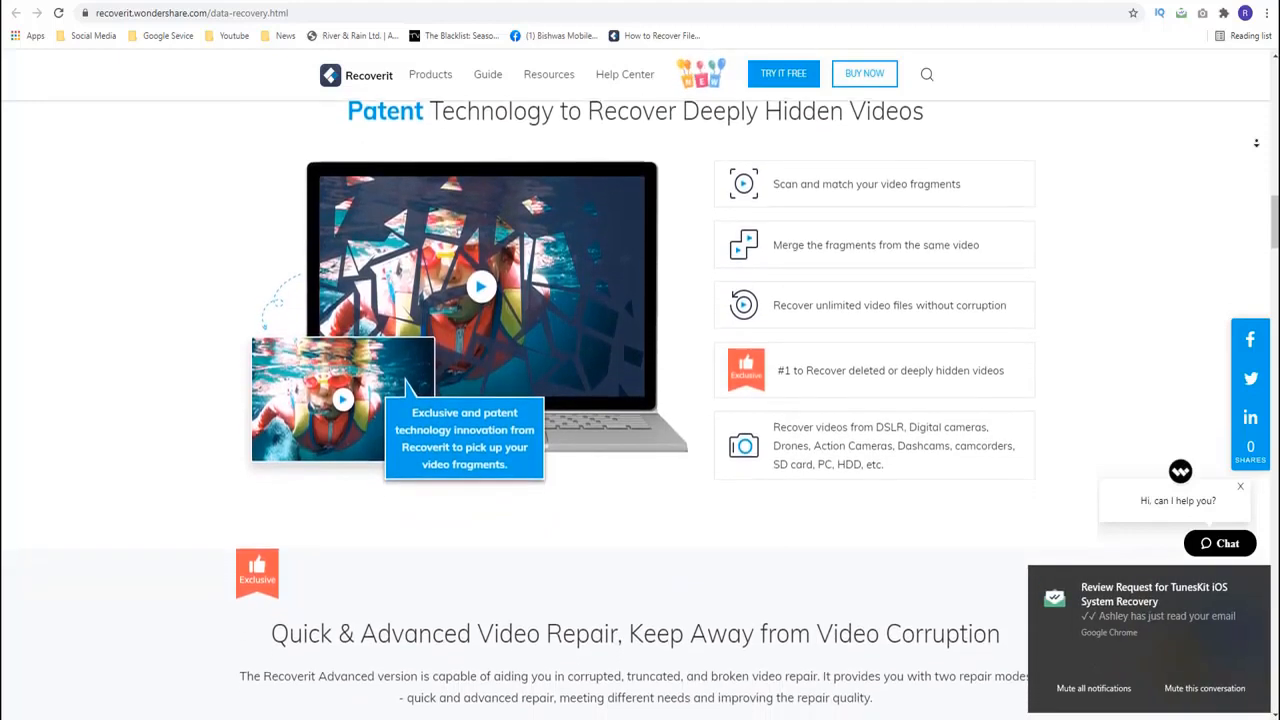
scroll(down, 3)
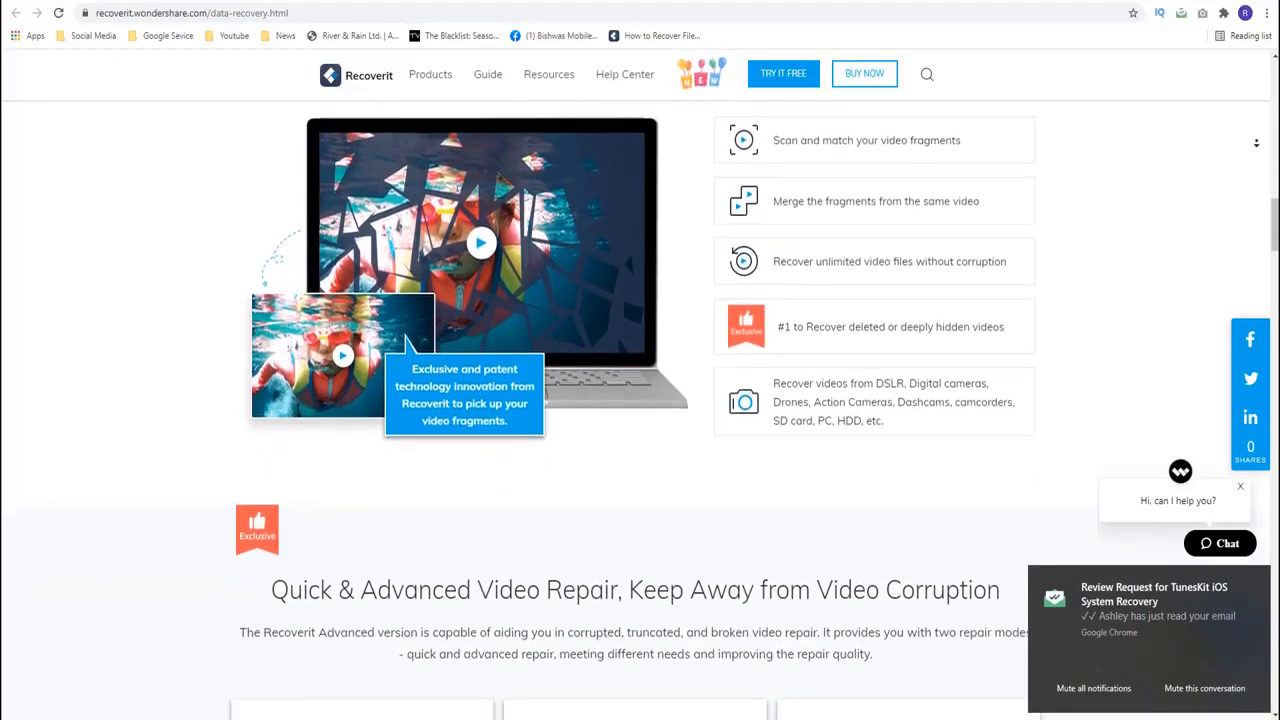
scroll(down, 3)
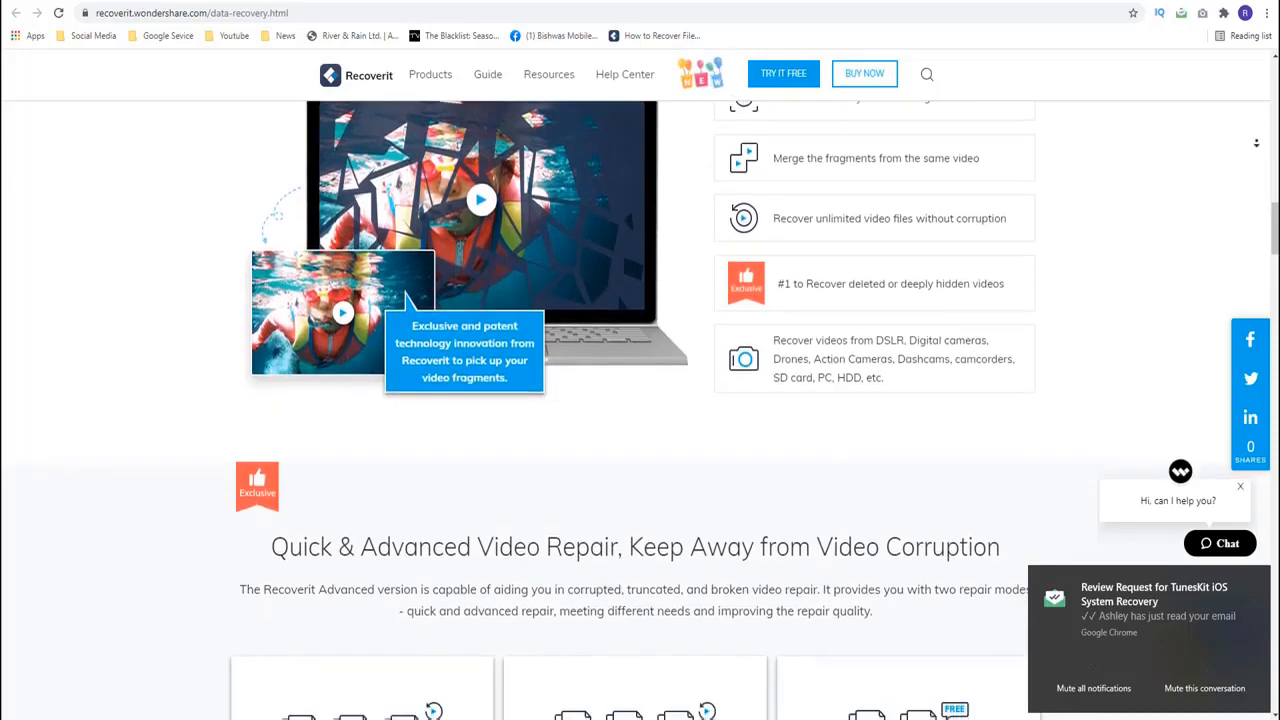
scroll(down, 3)
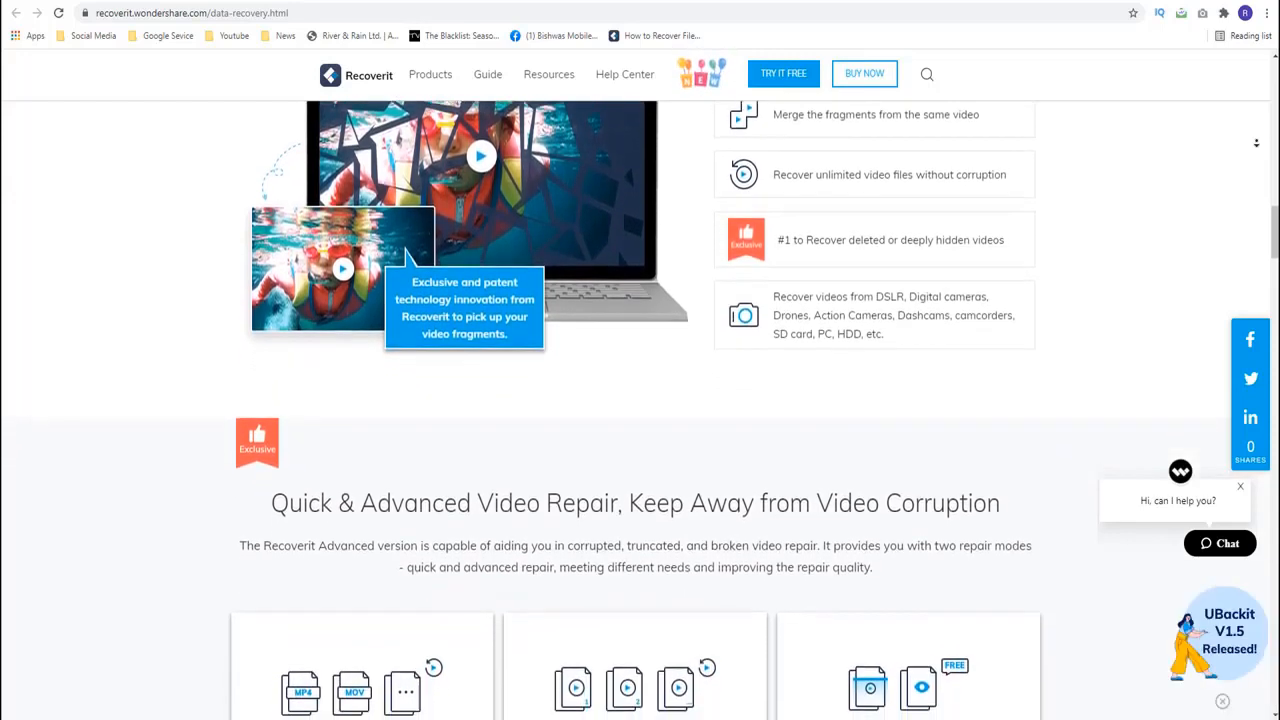
scroll(down, 3)
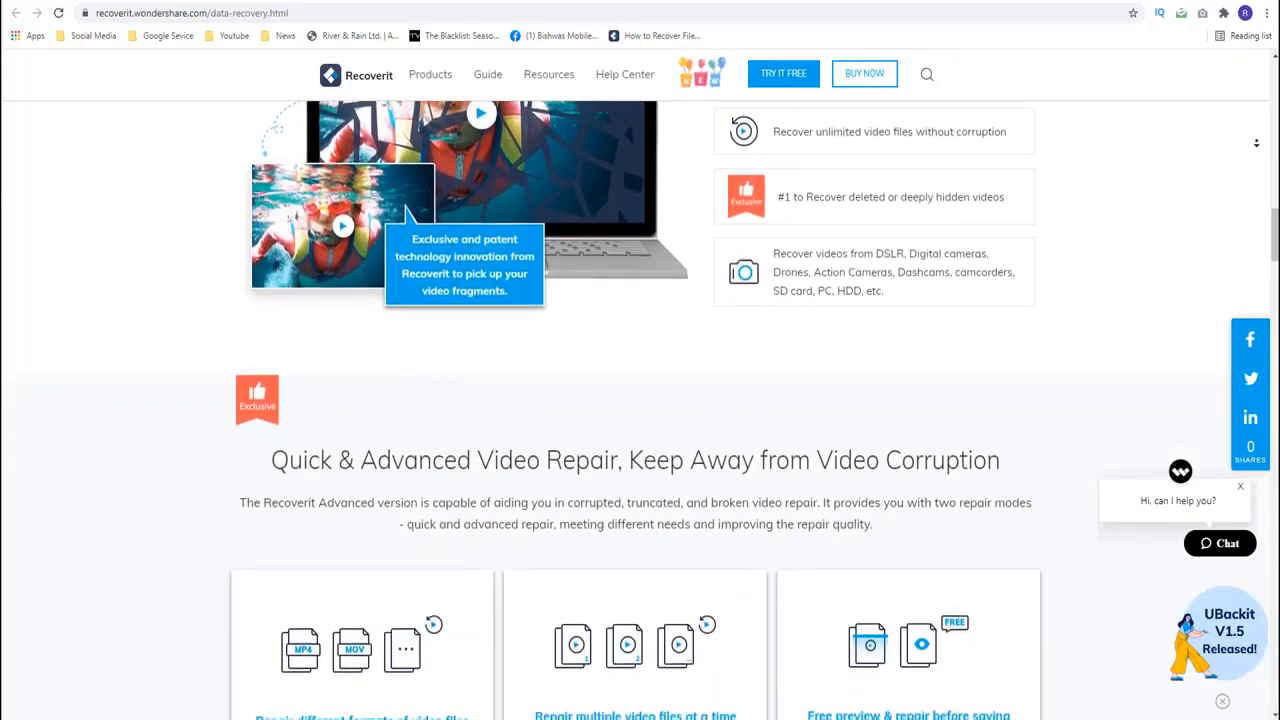
scroll(down, 3)
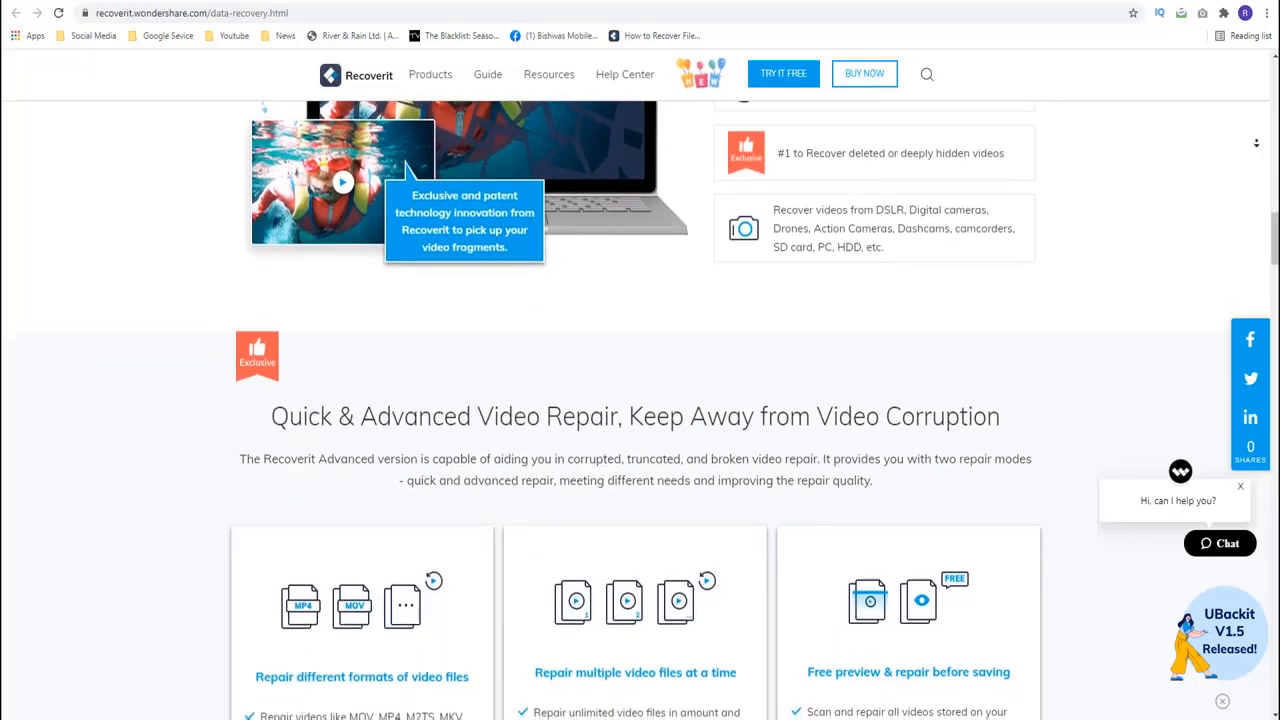
scroll(down, 3)
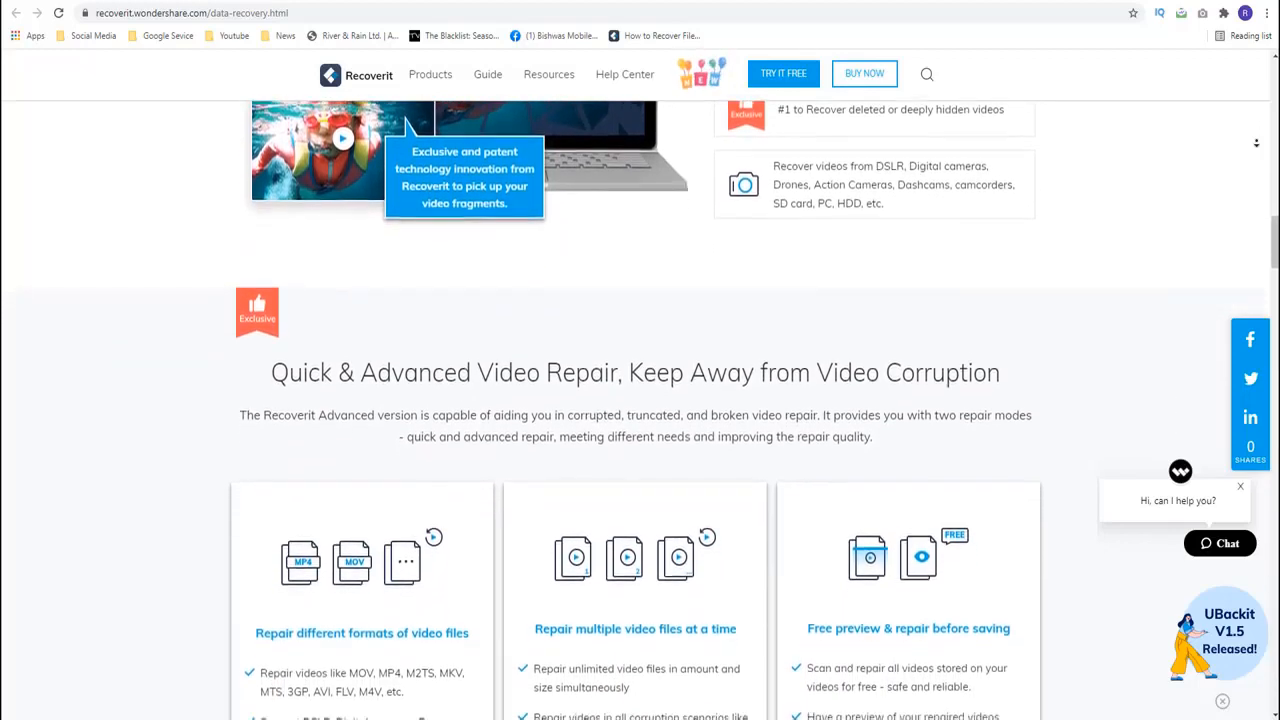
scroll(down, 3)
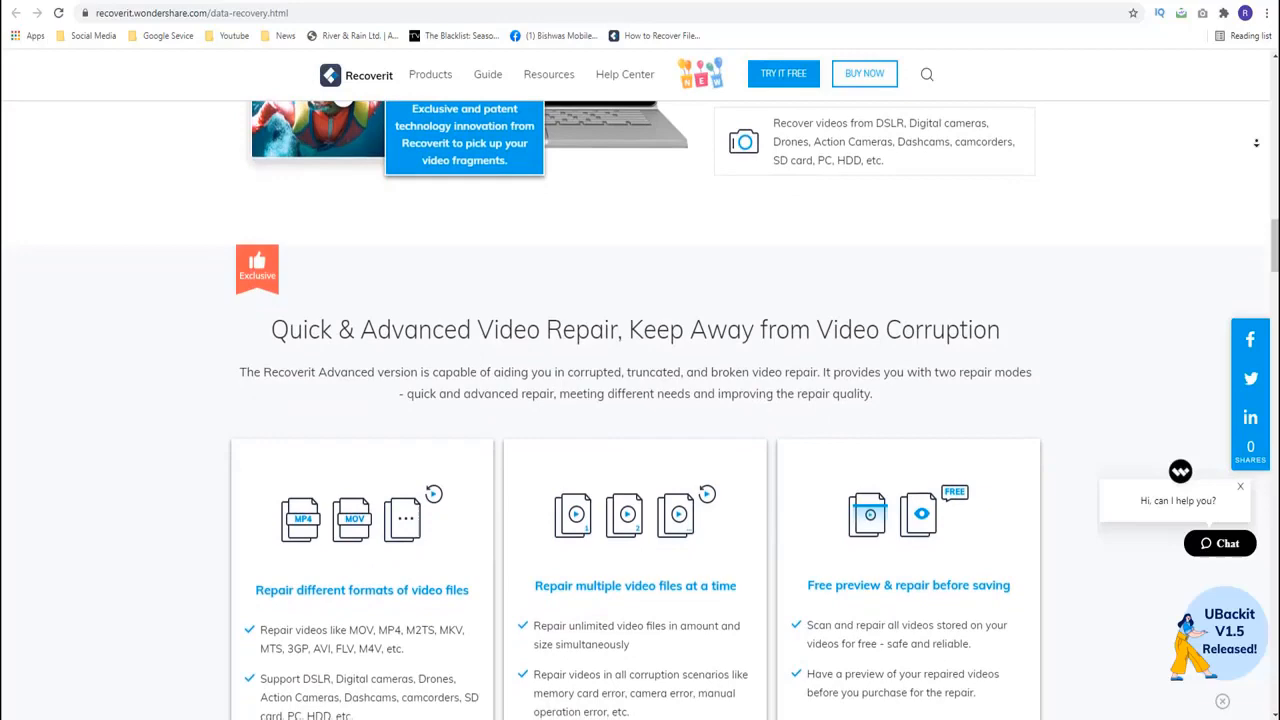
scroll(down, 3)
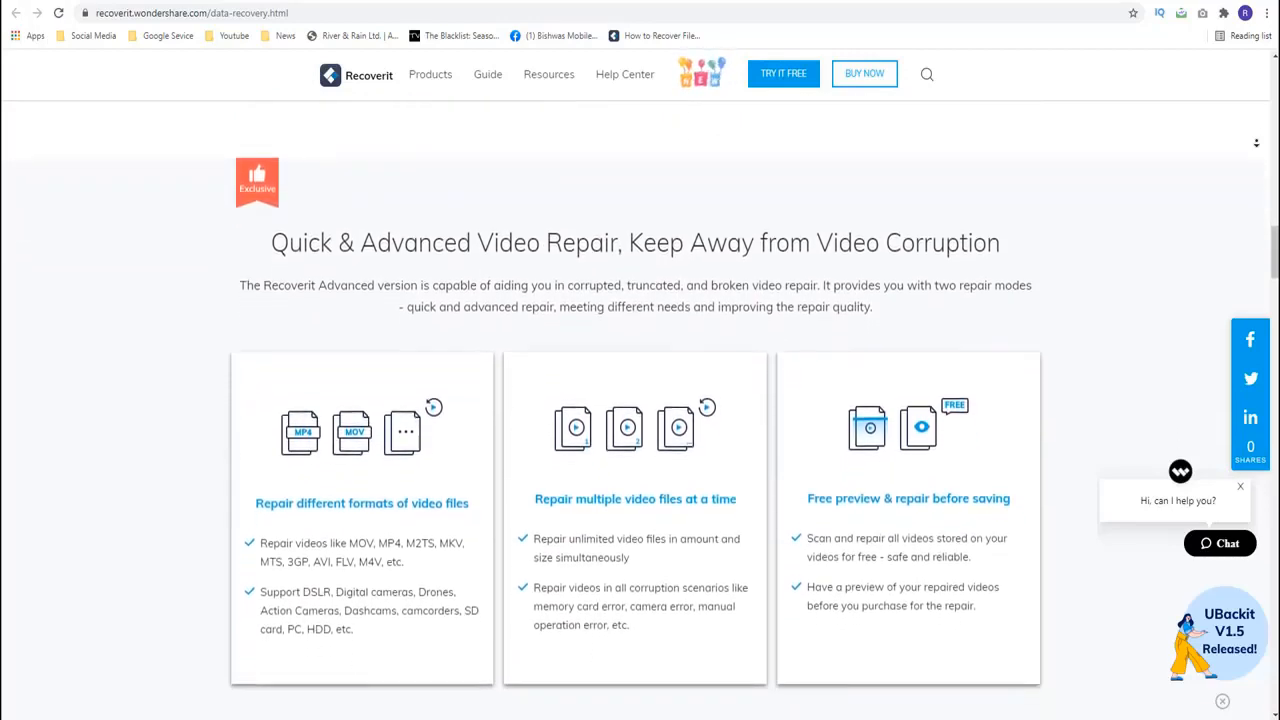
scroll(down, 3)
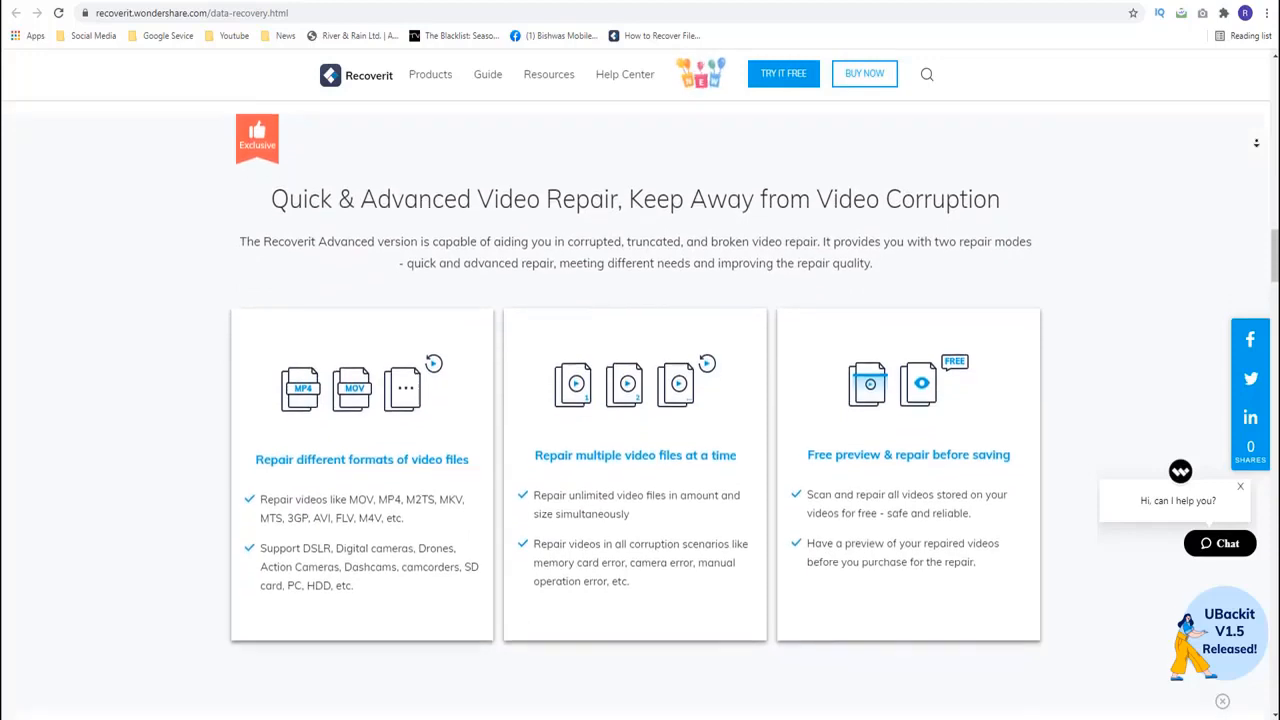
scroll(down, 3)
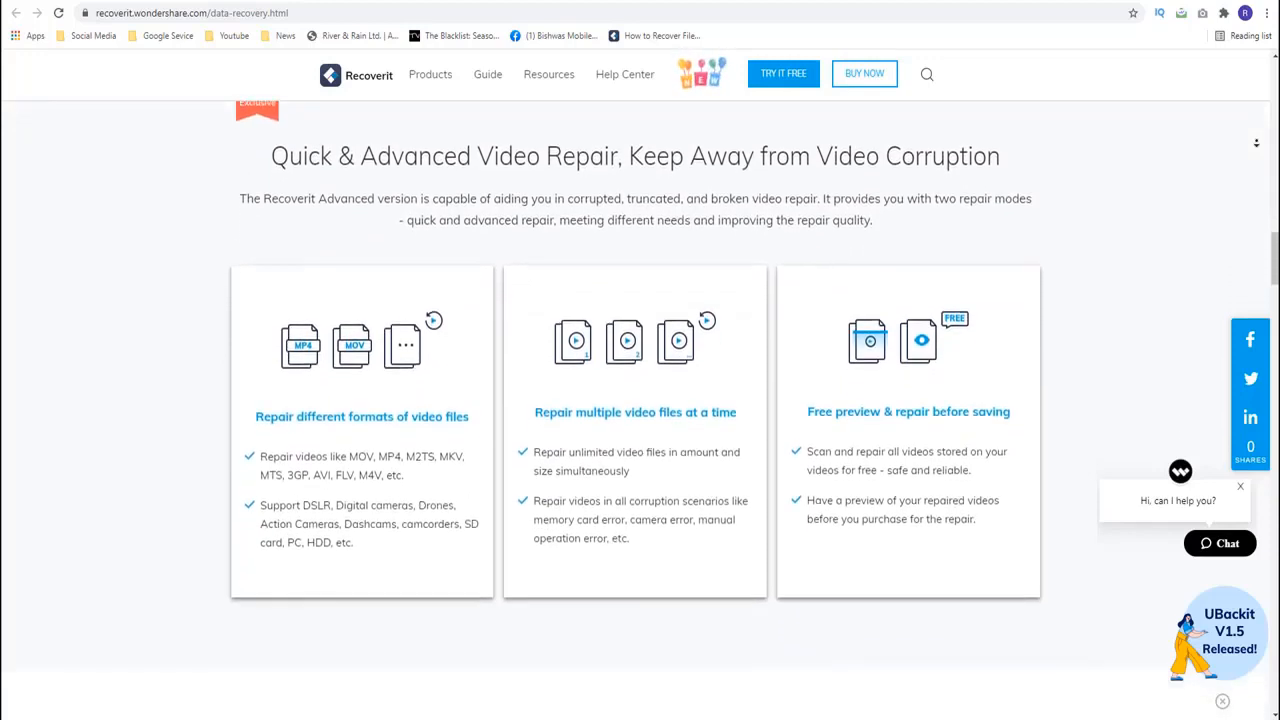
scroll(down, 3)
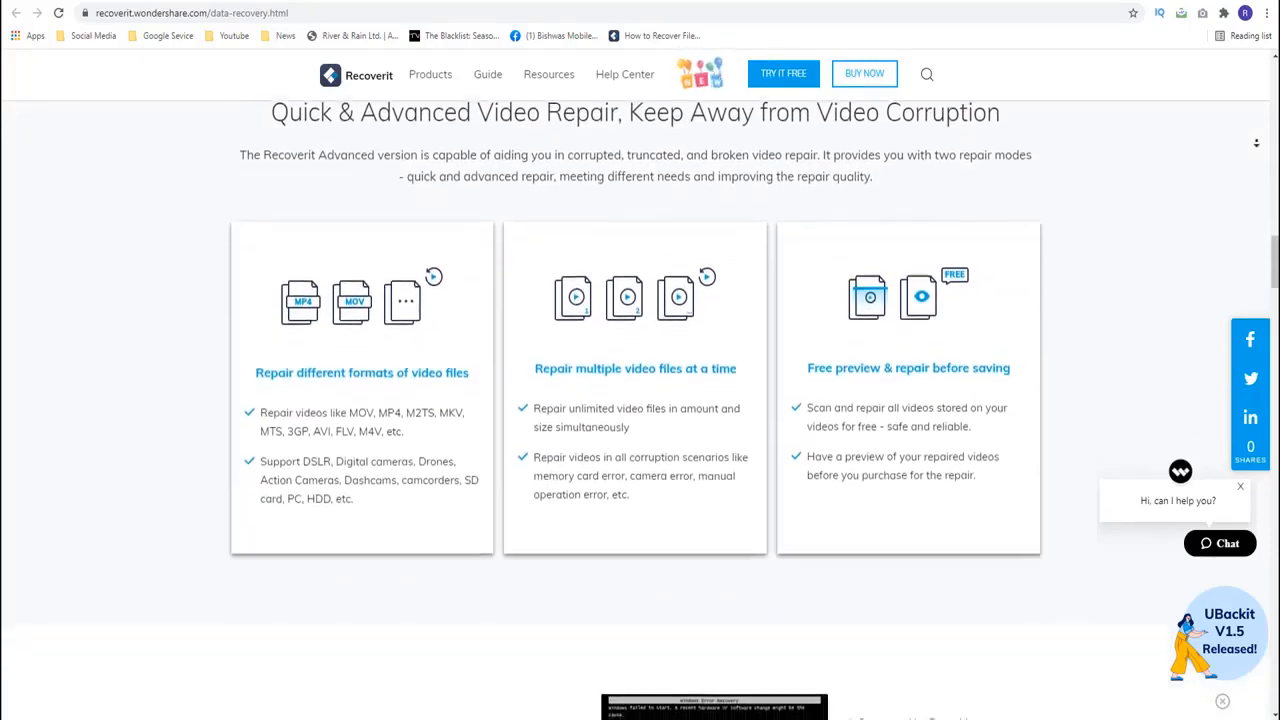
scroll(down, 3)
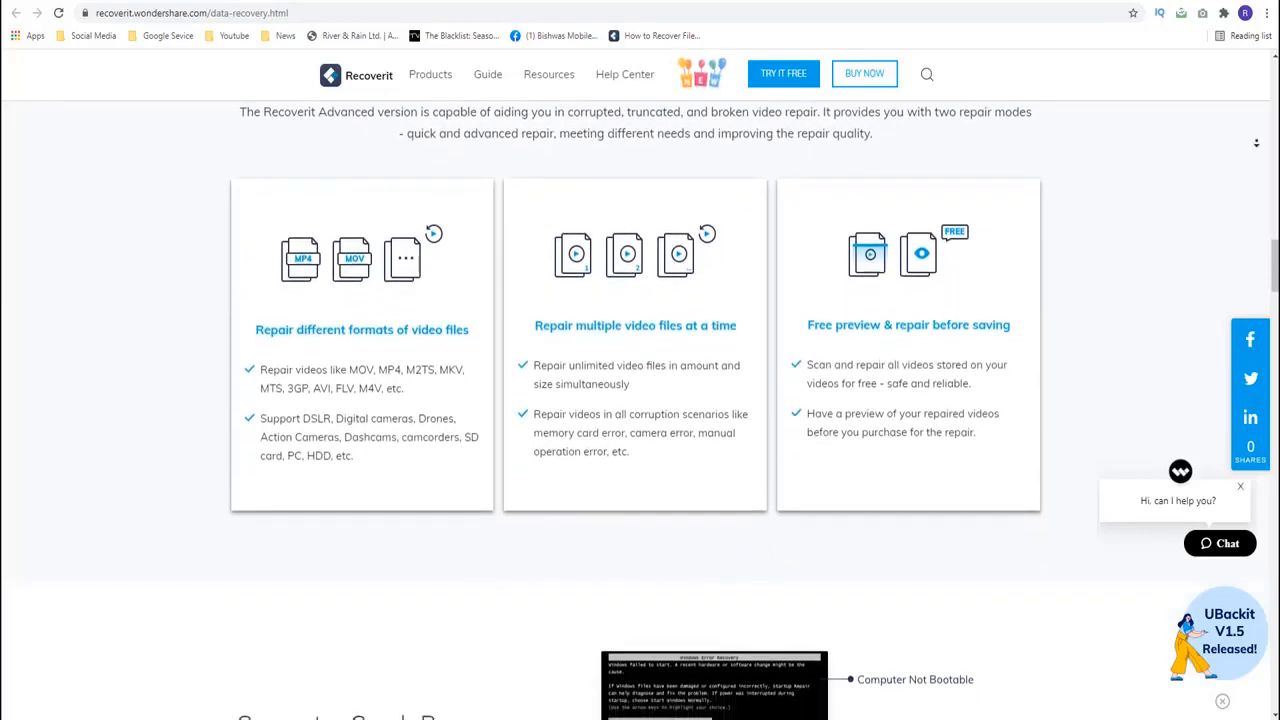
scroll(down, 3)
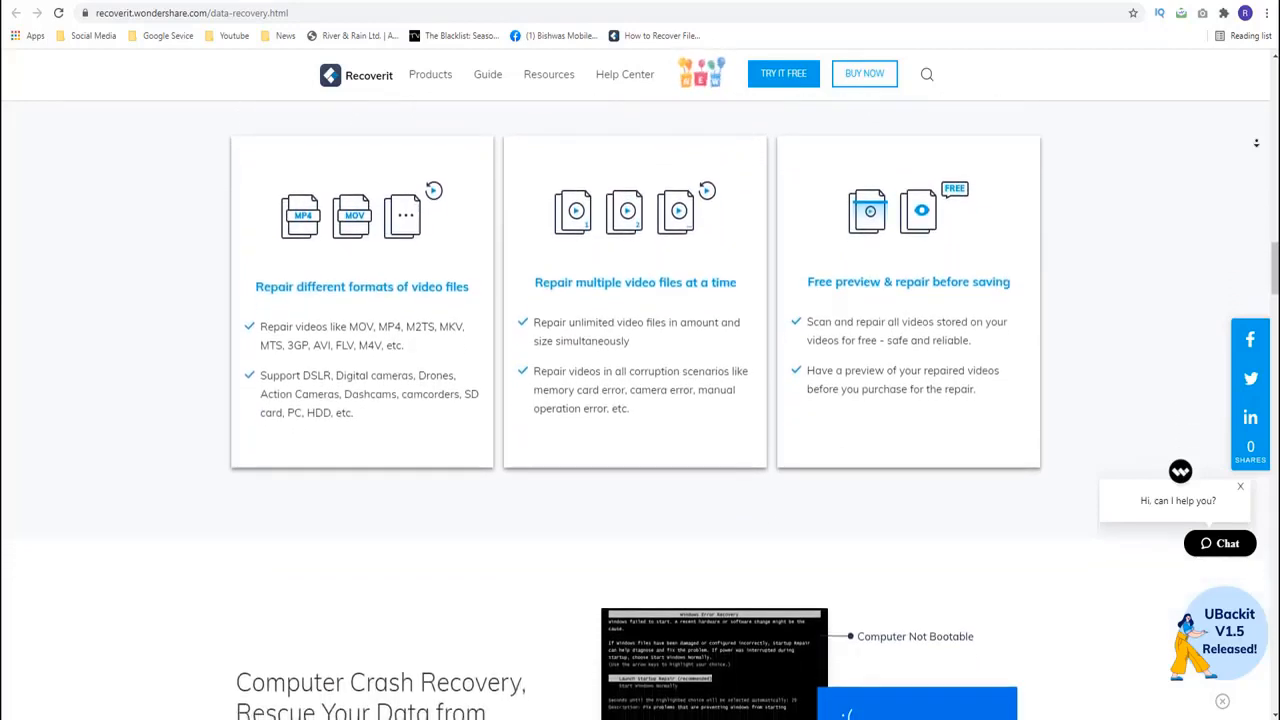
scroll(down, 3)
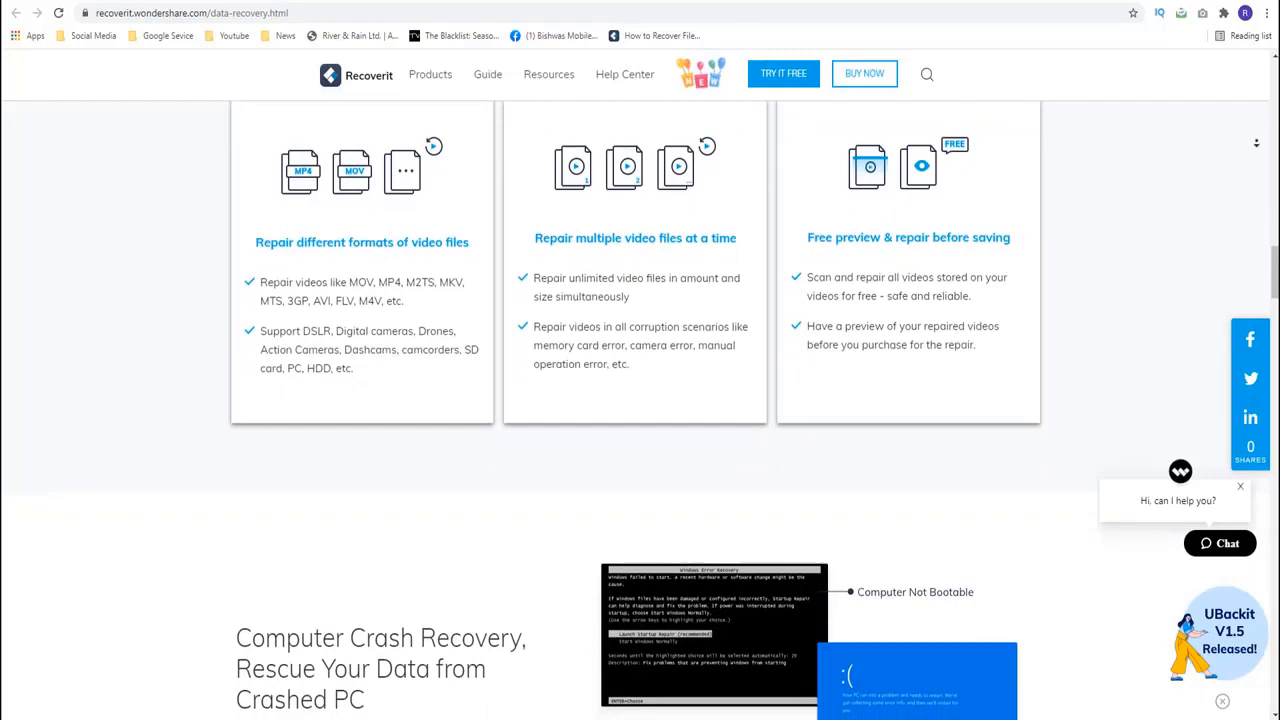
scroll(down, 3)
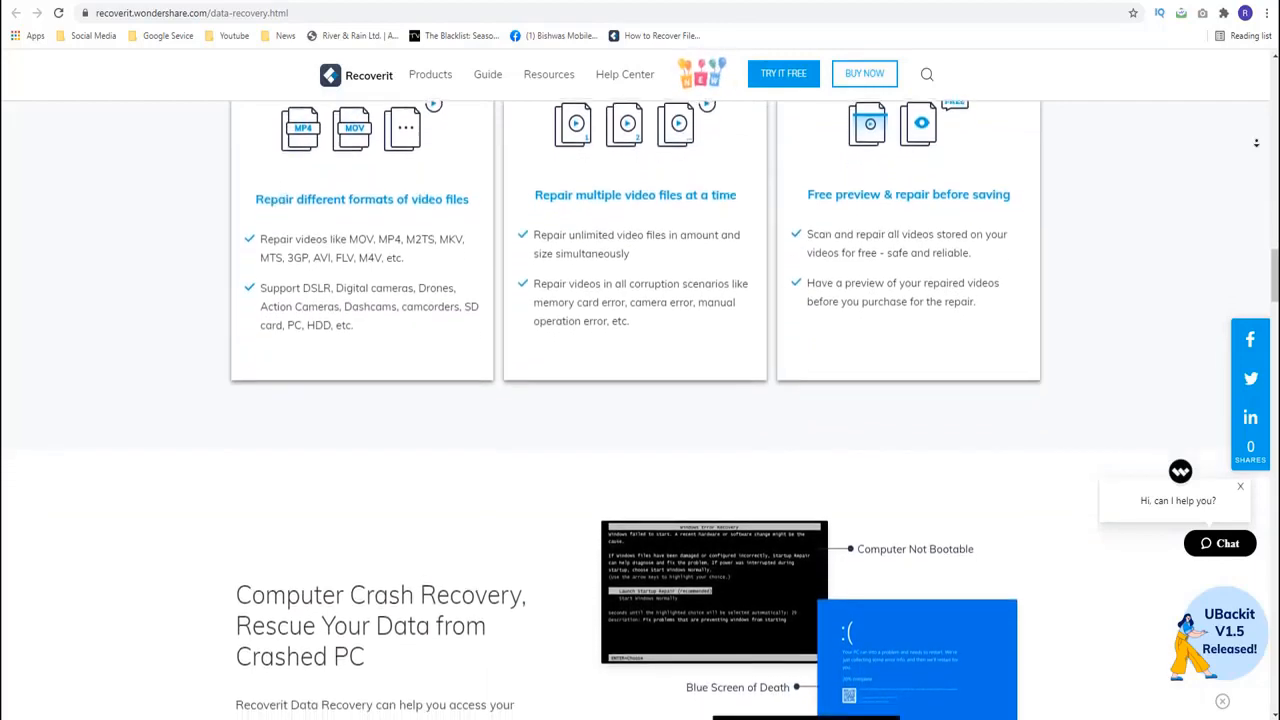
scroll(down, 3)
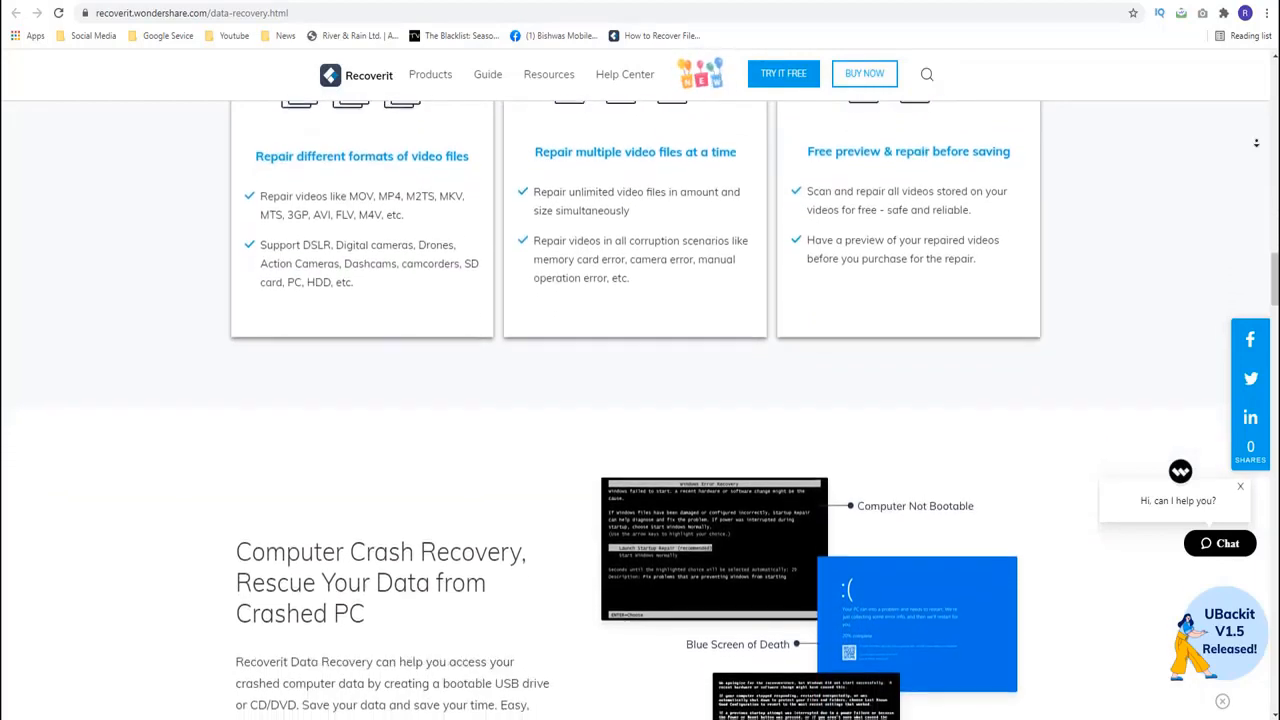
scroll(down, 3)
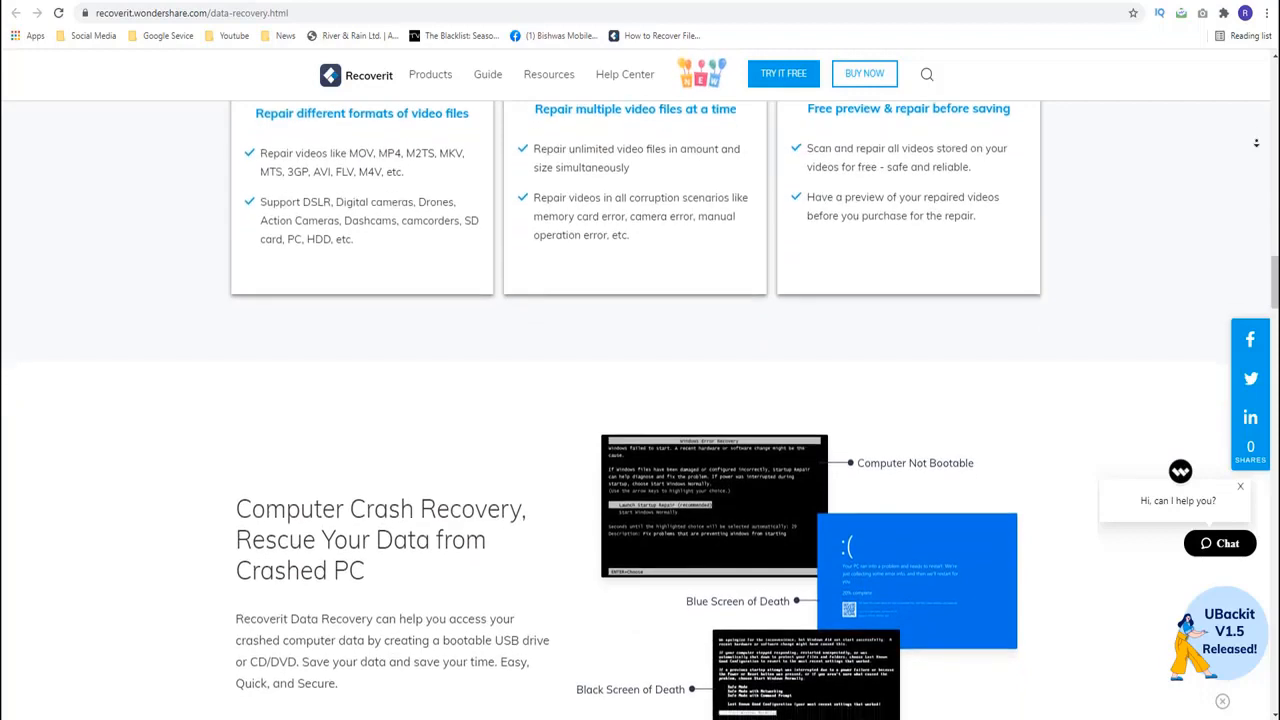
scroll(down, 3)
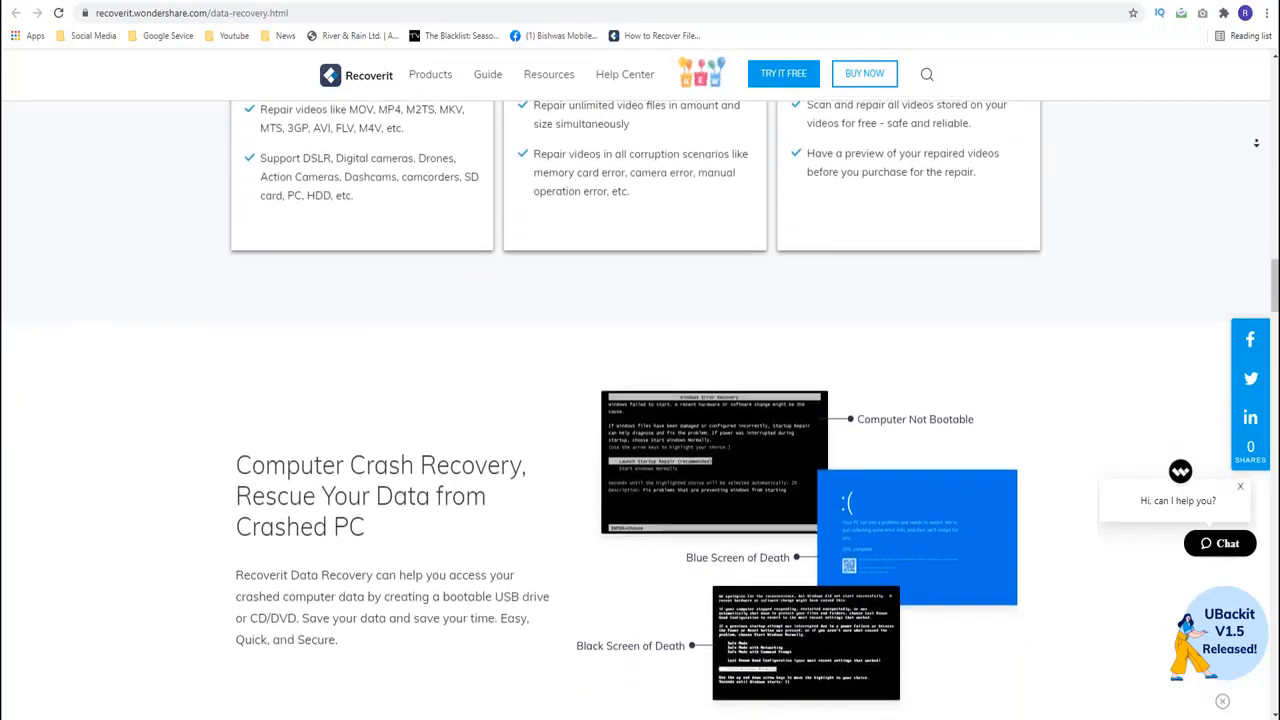
scroll(down, 3)
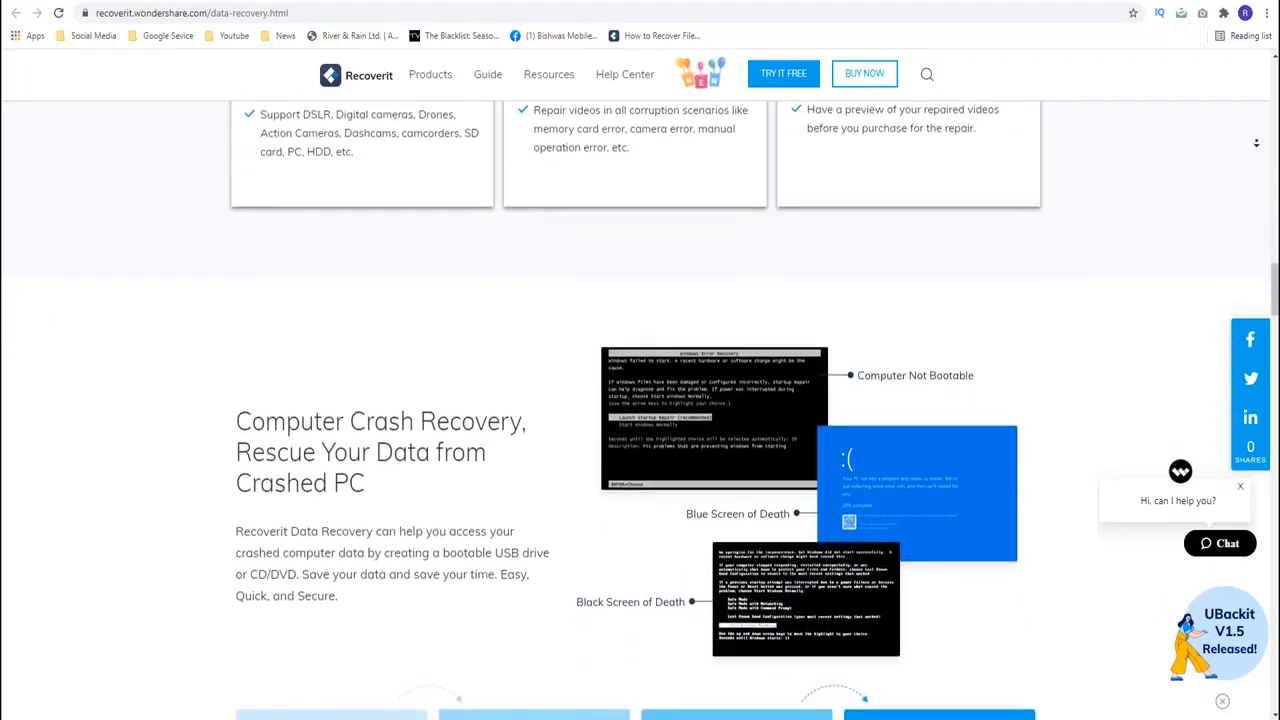
scroll(down, 3)
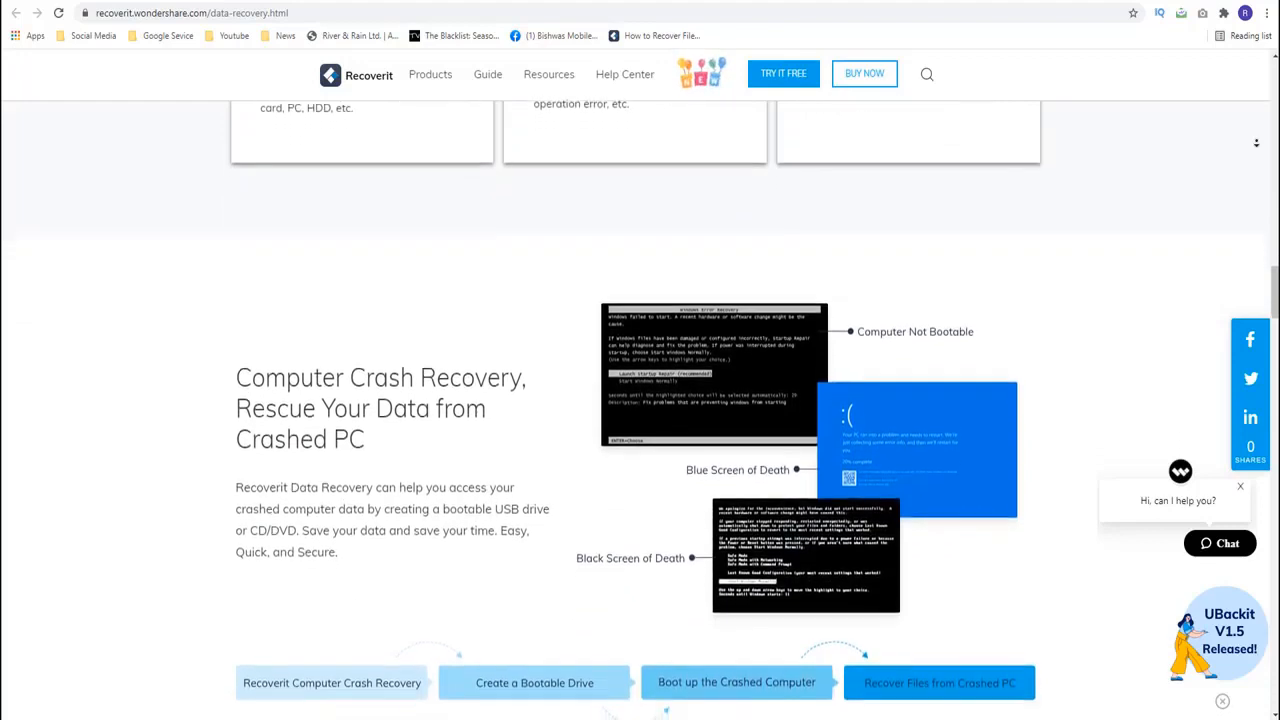
scroll(down, 3)
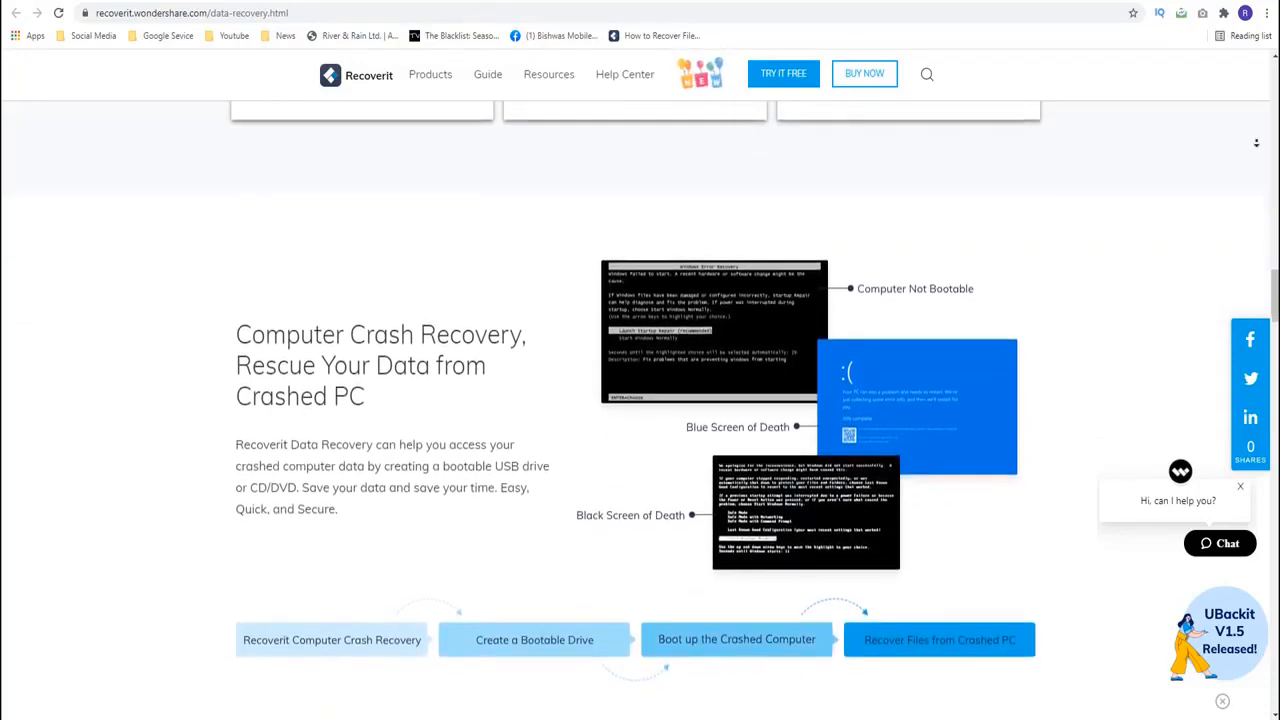
scroll(down, 3)
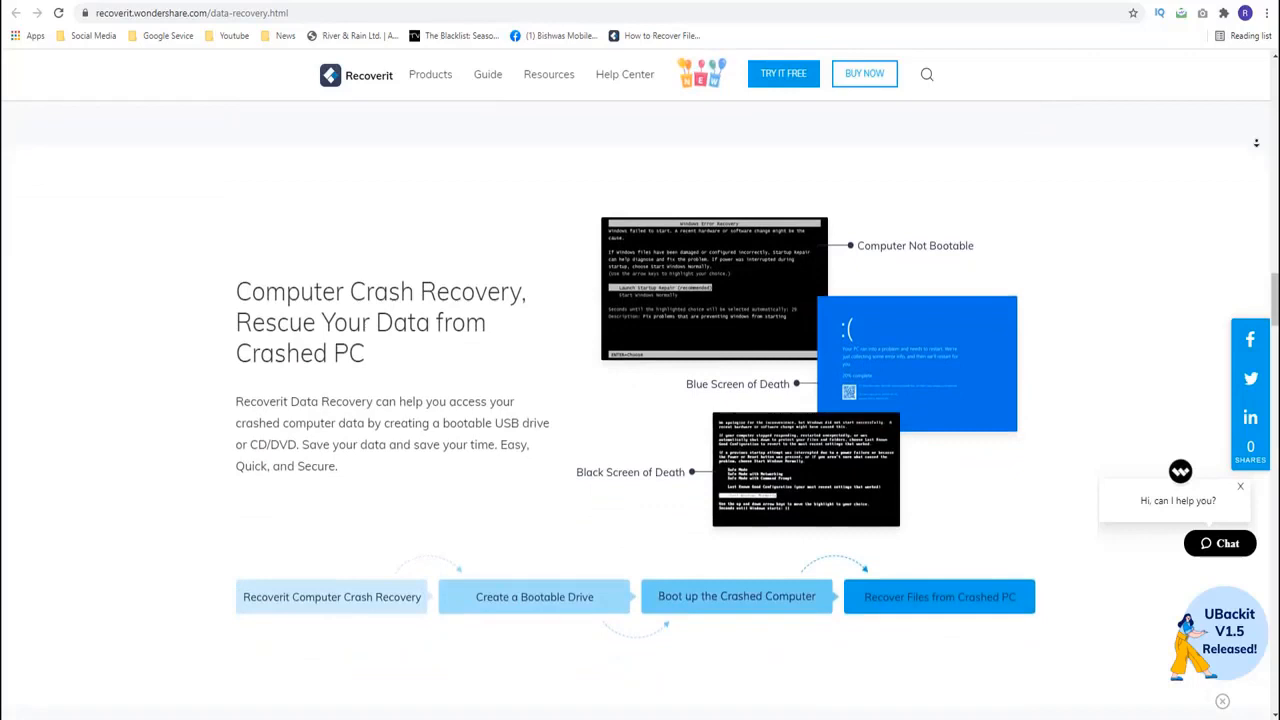
scroll(down, 3)
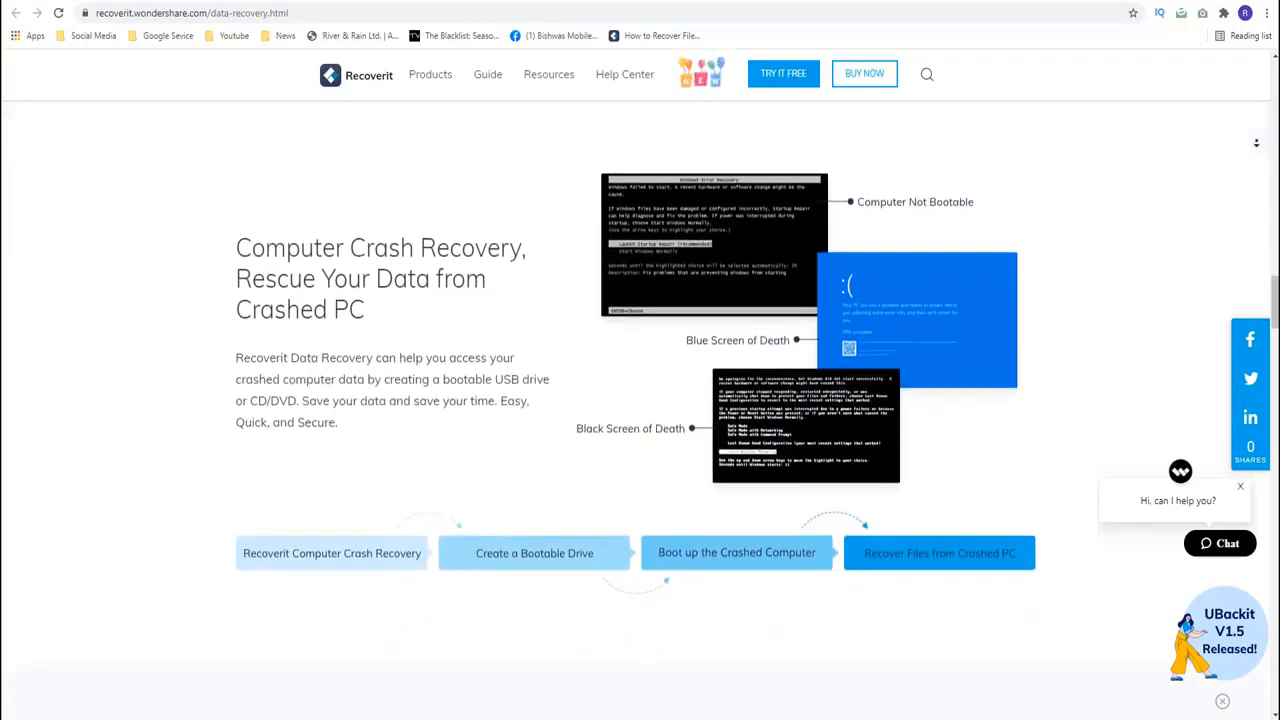
scroll(down, 3)
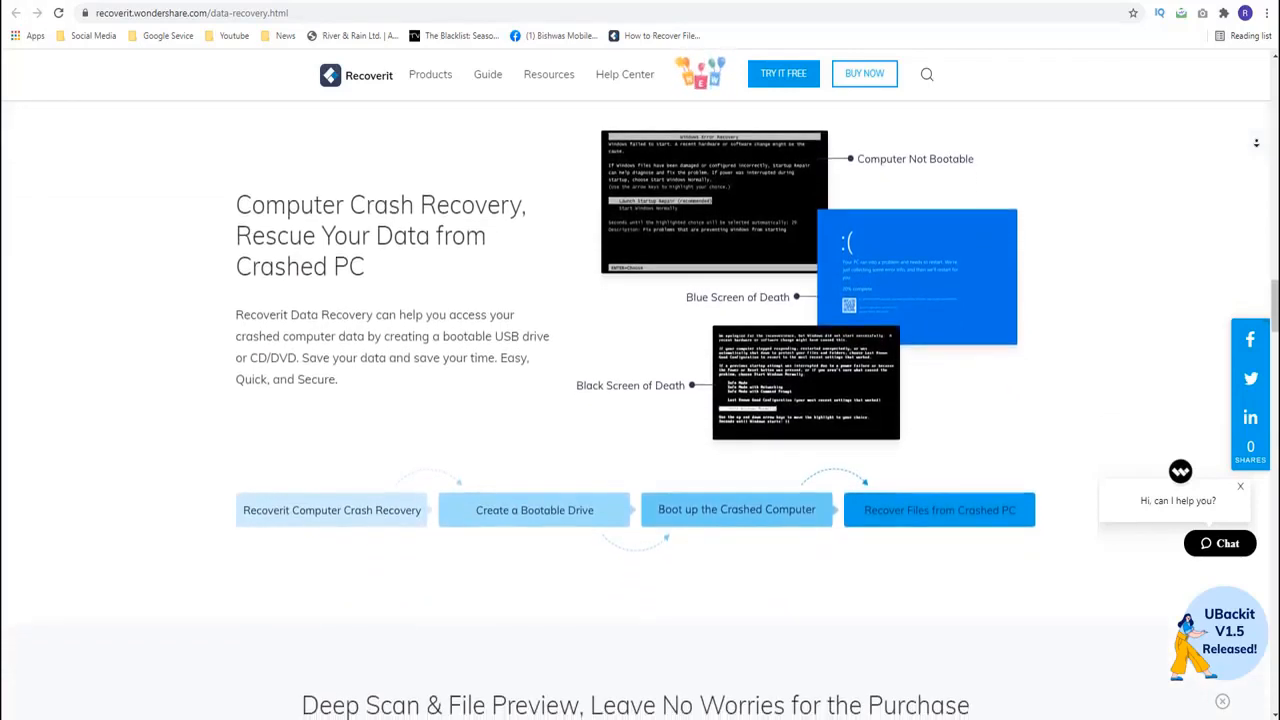
scroll(down, 3)
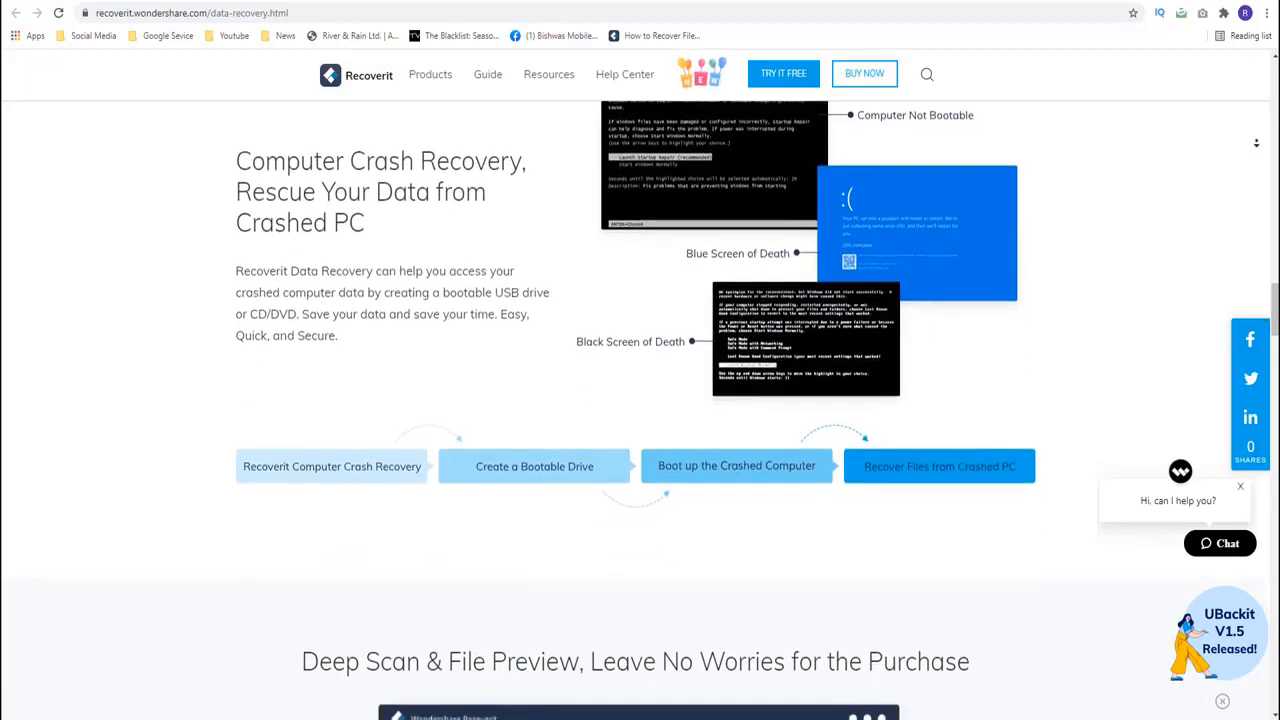
scroll(down, 3)
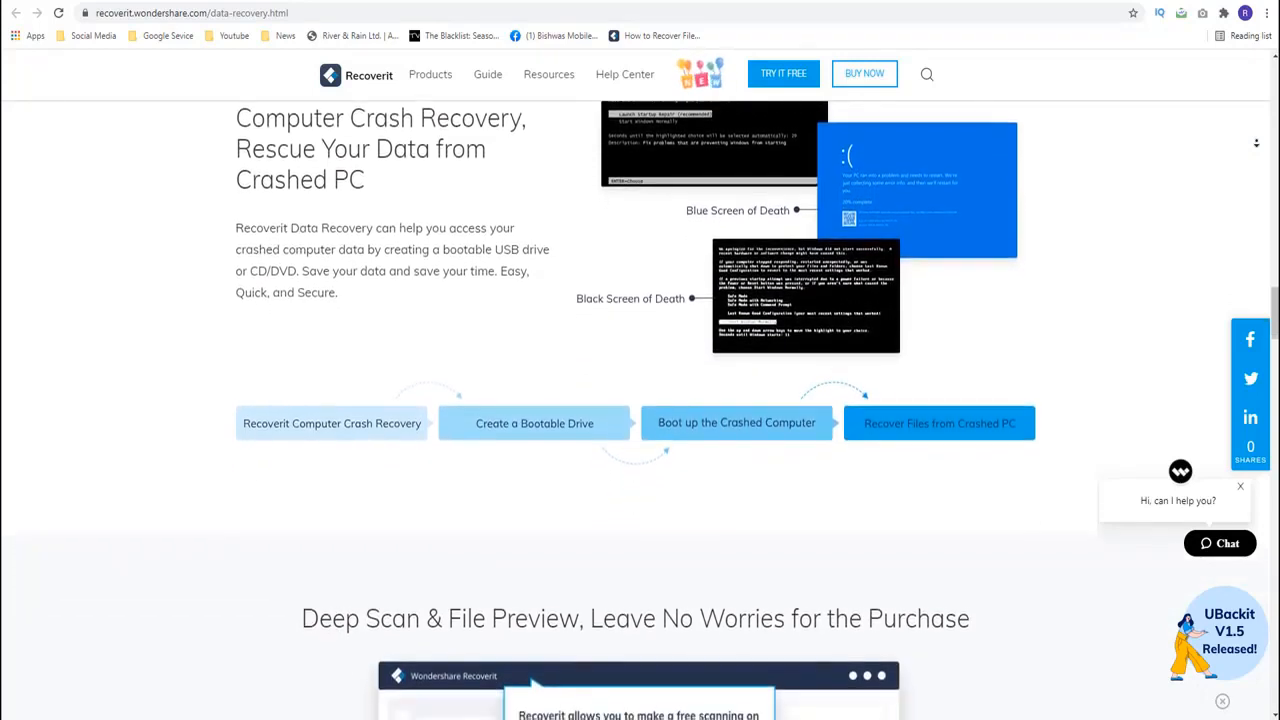
scroll(down, 3)
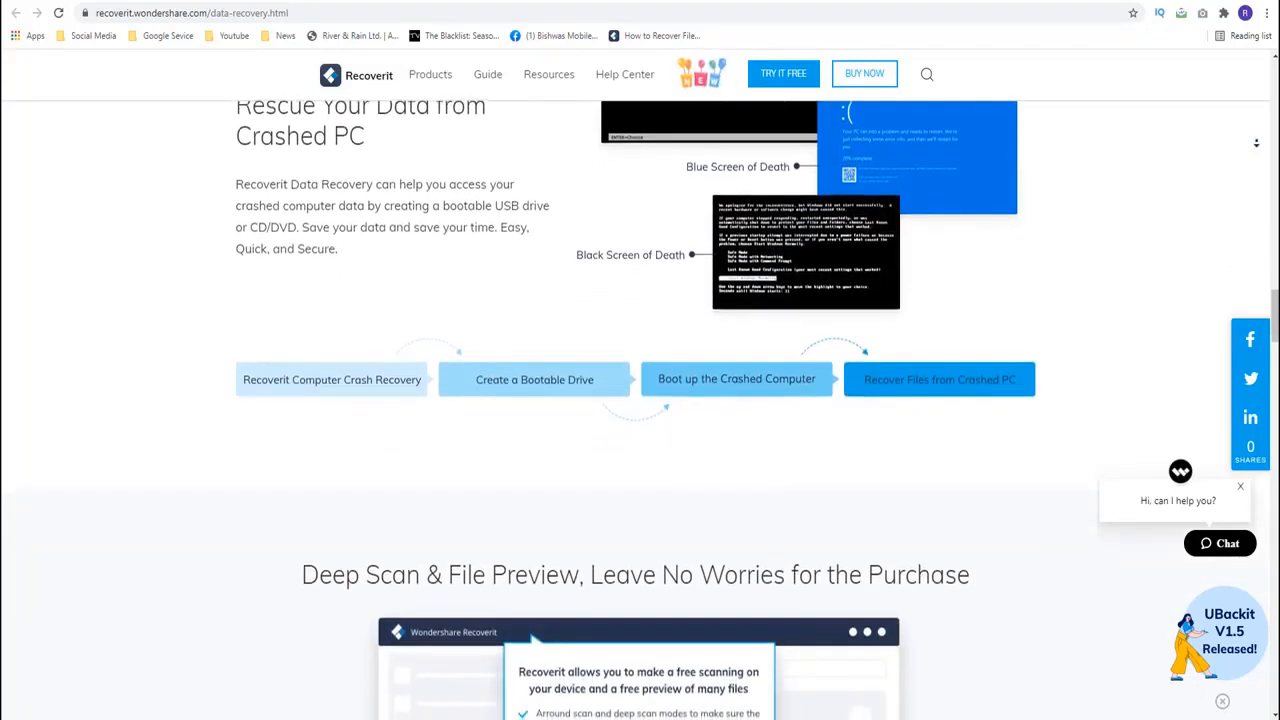
scroll(down, 3)
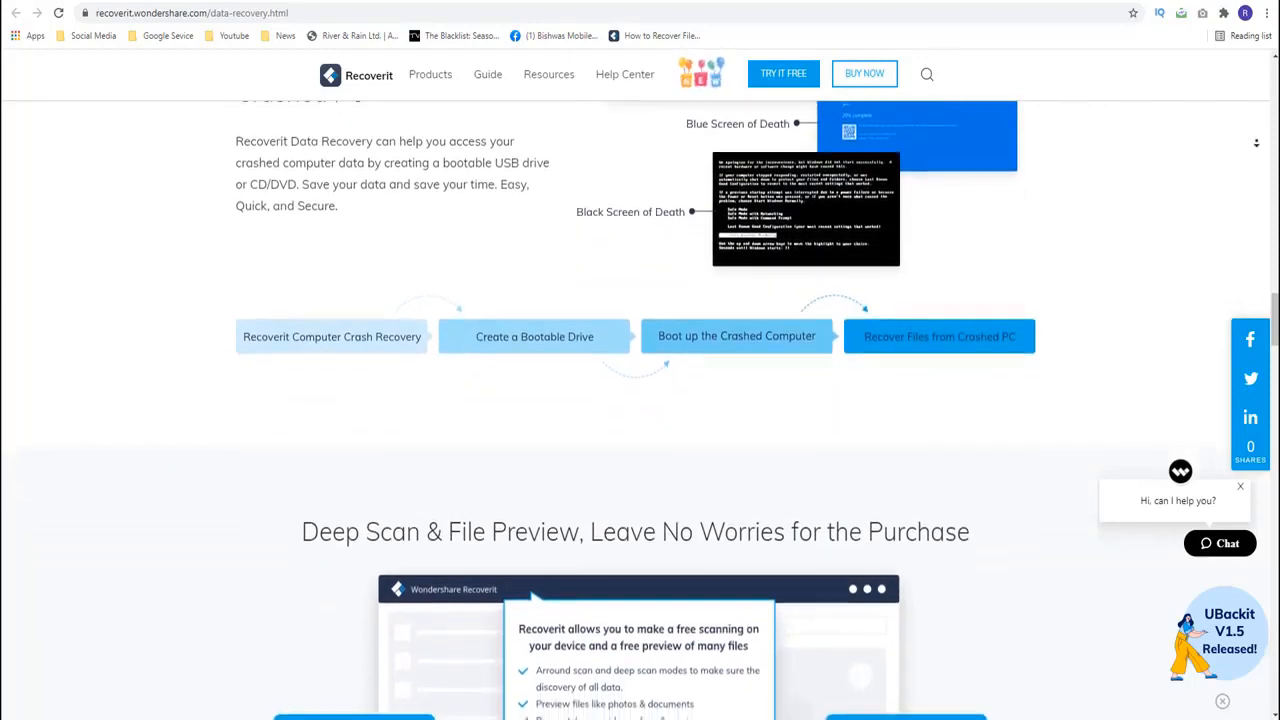
scroll(down, 3)
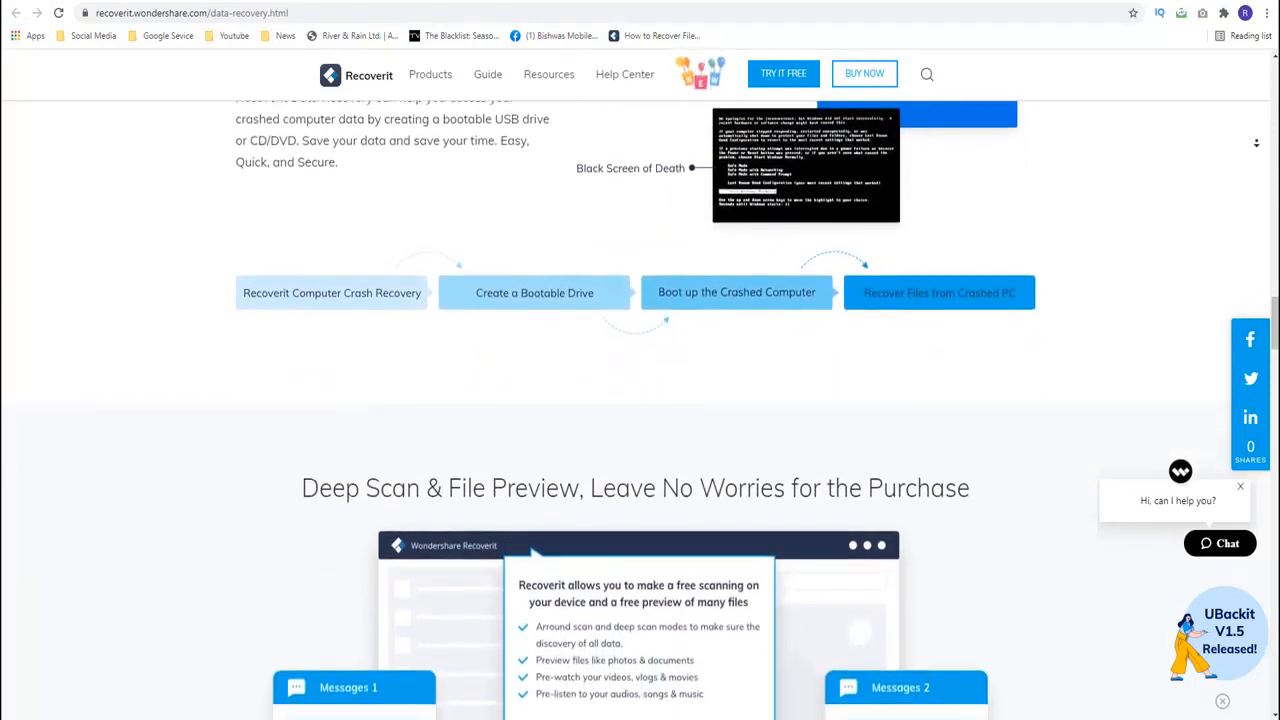
scroll(down, 3)
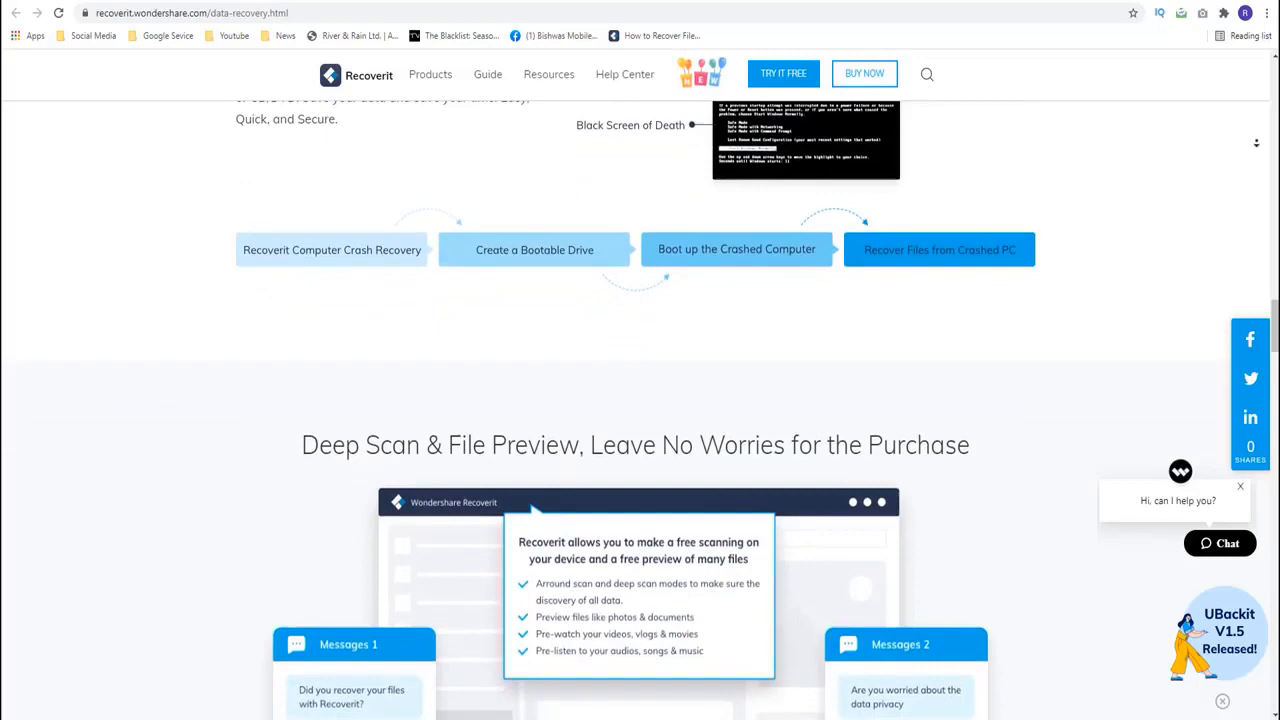
scroll(down, 3)
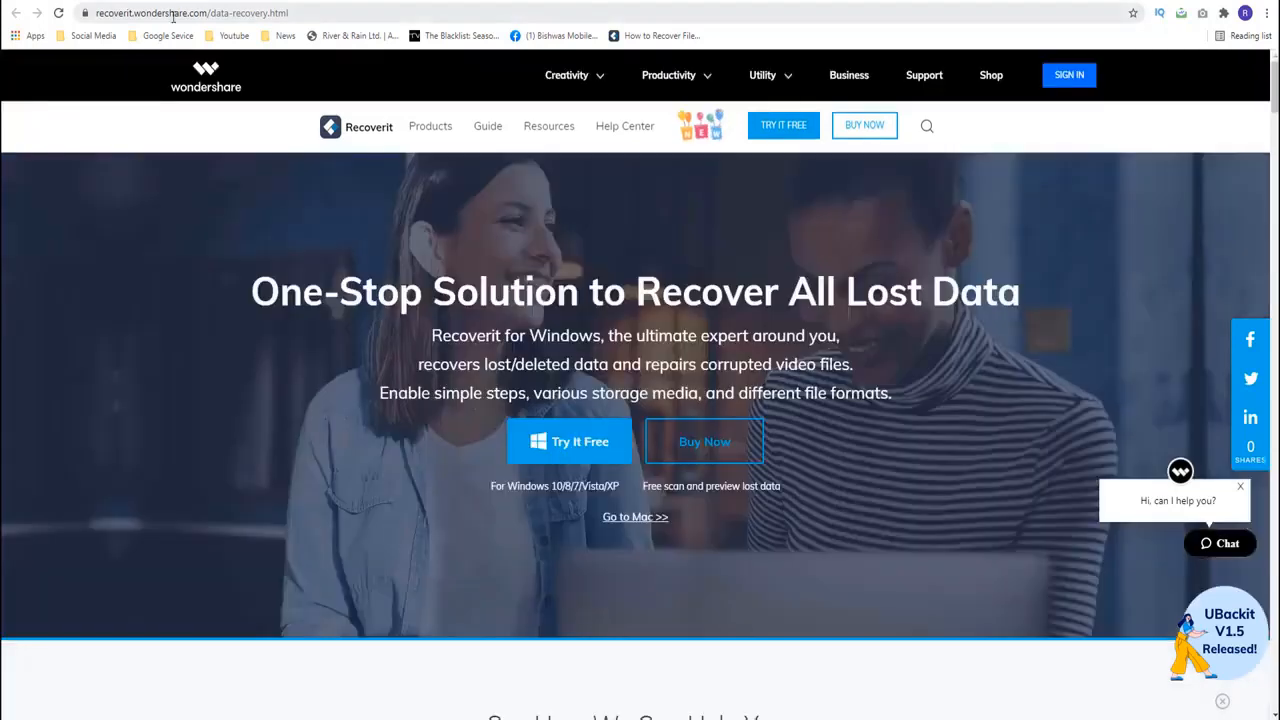
Start the free Windows download of Recoverit from the Try It Free button.
click(200, 12)
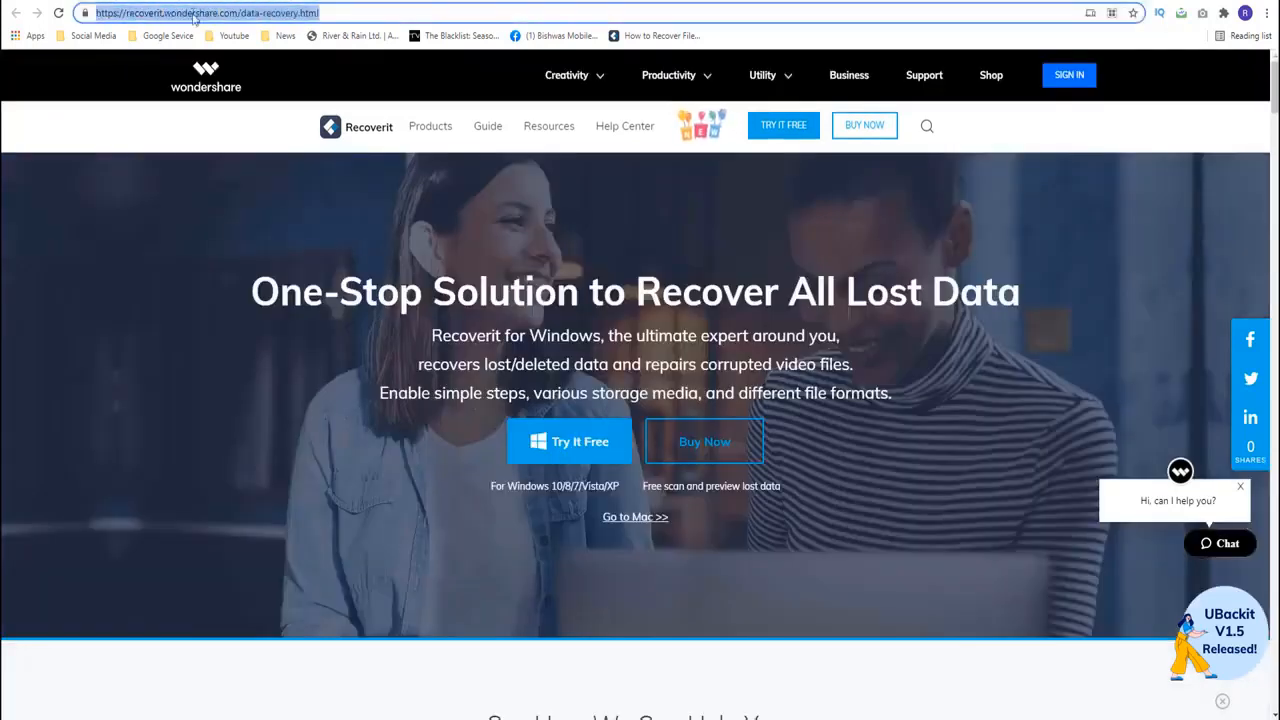
mouse_move(464, 516)
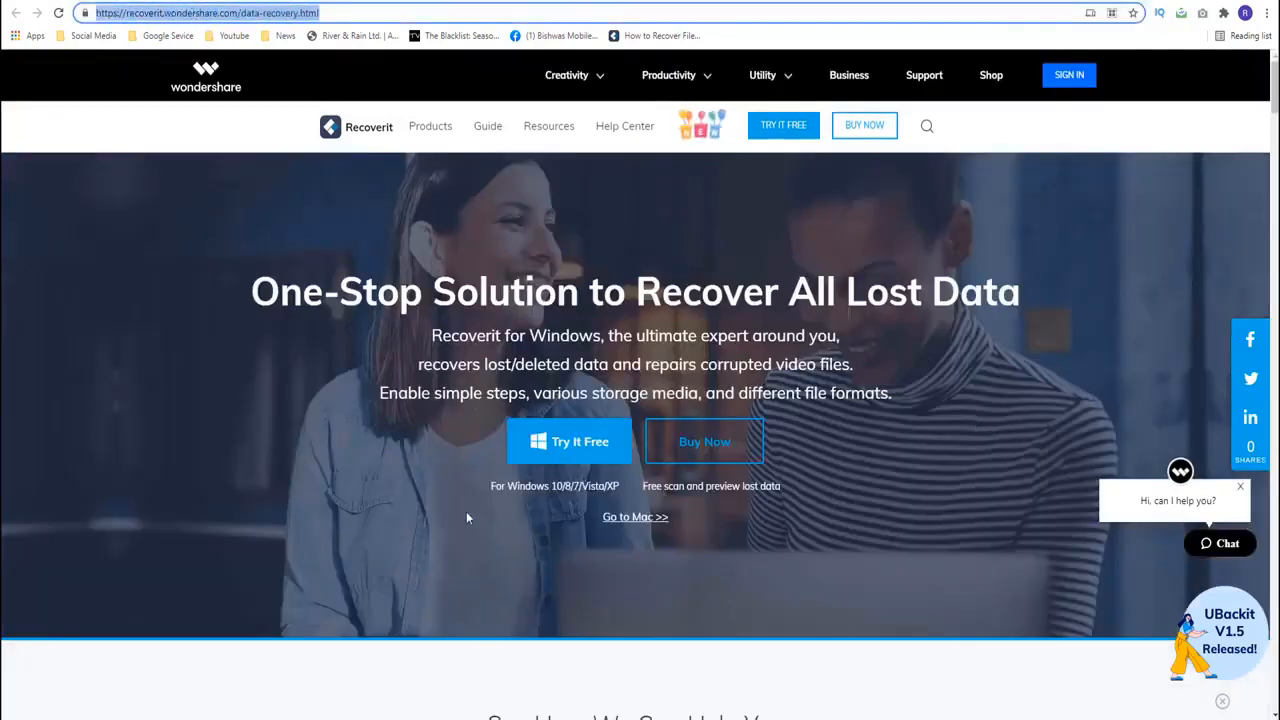
click(568, 442)
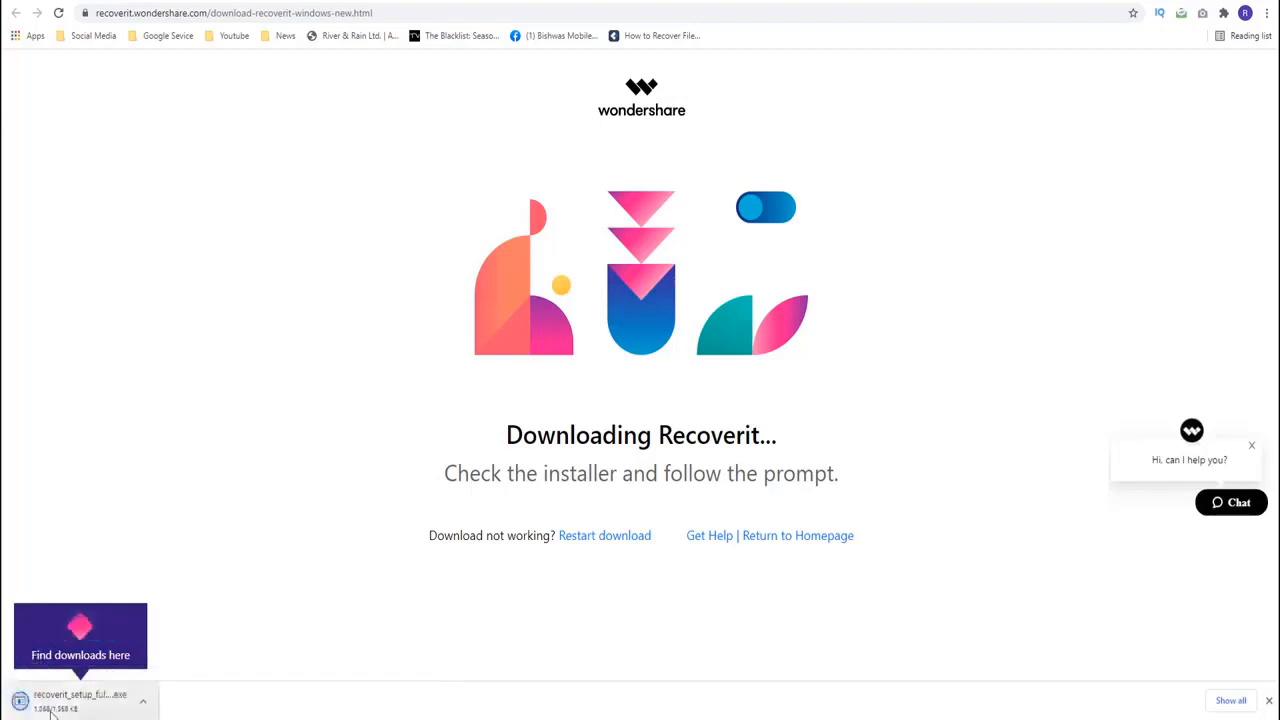
Run the downloaded recoverit_setup file and begin the installation.
click(80, 700)
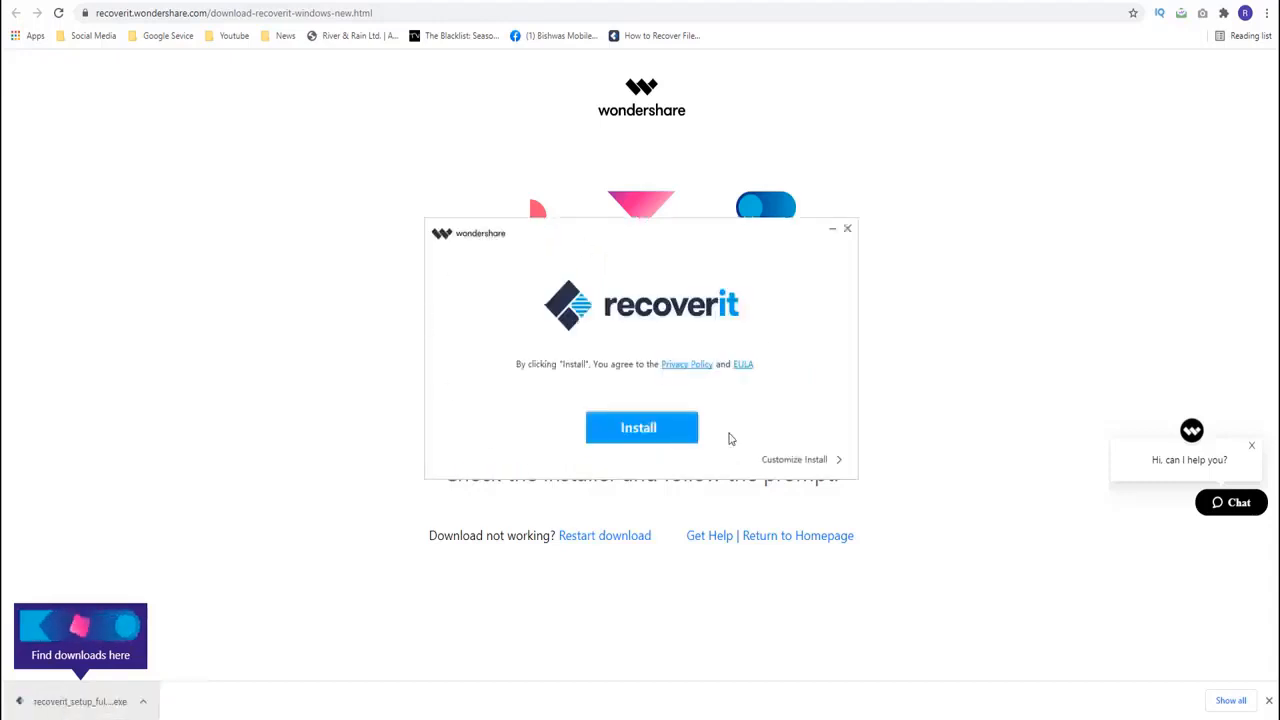
click(640, 428)
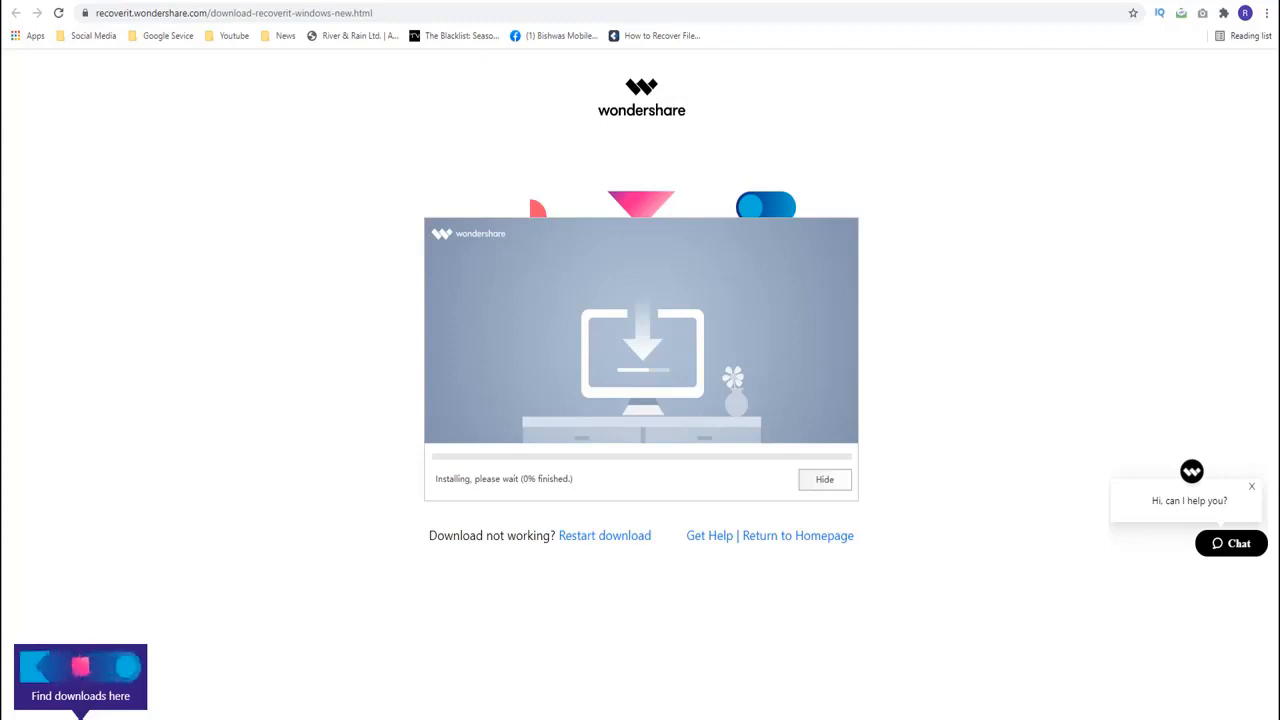
mouse_move(1060, 428)
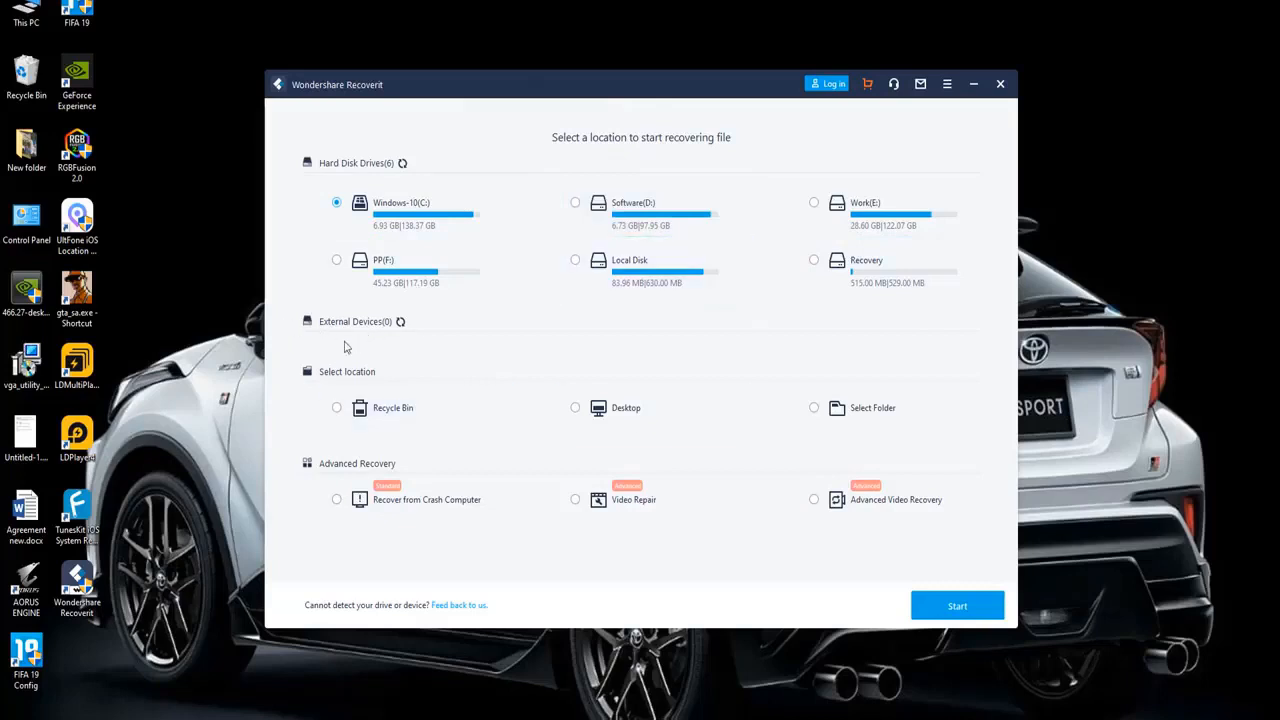
mouse_move(460, 400)
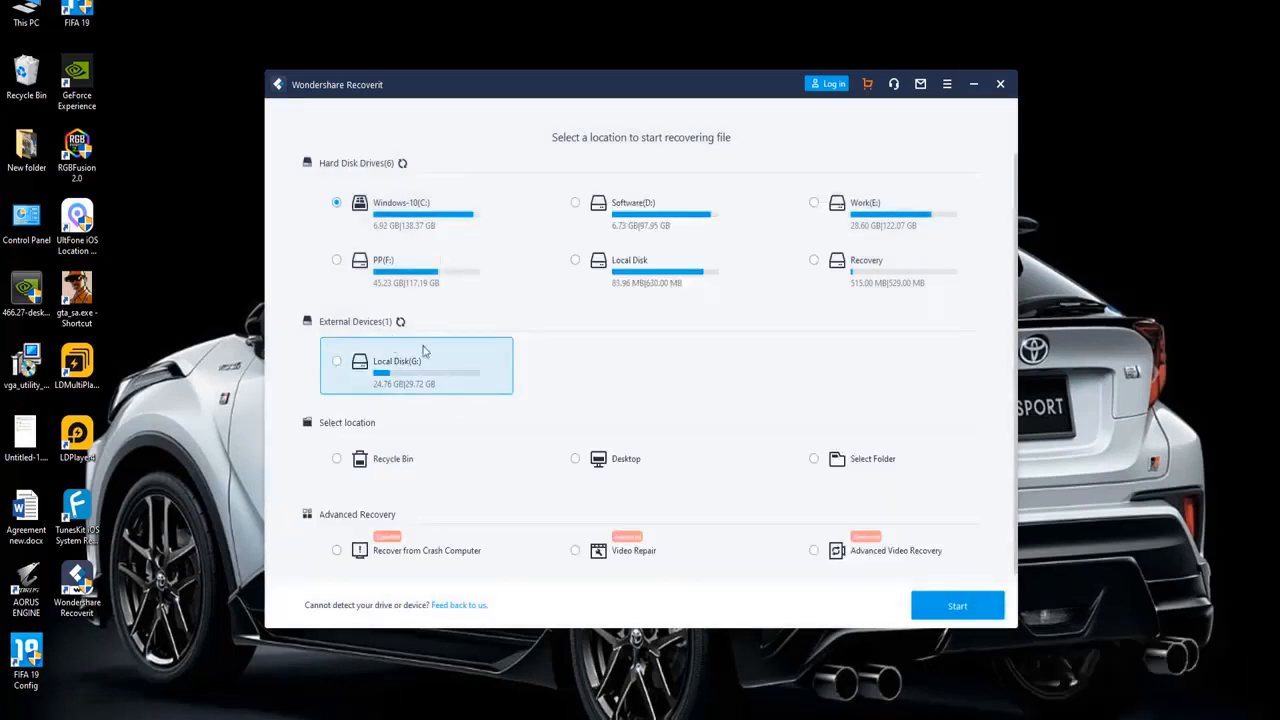
Select Local Disk (G:) under External Devices as the recovery source.
click(336, 360)
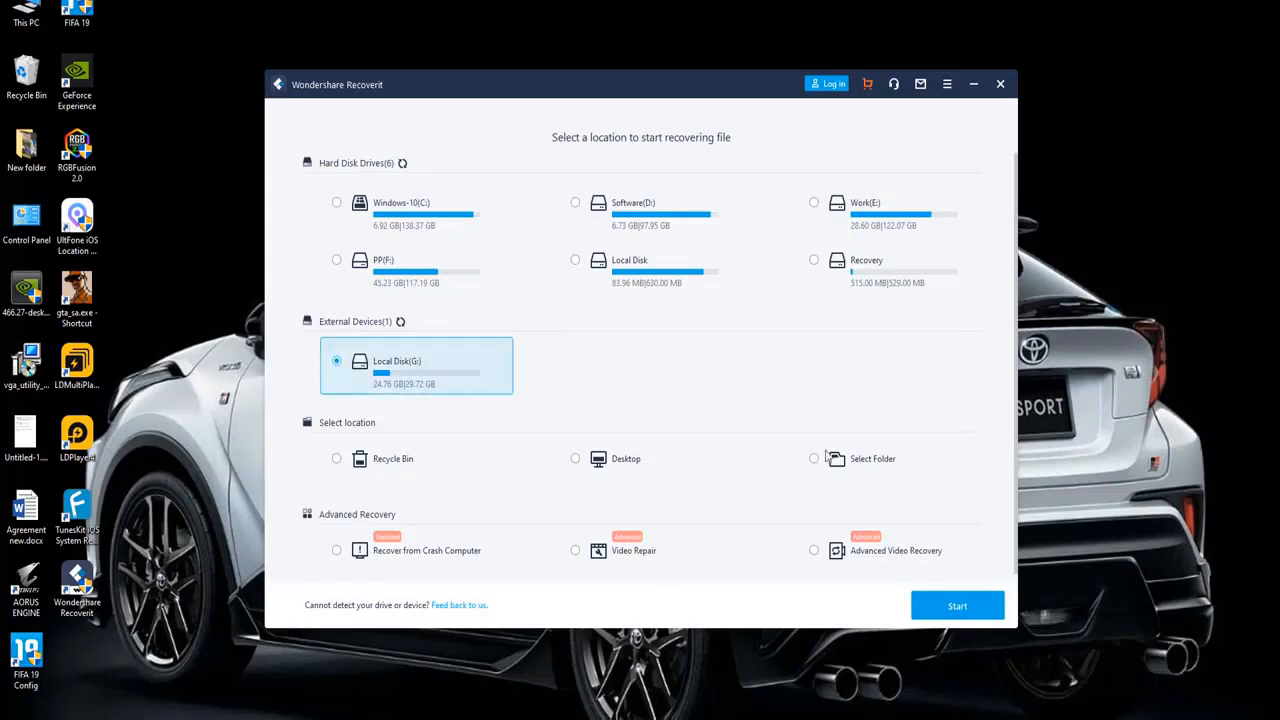
click(956, 604)
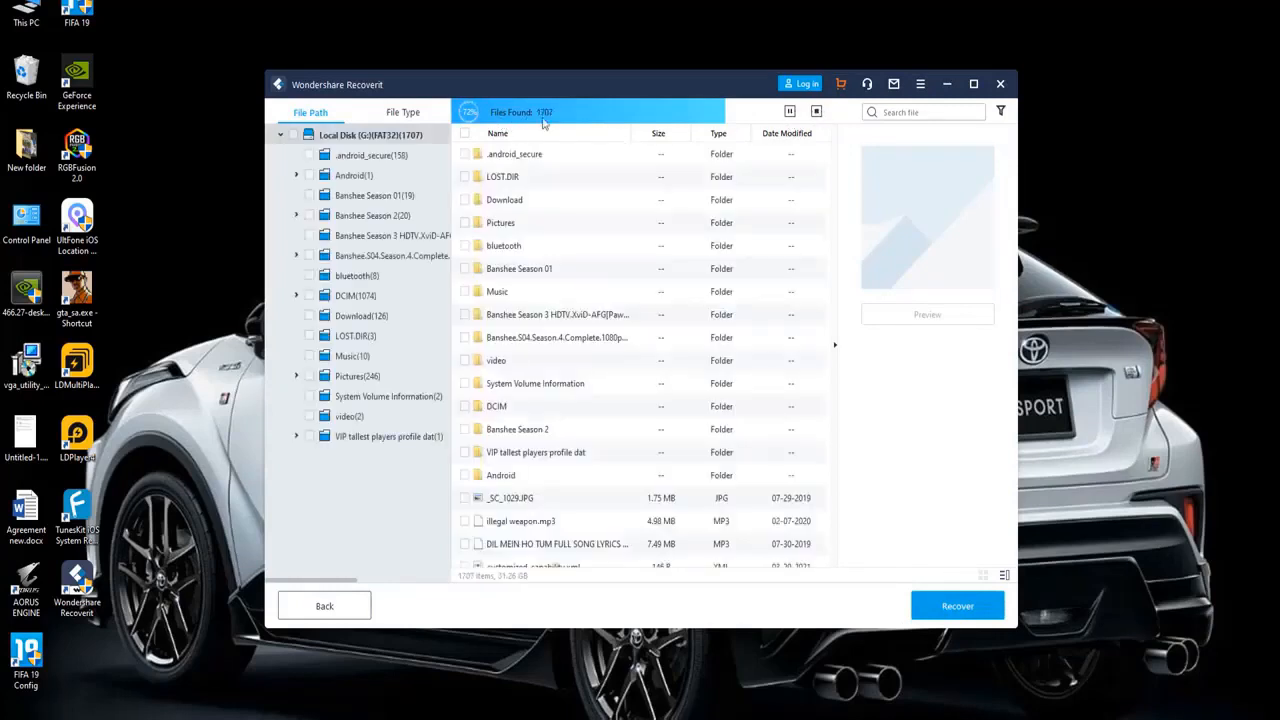
Scan the external drive so the File Path list fills with found folders and files.
scroll(down, 3)
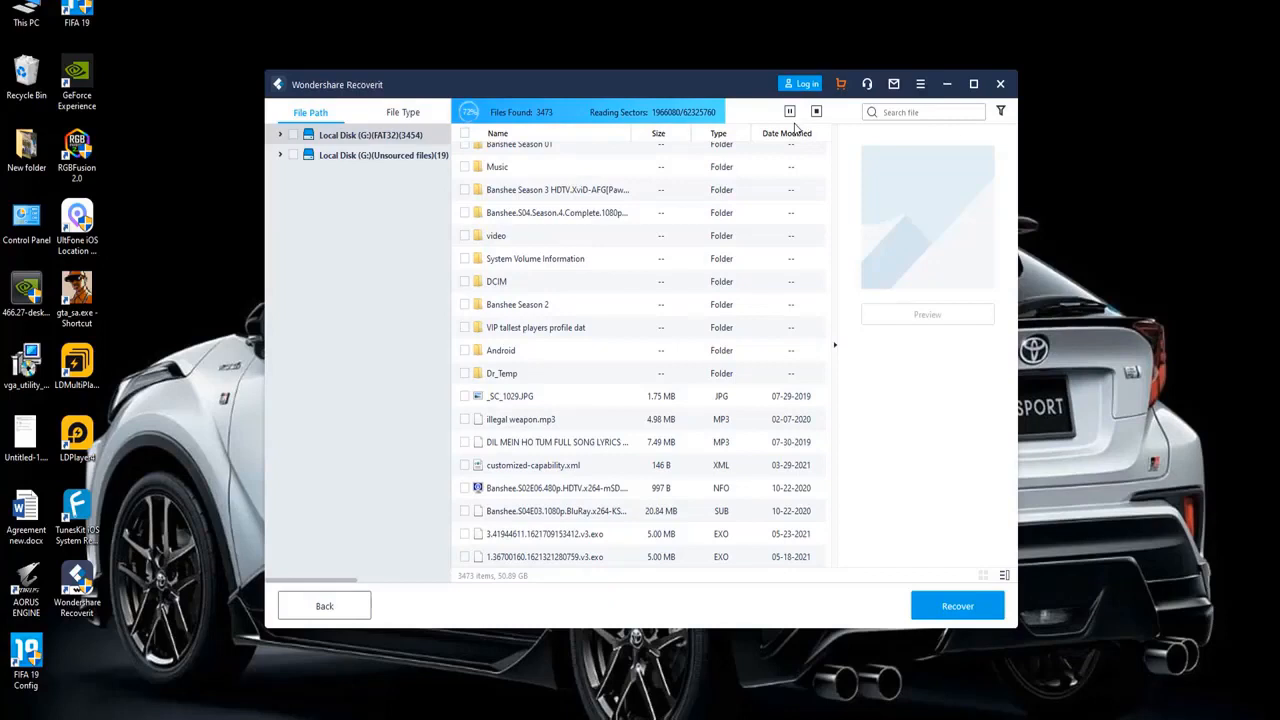
mouse_move(996, 540)
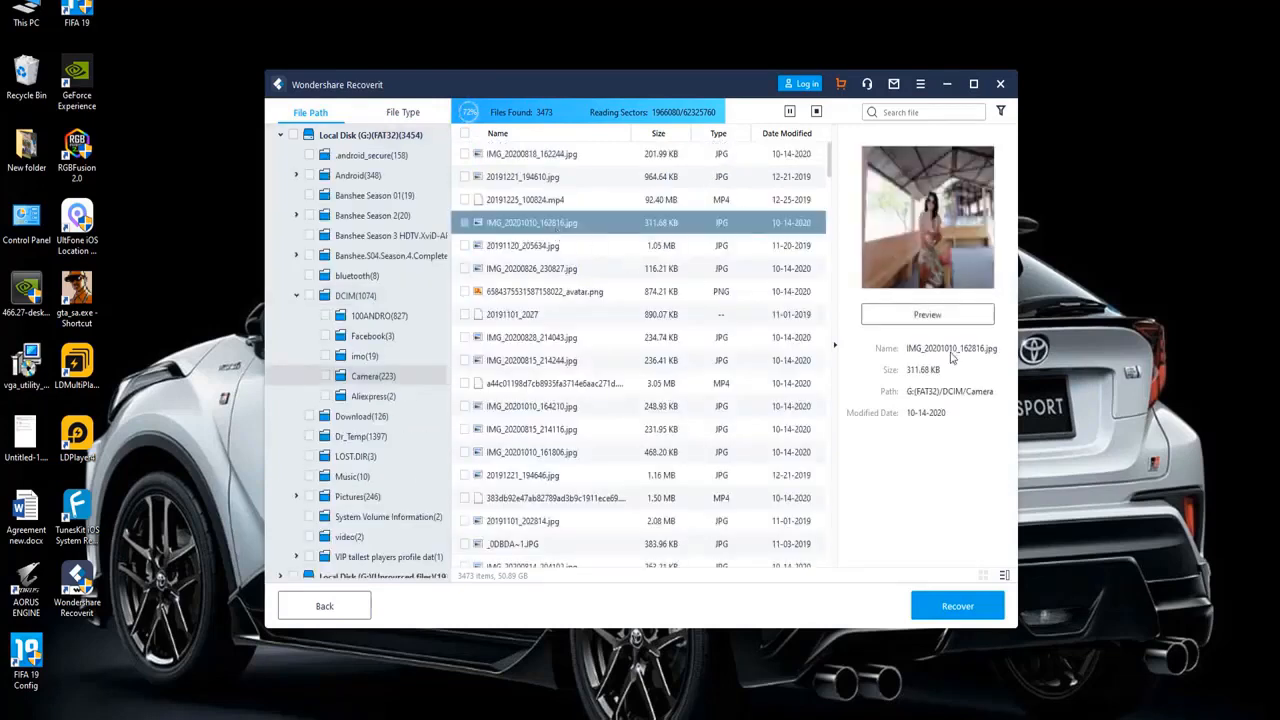
Preview a recovered JPG photo from the DCIM Camera folder.
click(928, 314)
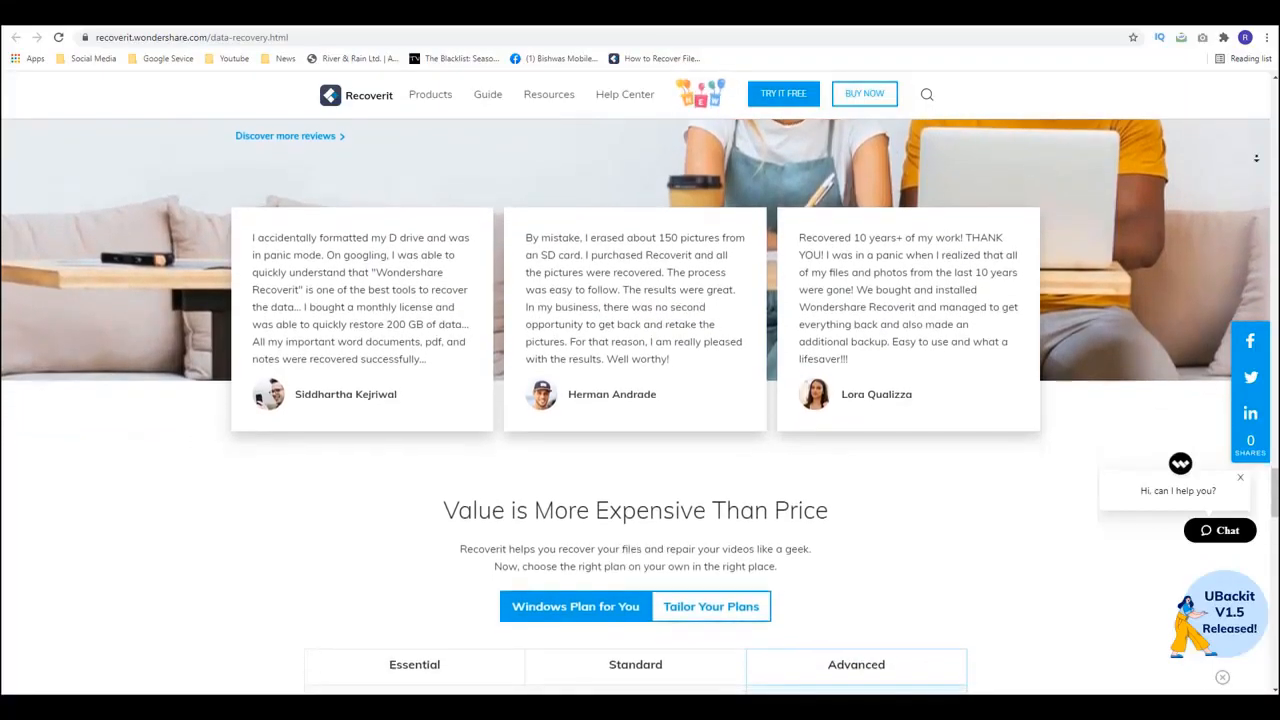
Scroll past the testimonials to the $69.99, $79.99 and $99.99 pricing plans.
scroll(down, 3)
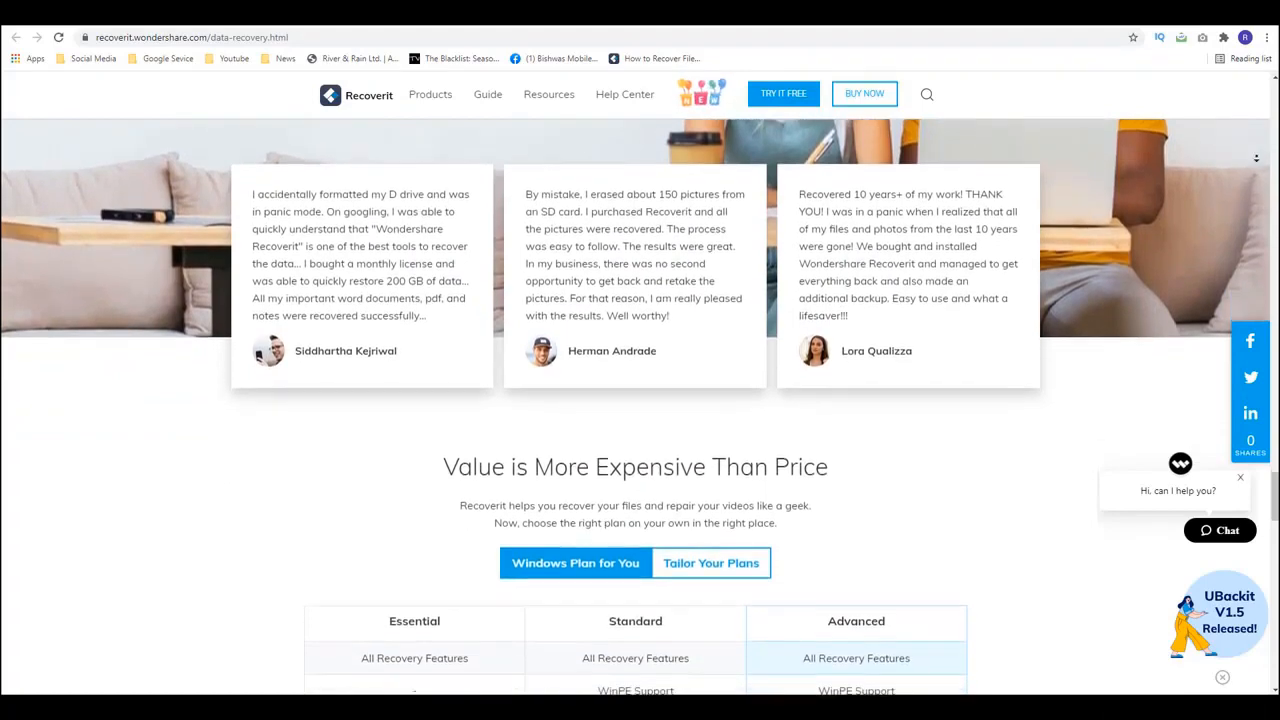
scroll(down, 3)
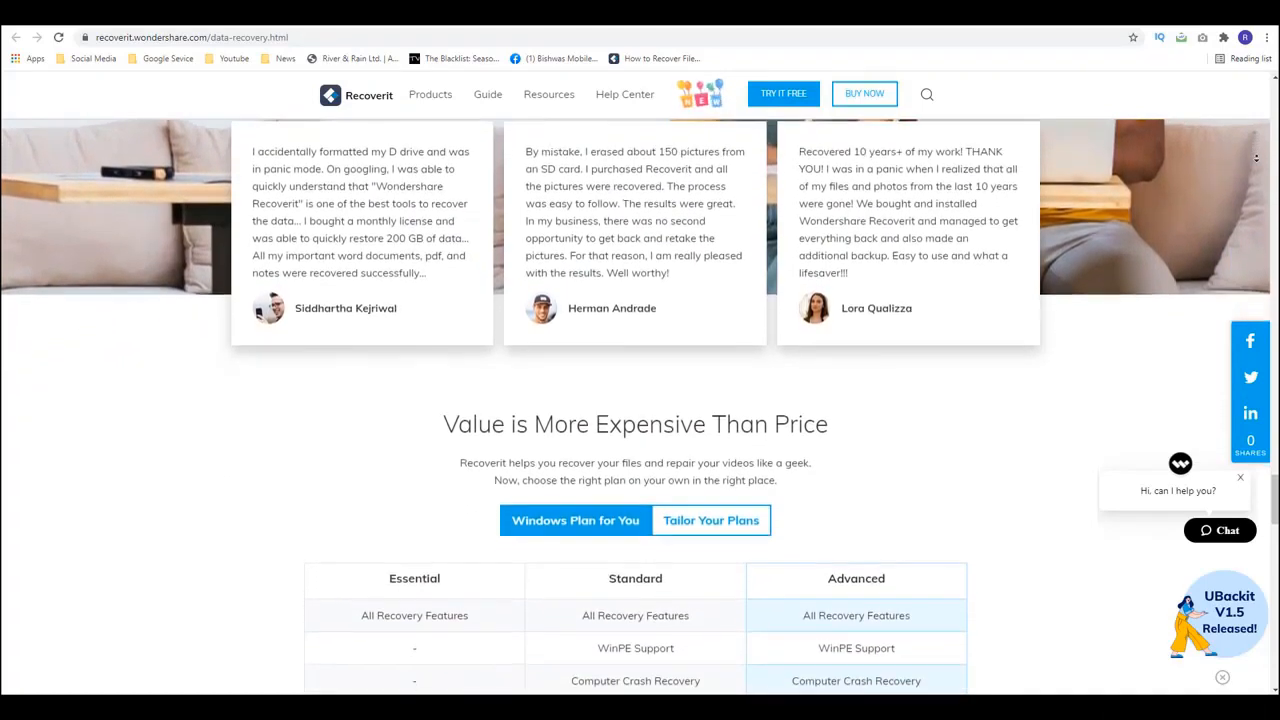
scroll(down, 3)
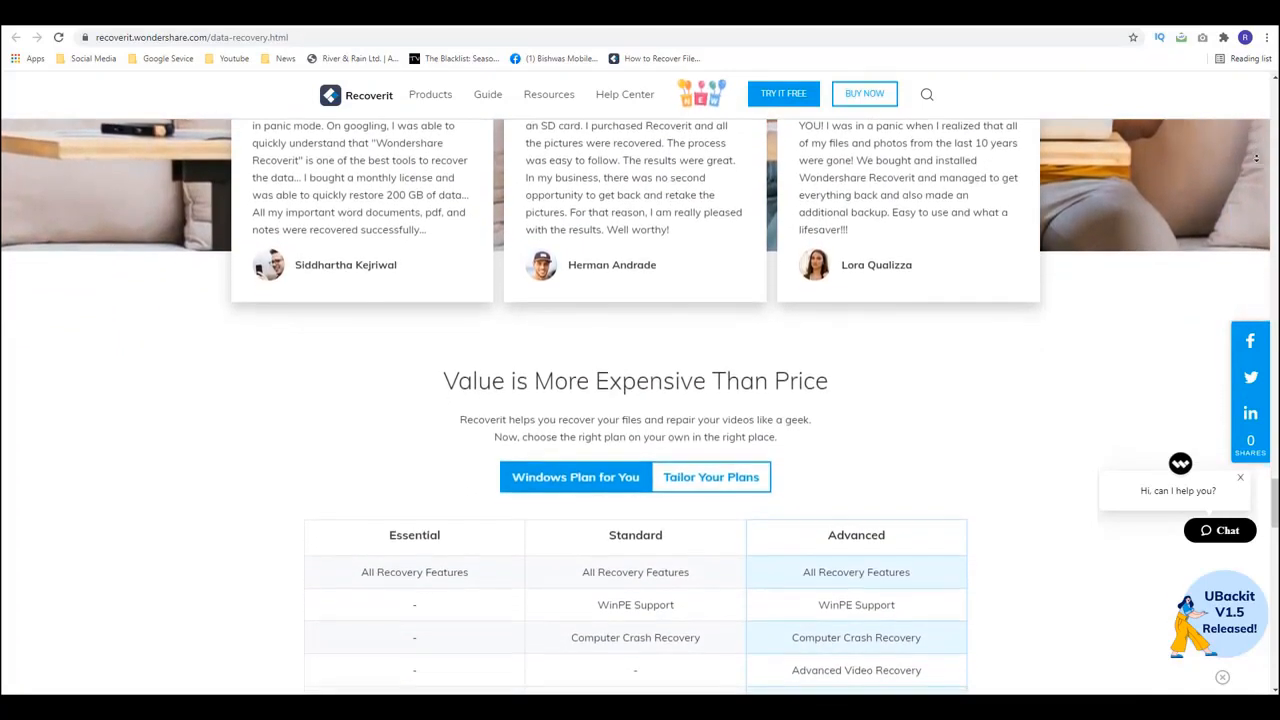
scroll(down, 3)
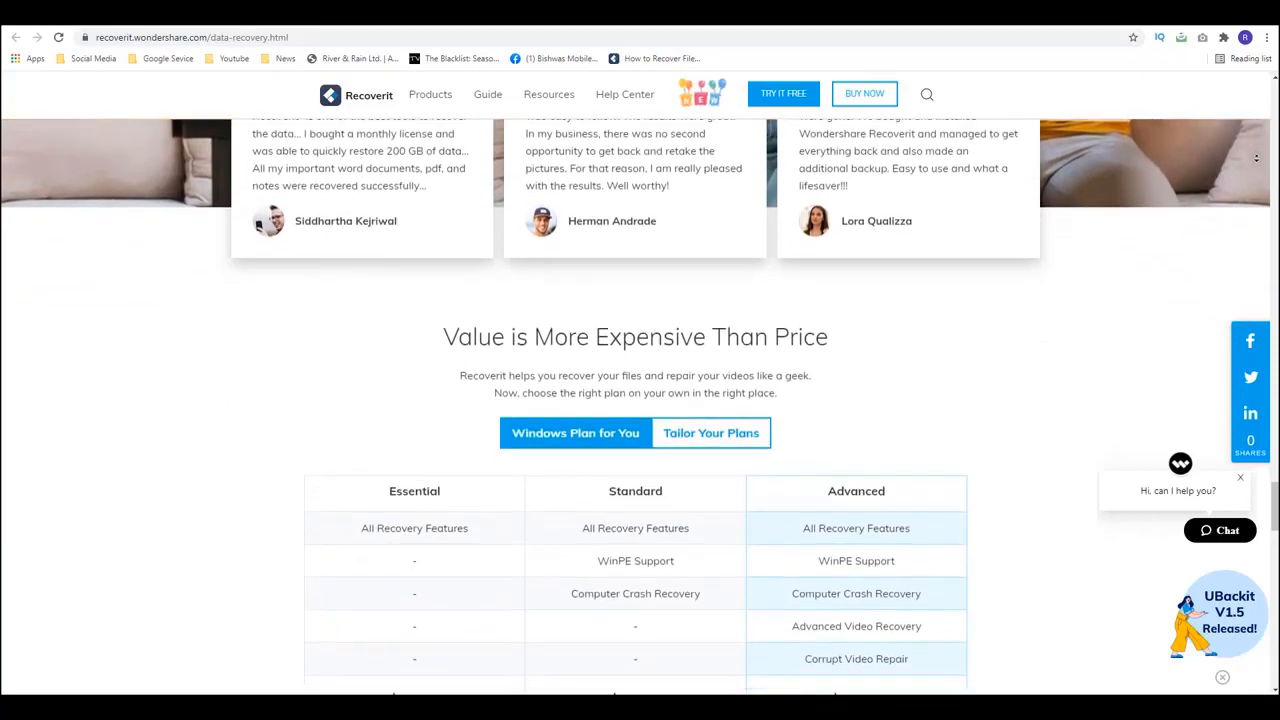
scroll(down, 3)
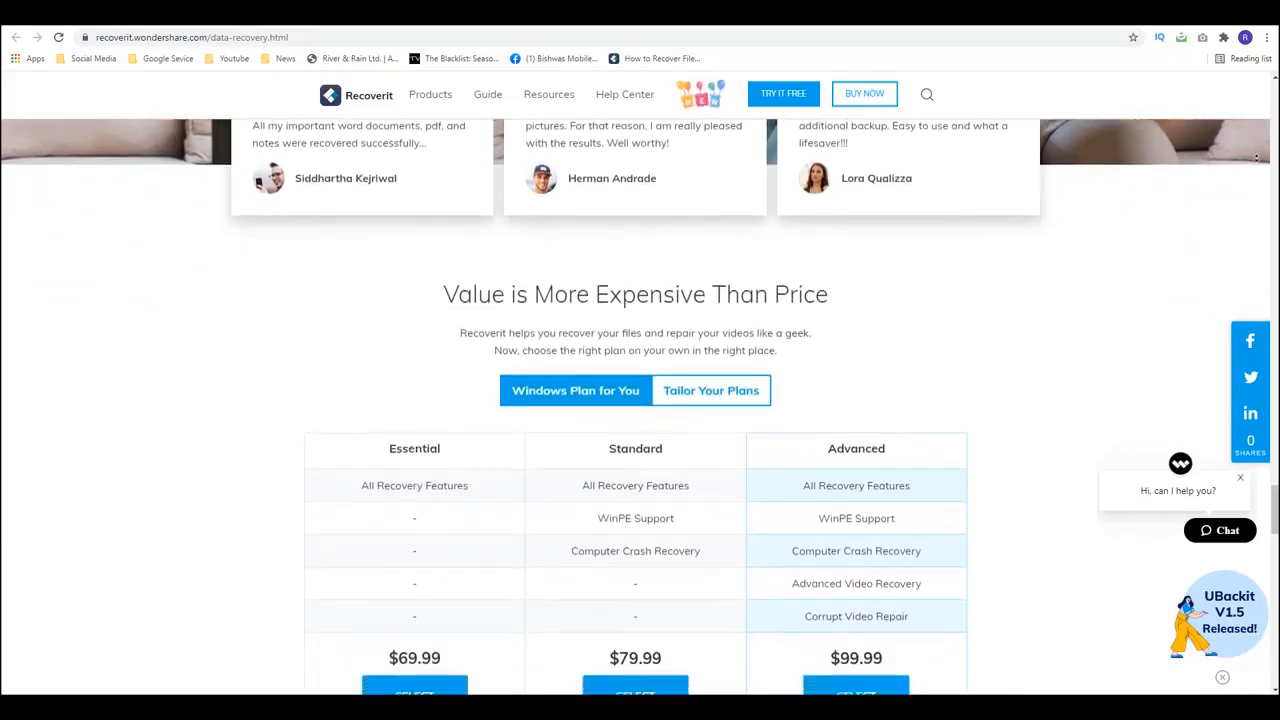
scroll(down, 3)
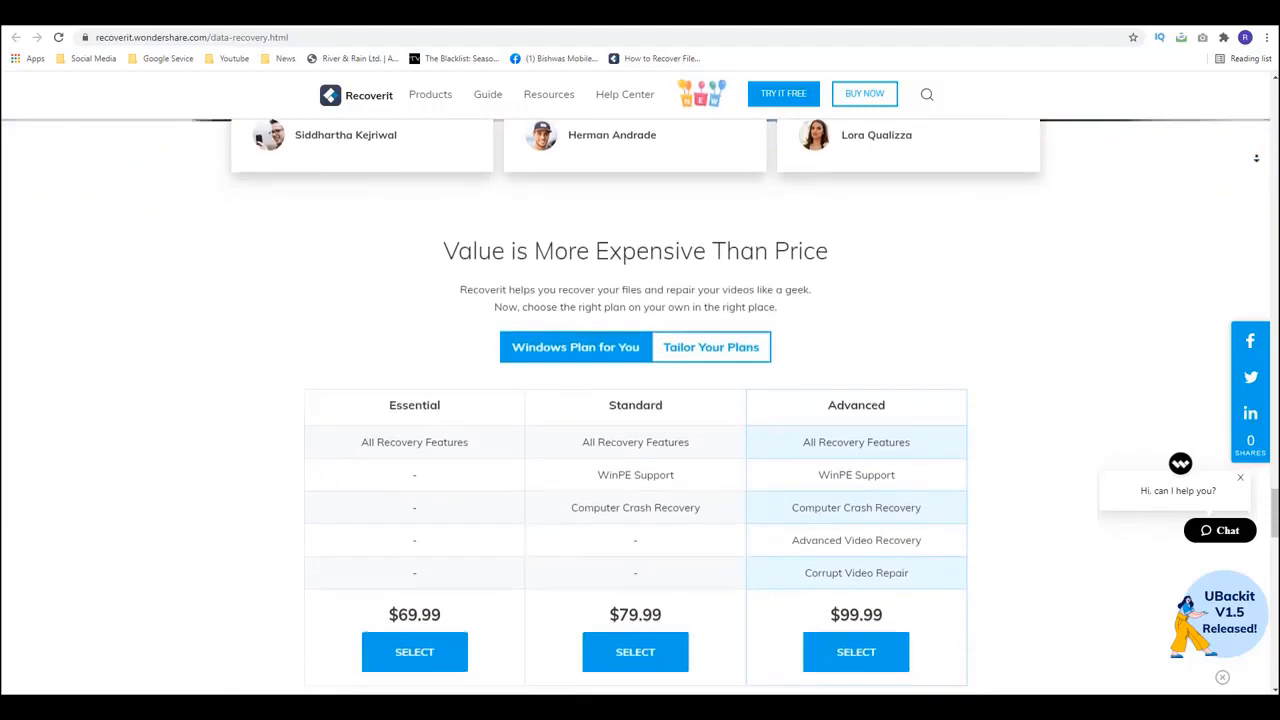
scroll(down, 3)
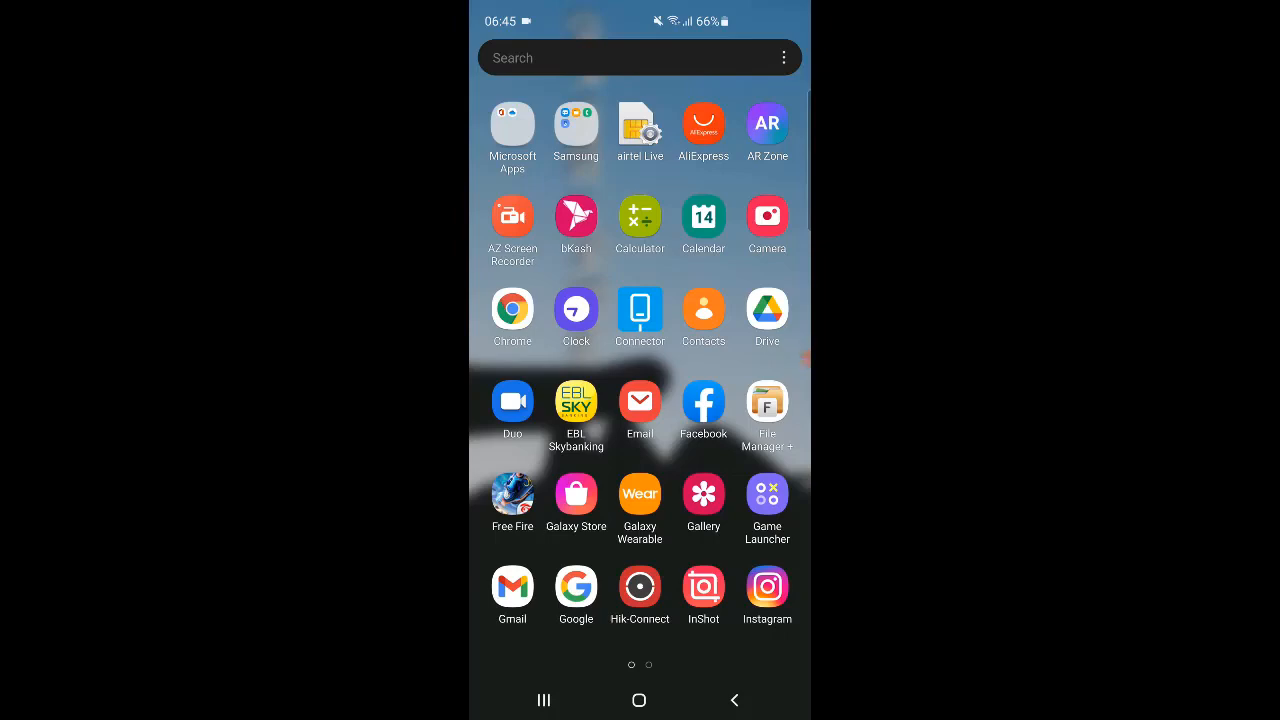
Find Gboard in the Play Store, install it and enable it as a keyboard.
scroll(left, 3)
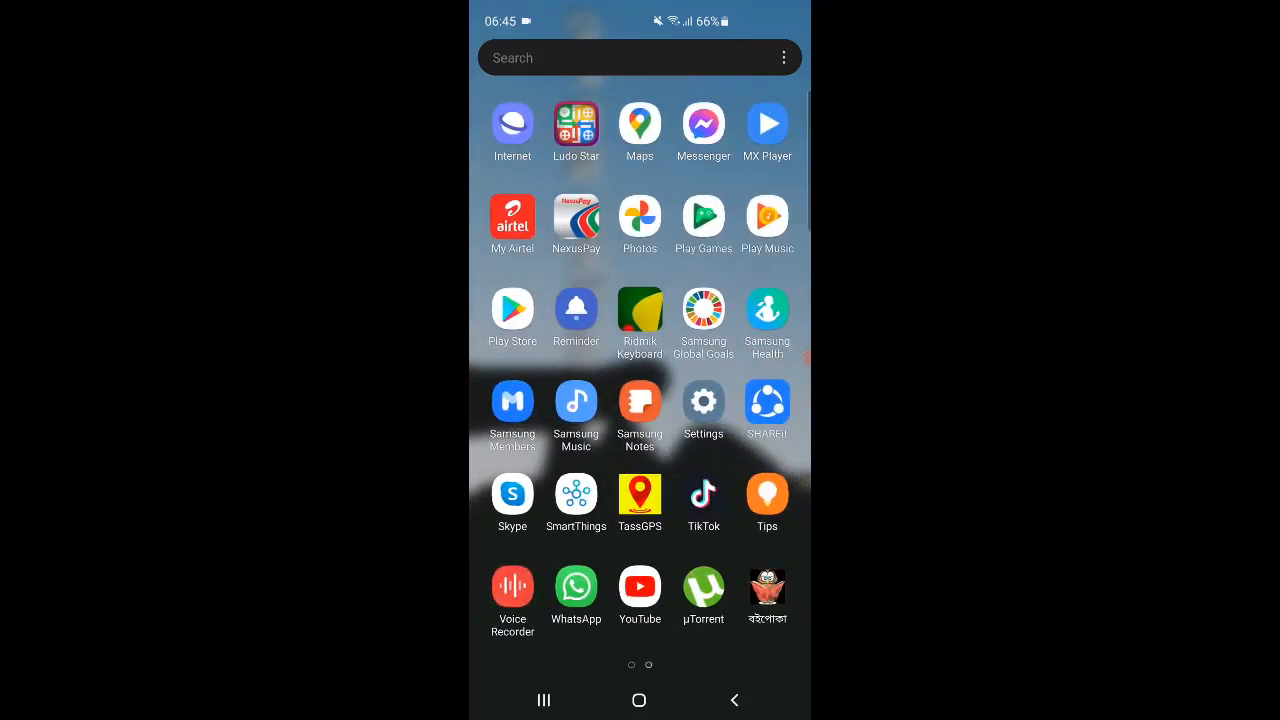
click(512, 308)
text(gbo)
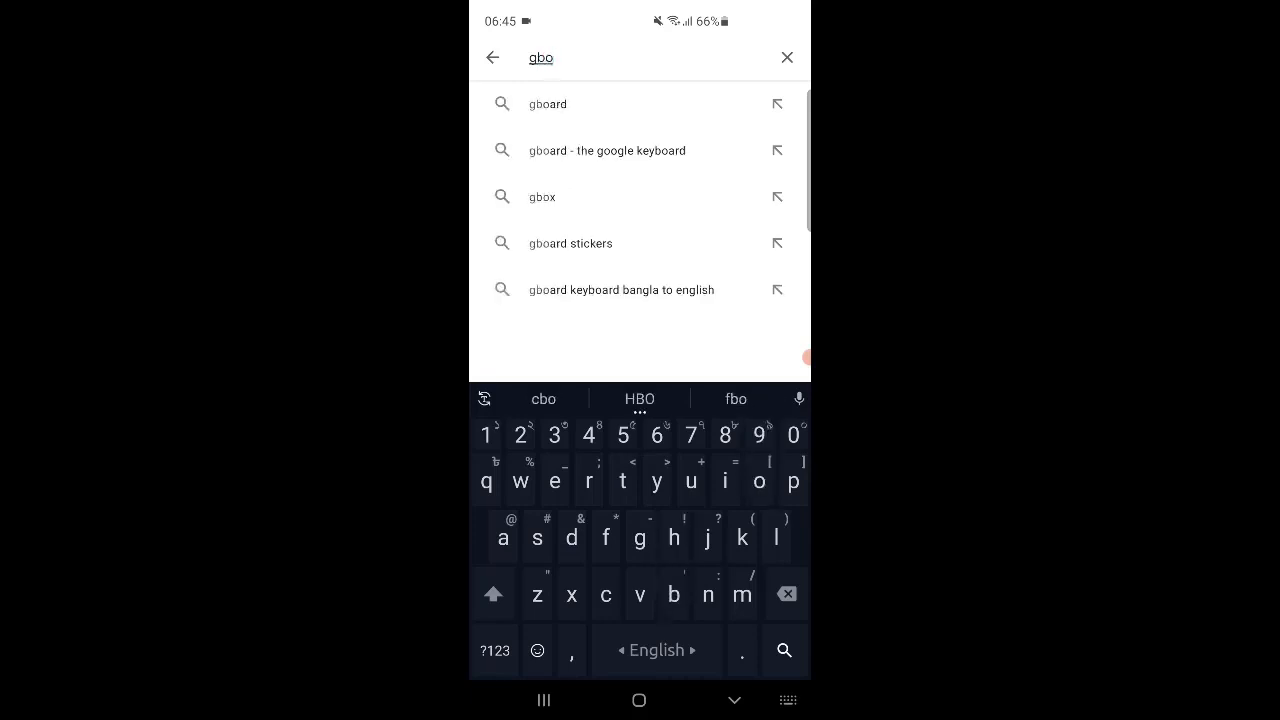
click(606, 150)
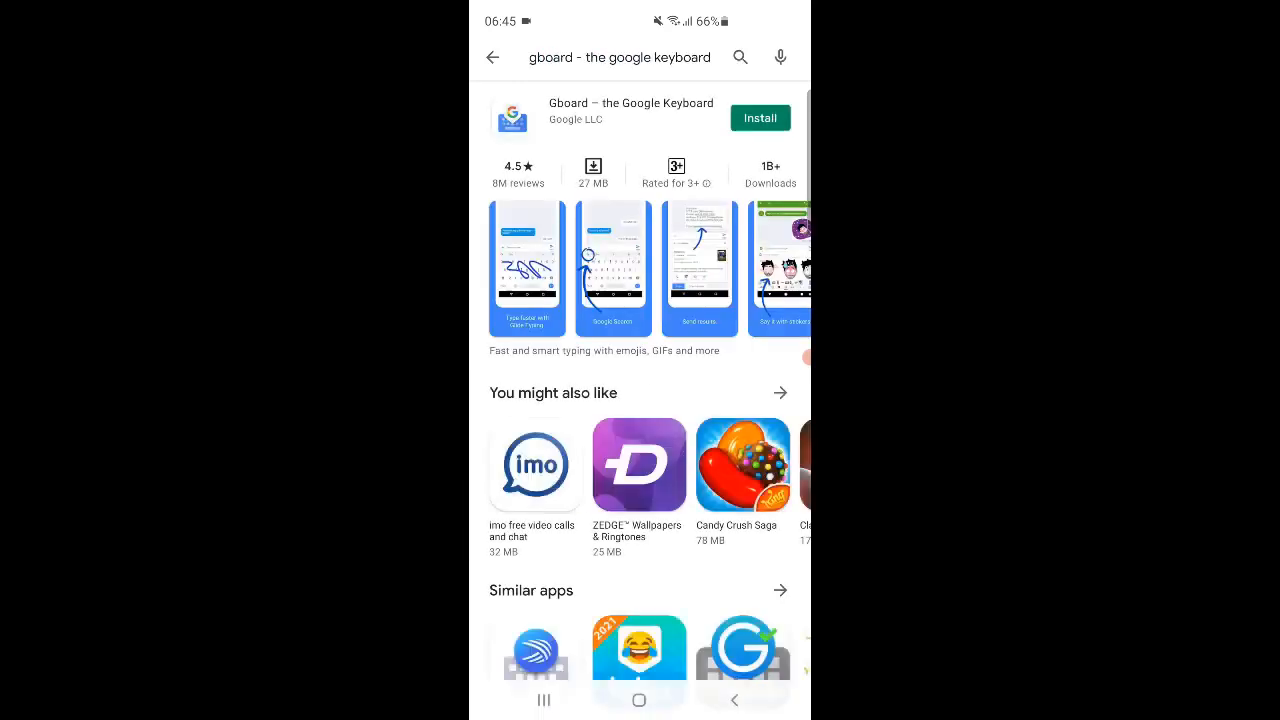
click(760, 116)
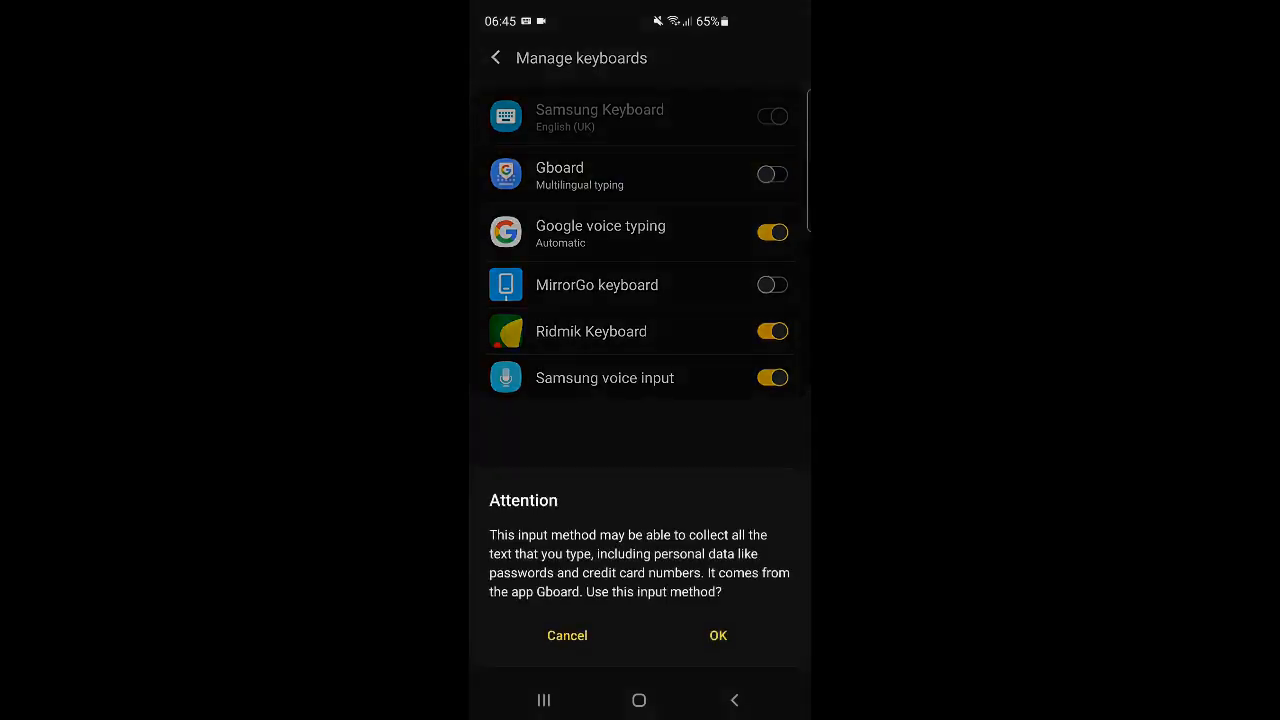
click(718, 636)
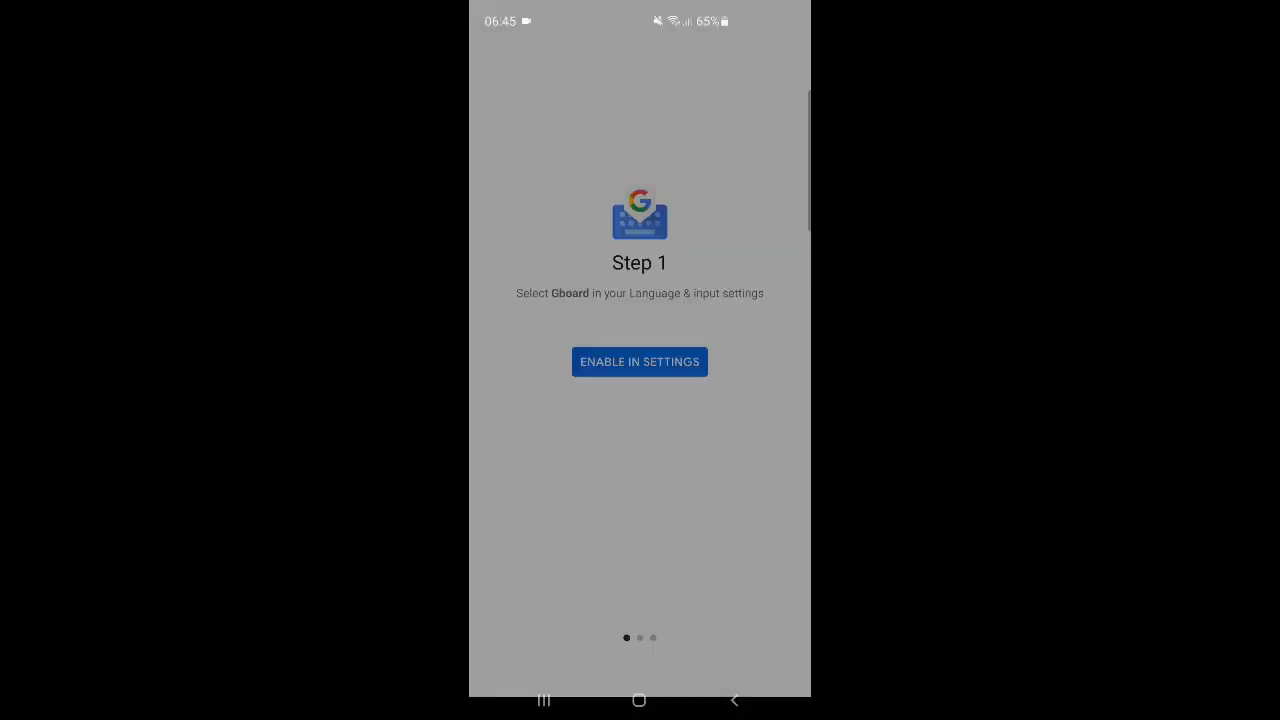
click(640, 360)
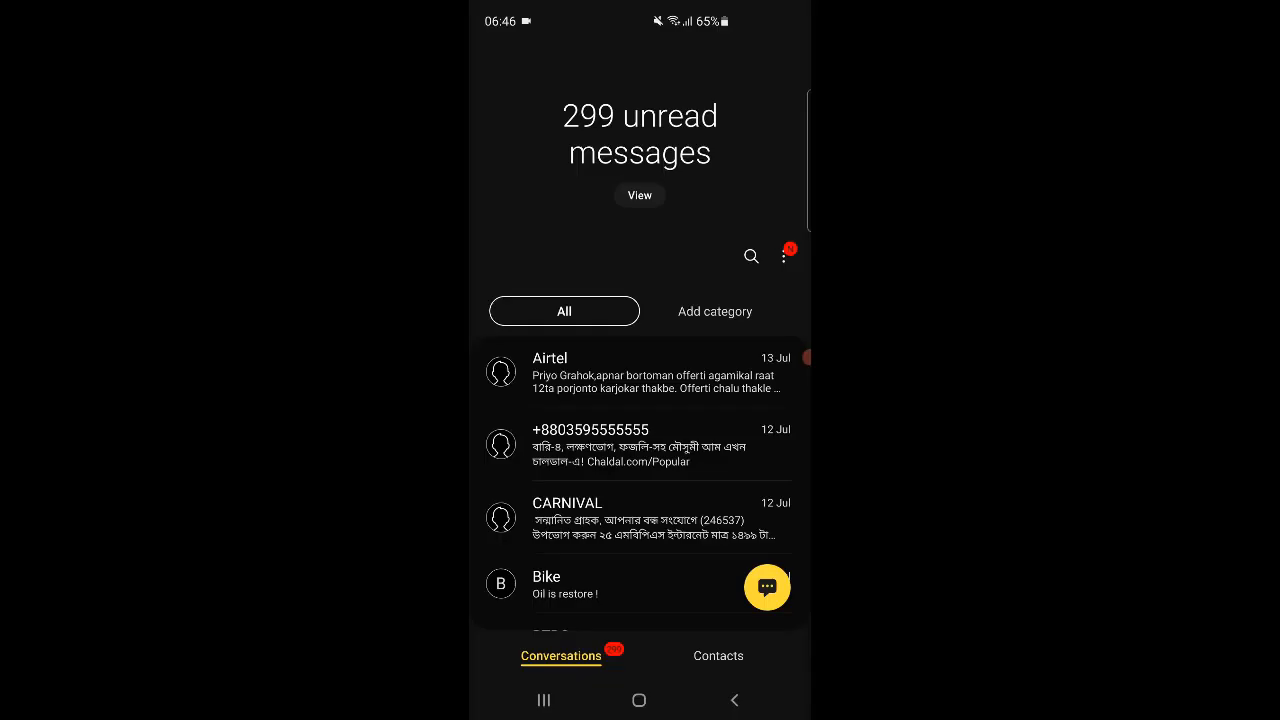
Start a new Messages conversation and switch Gboard to Floating mode from its tools menu.
click(768, 588)
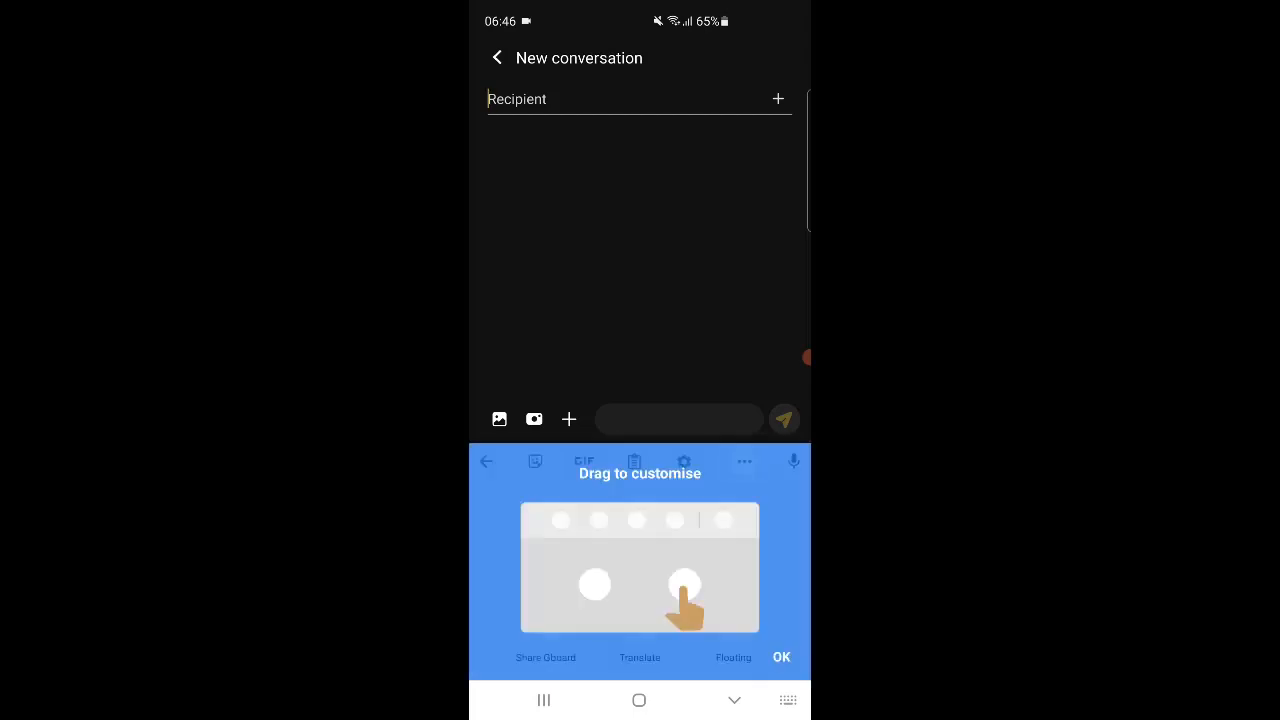
drag(684, 584, 596, 520)
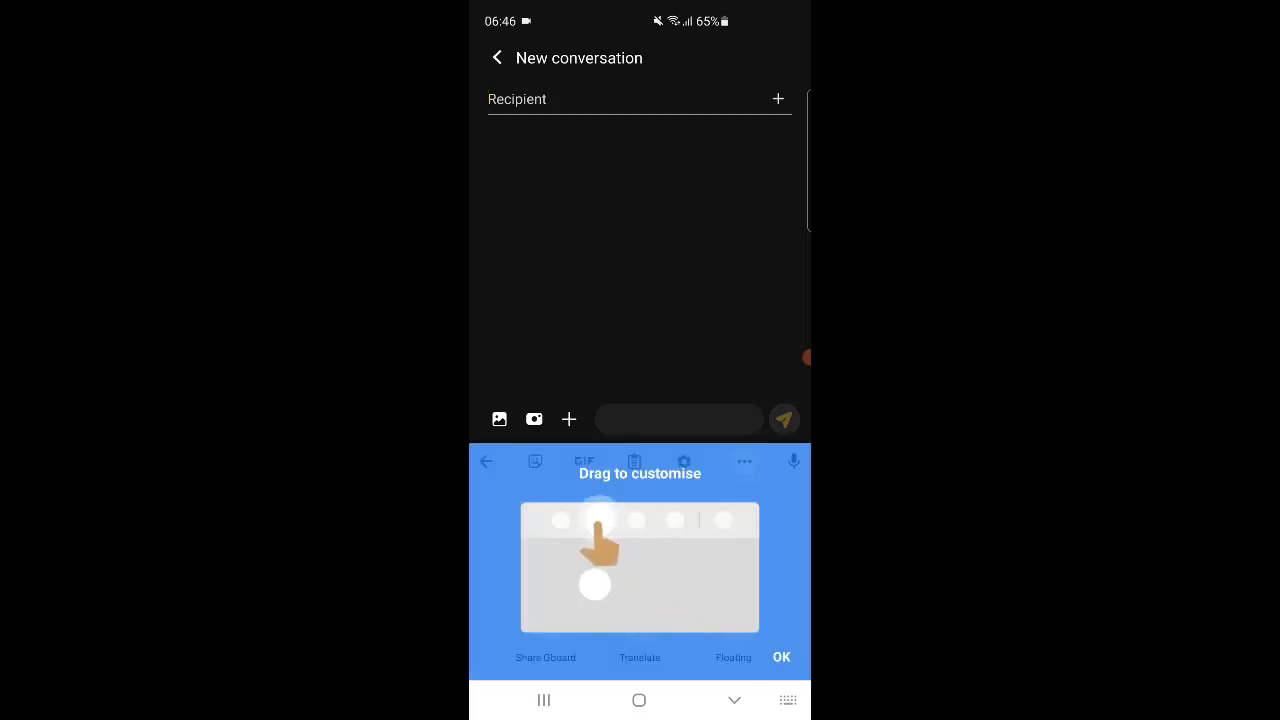
click(732, 460)
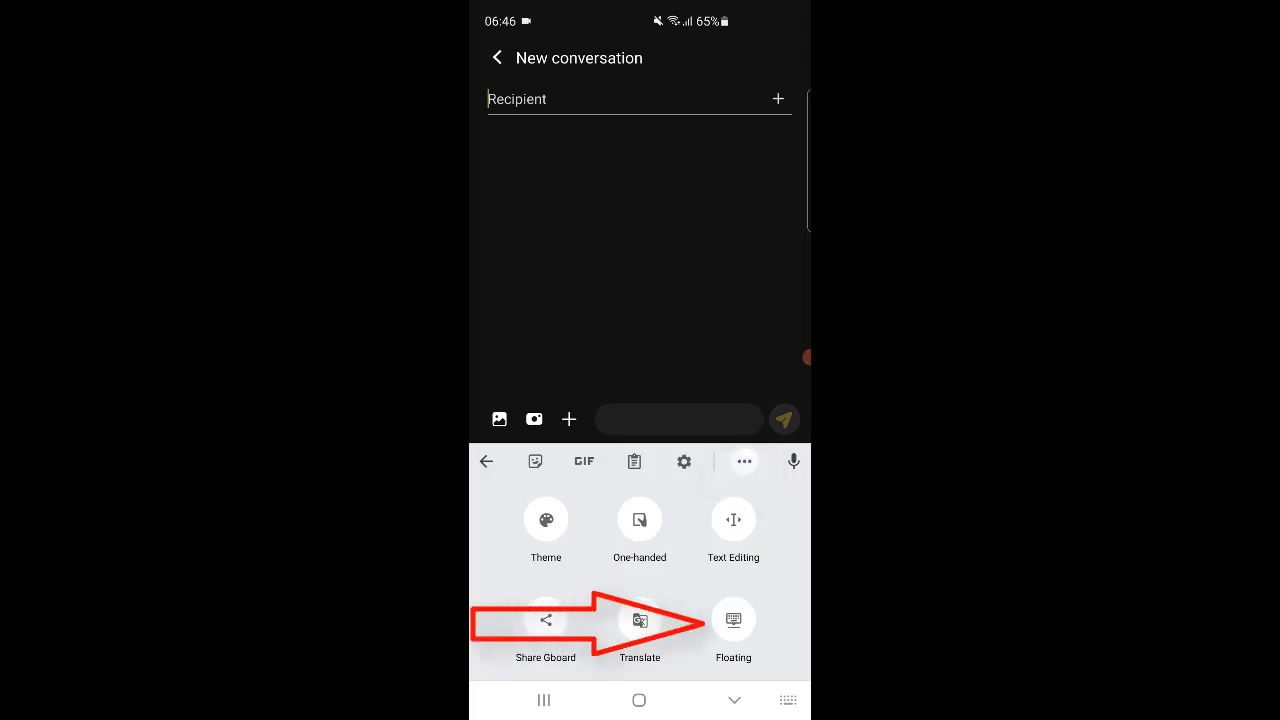
click(732, 618)
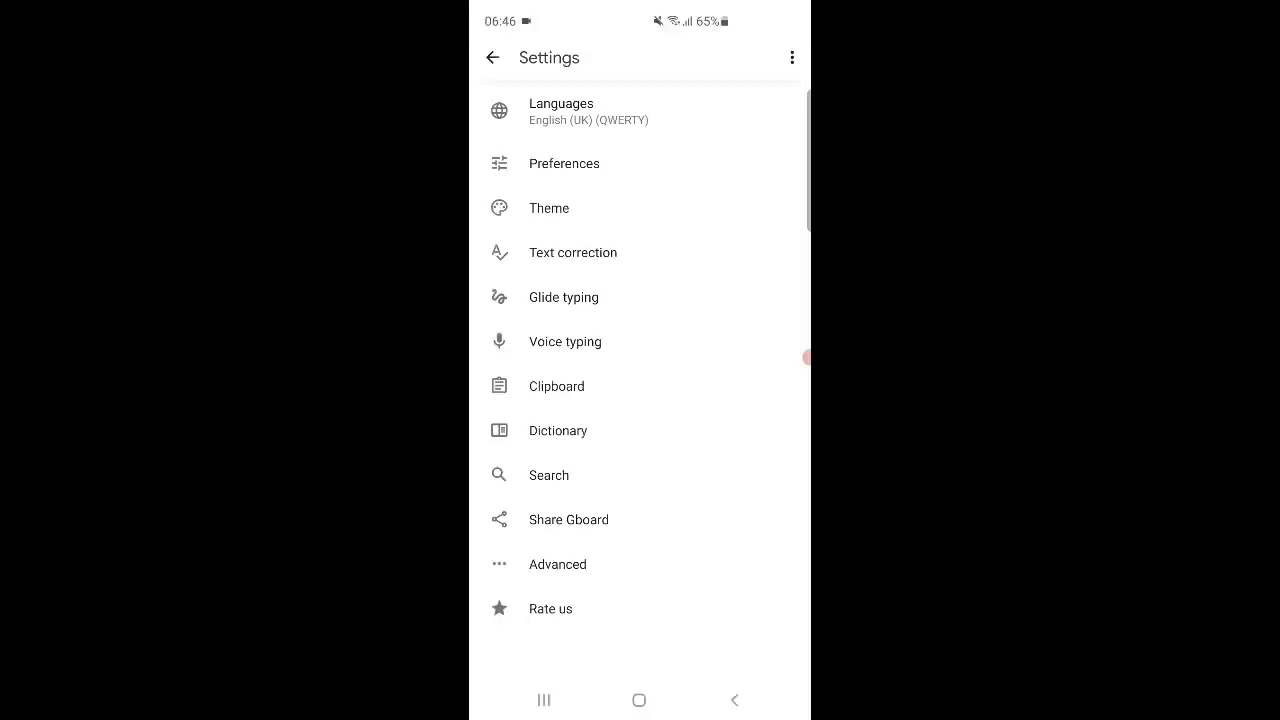
Show Gboard's Preferences page with key and layout options, then return home.
click(564, 164)
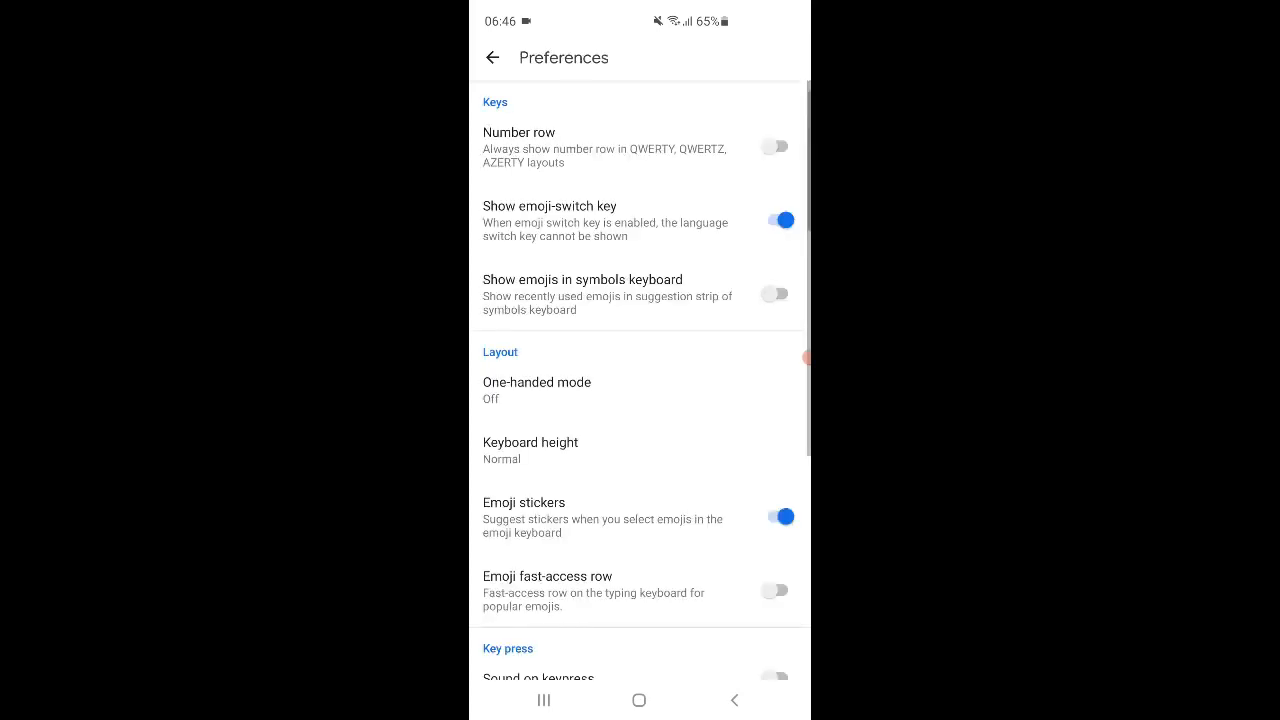
click(492, 56)
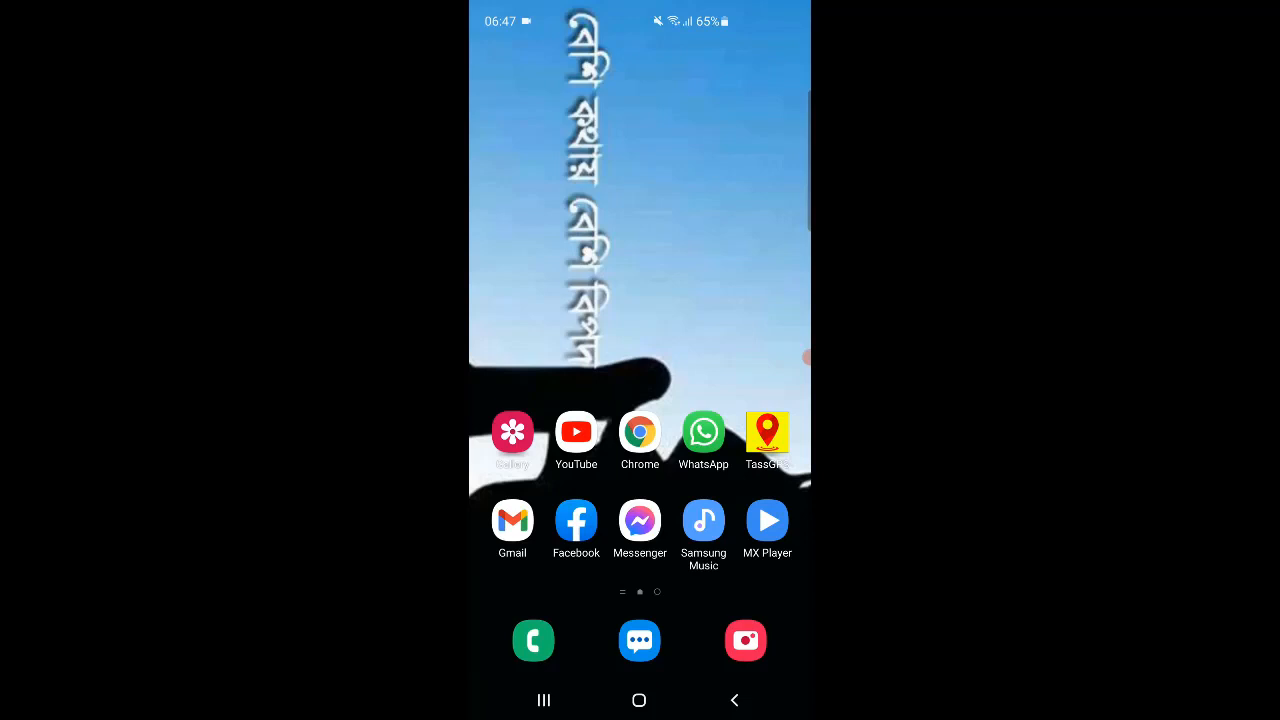
Reach Developer options from the Android Settings list.
click(576, 520)
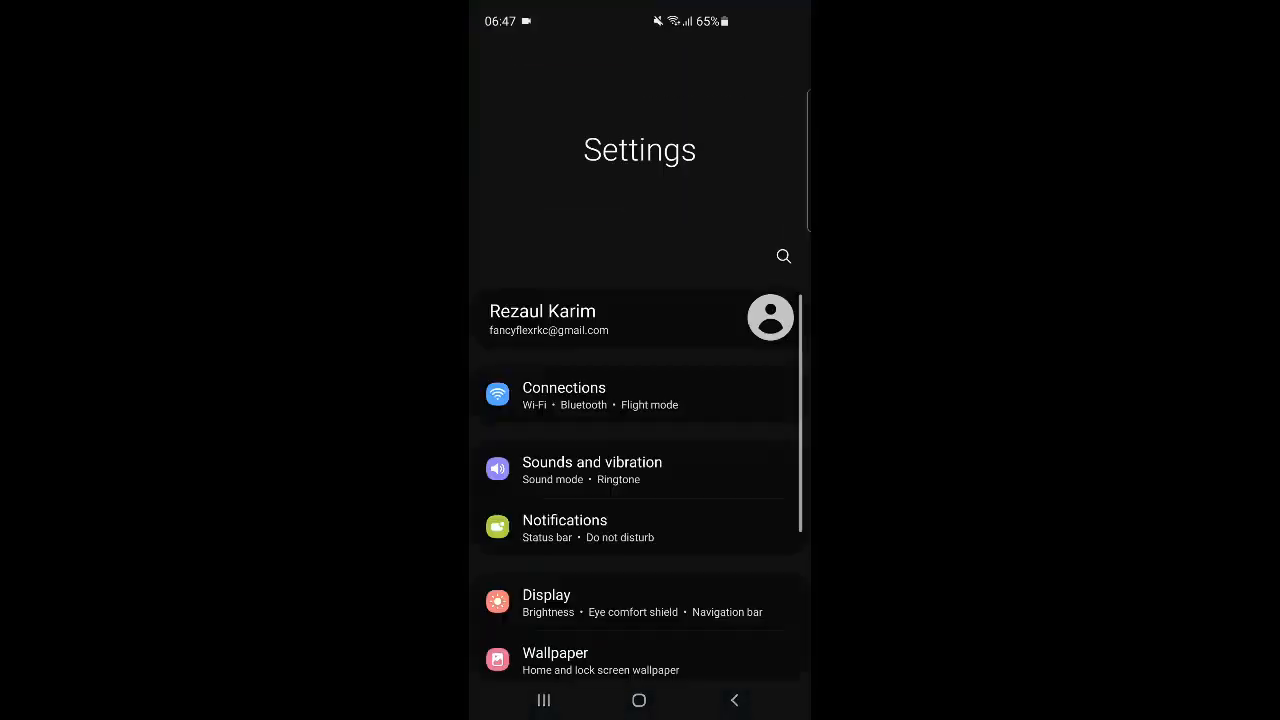
scroll(down, 3)
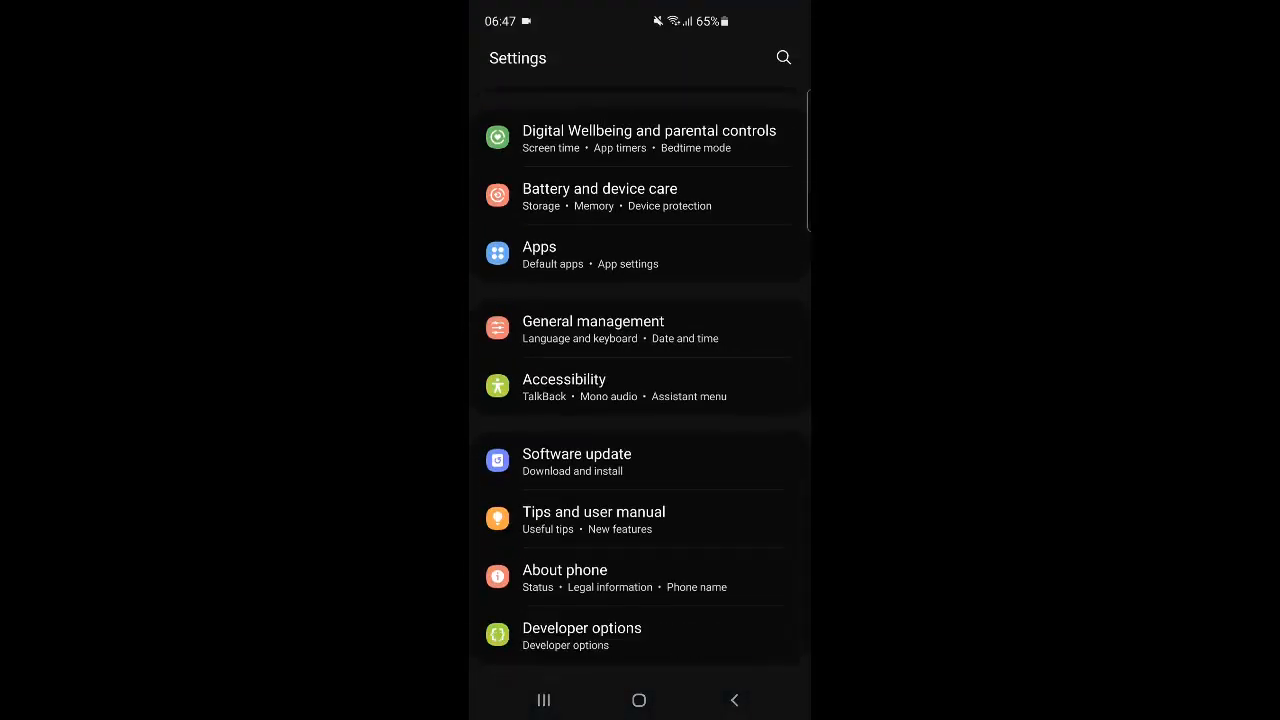
click(580, 628)
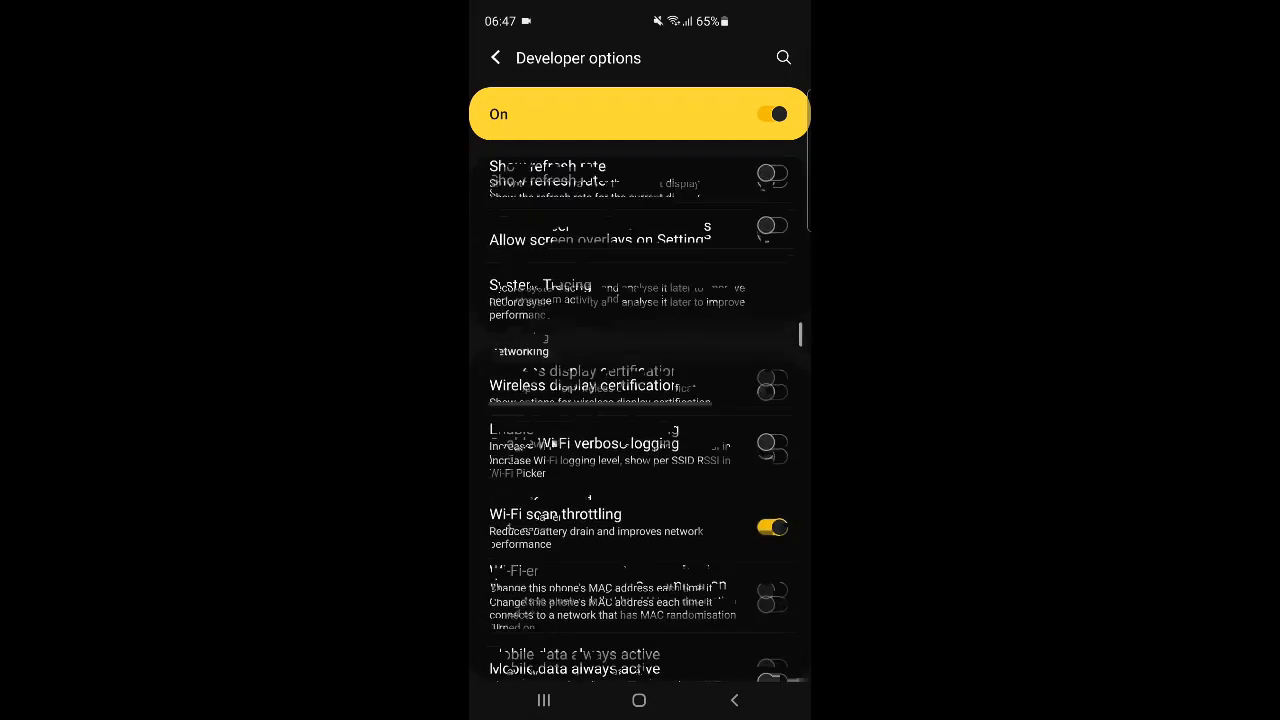
Switch on 'Force activities to be resizeable' and 'Enable freeform windows'.
scroll(down, 3)
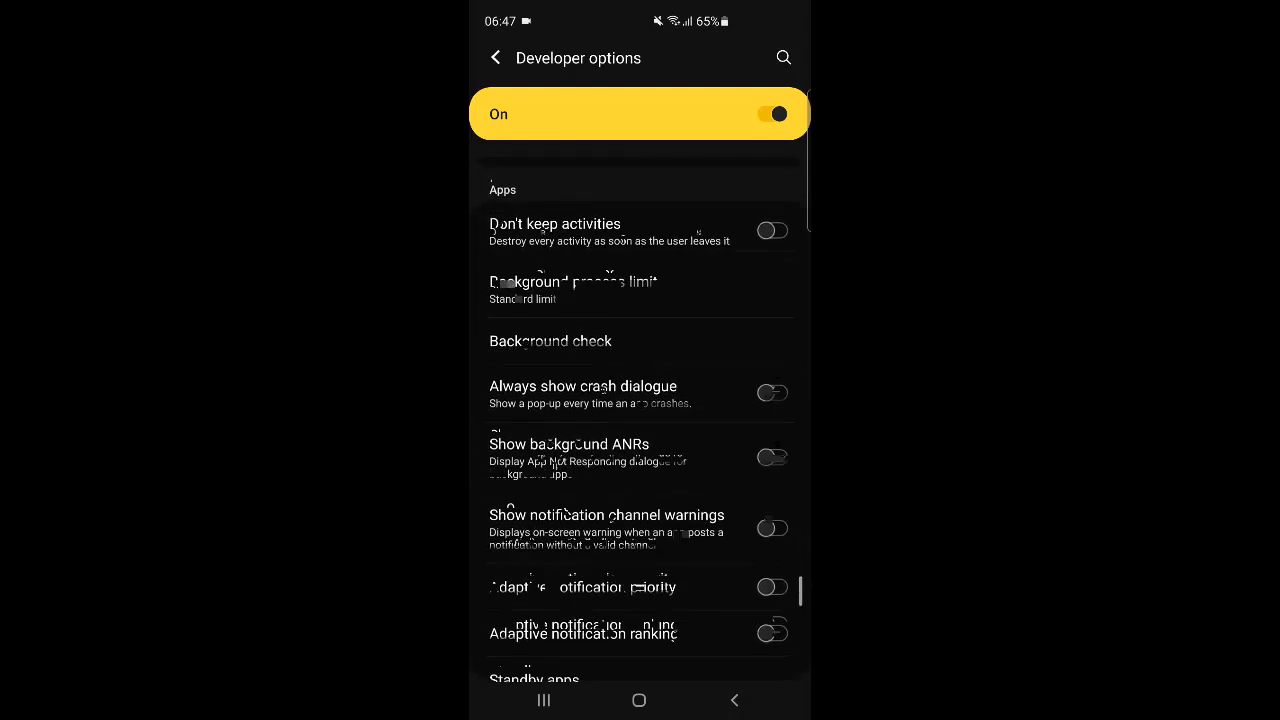
scroll(down, 3)
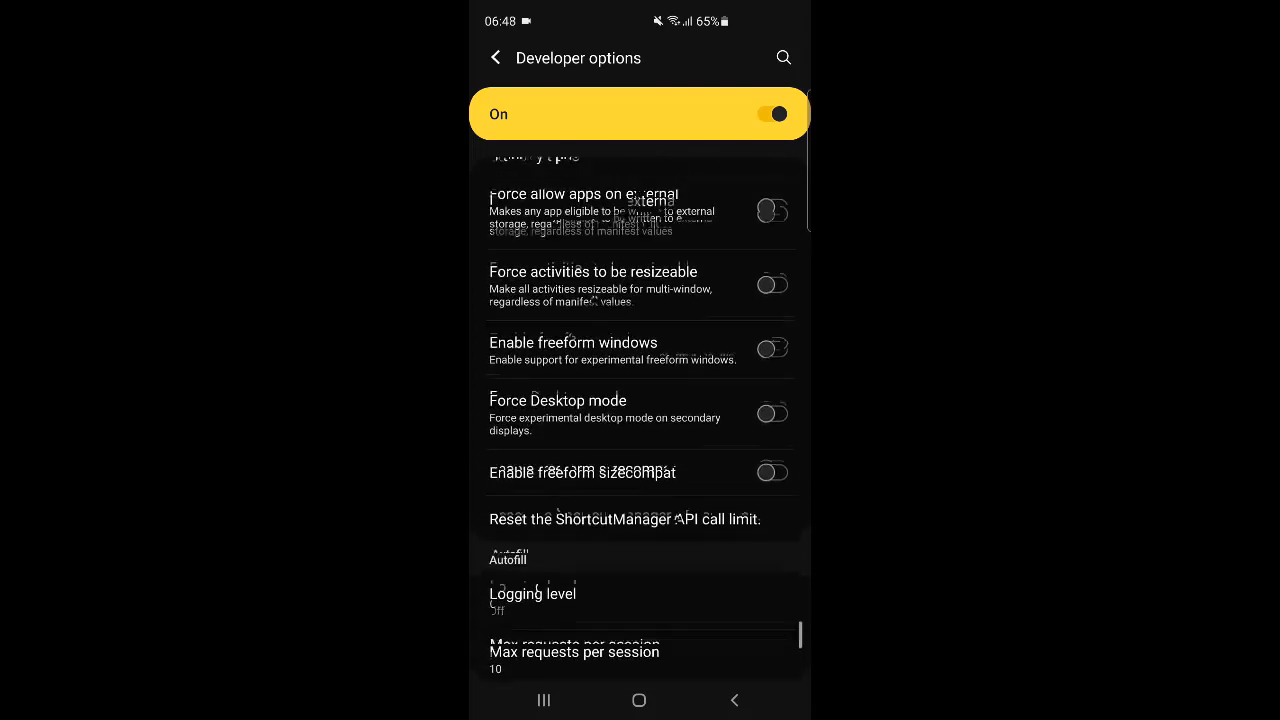
click(772, 338)
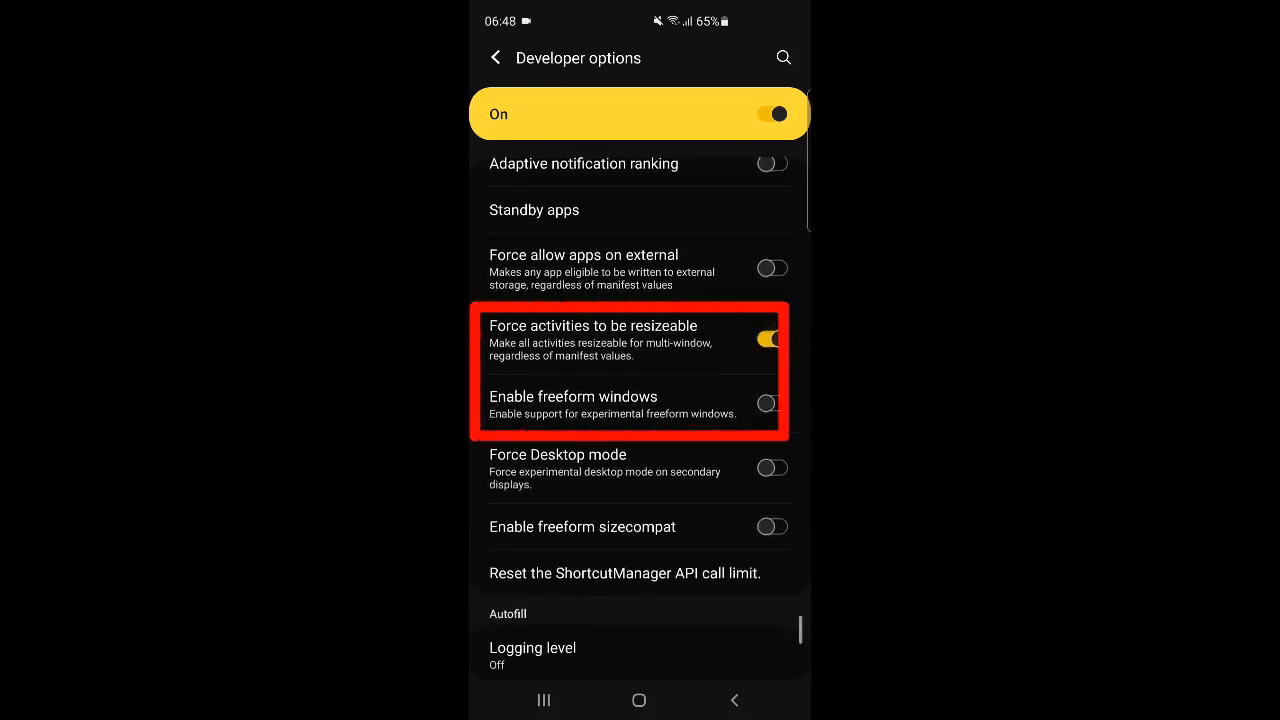
click(772, 404)
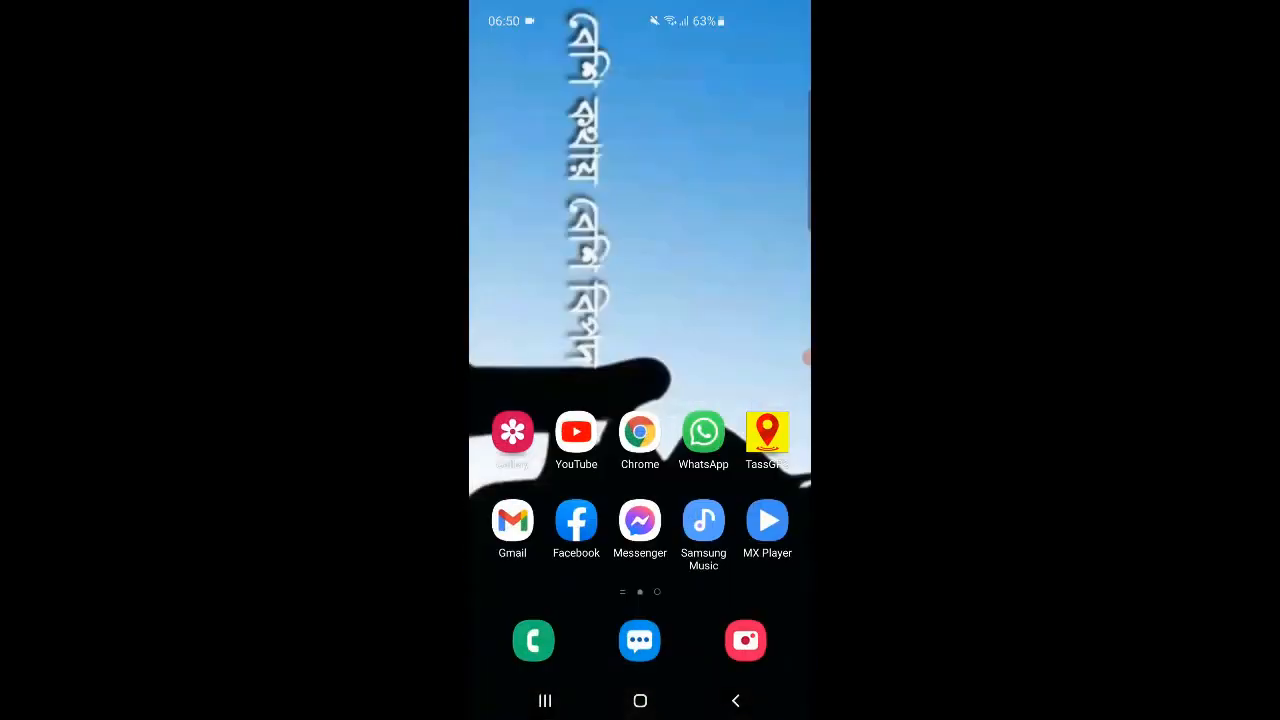
Launch MX Player from its home-screen icon as a floating freeform window.
click(704, 520)
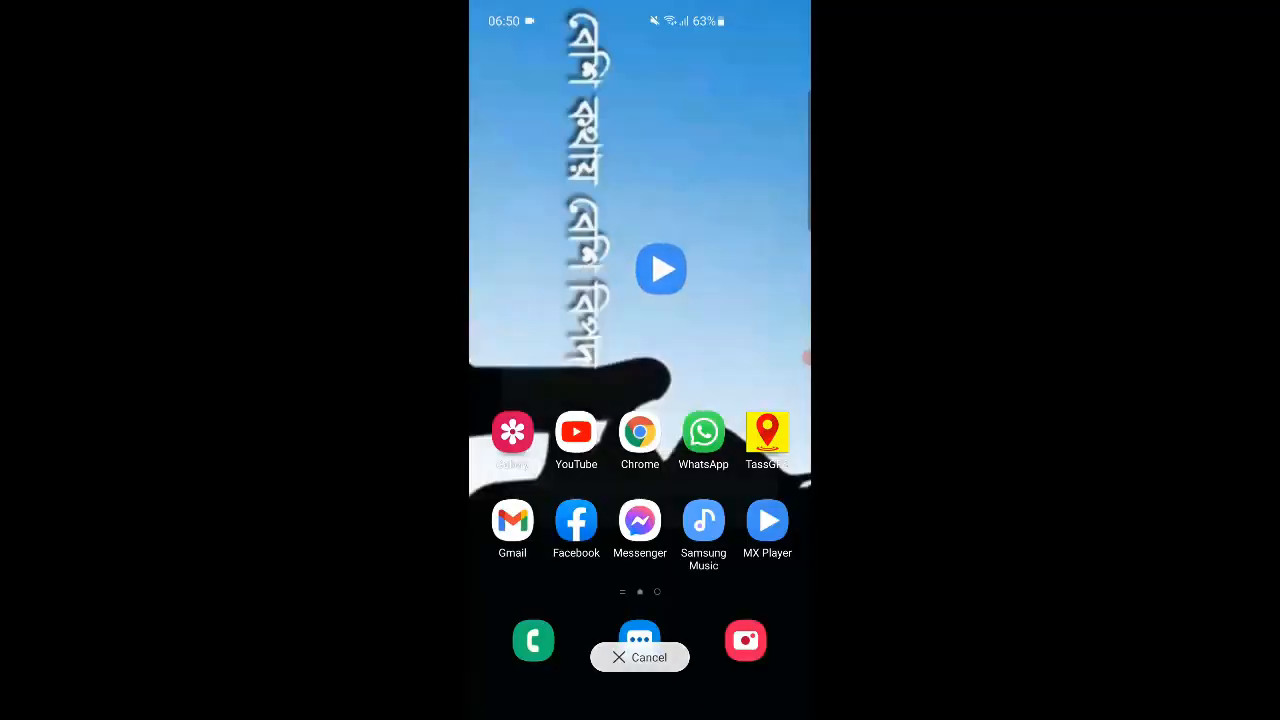
click(768, 520)
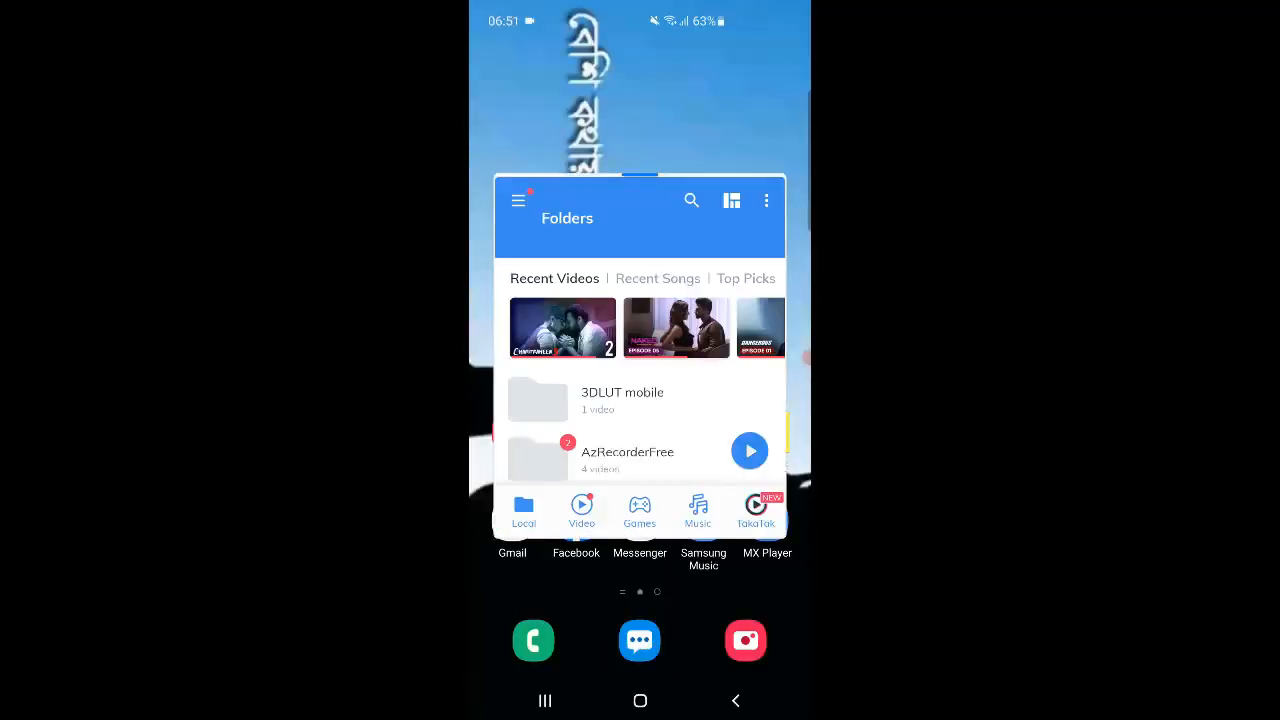